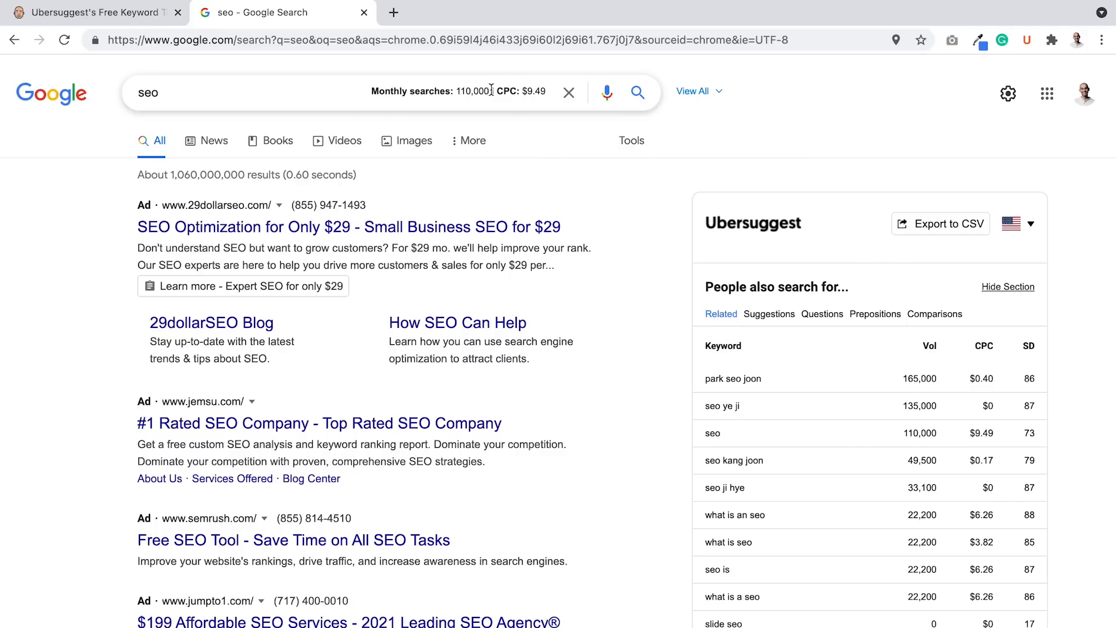
{"action": "mouse_move", "coordinate": [642, 283]}
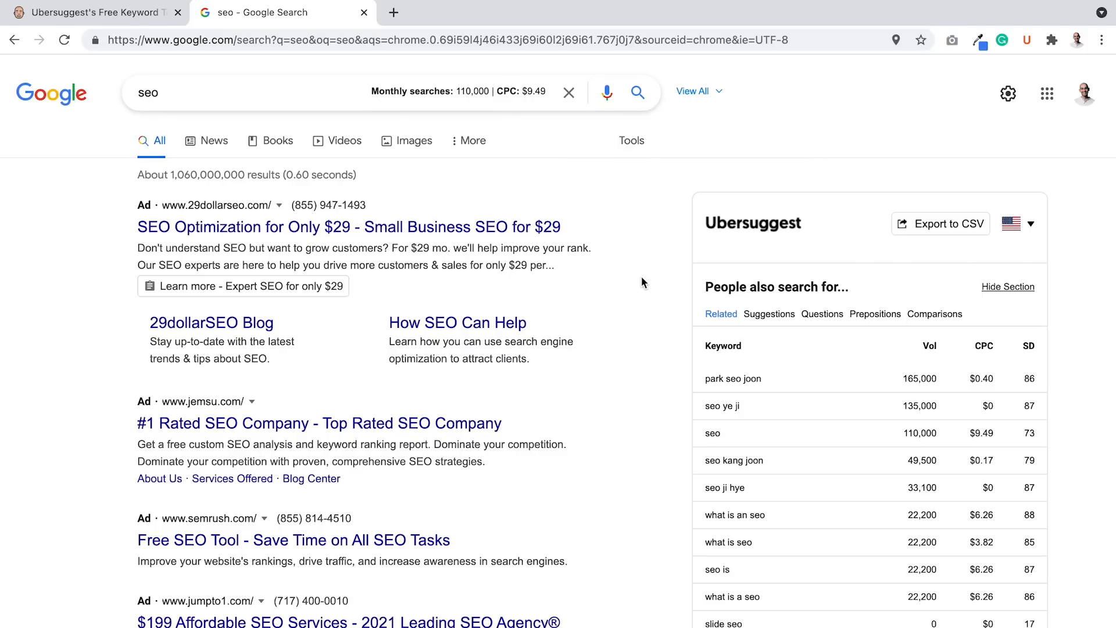
Step: Scroll the Google 'seo' results down to the neilpatel.com 'What is SEO?' listing
{"action": "scroll", "scroll_direction": "down", "scroll_amount": 3}
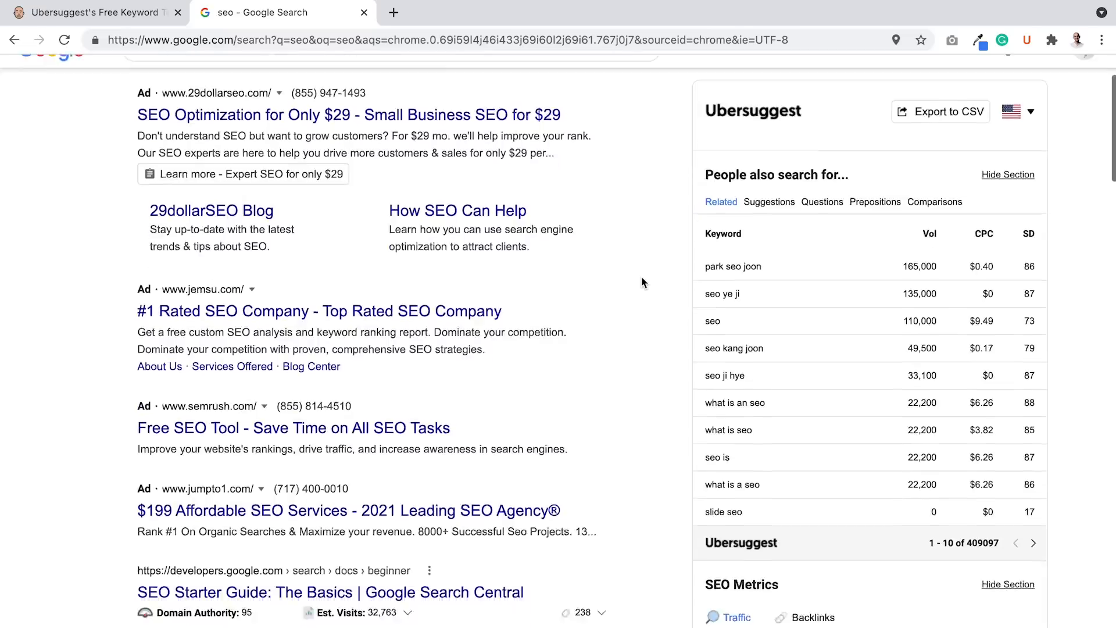
{"action": "scroll", "scroll_direction": "down", "scroll_amount": 3}
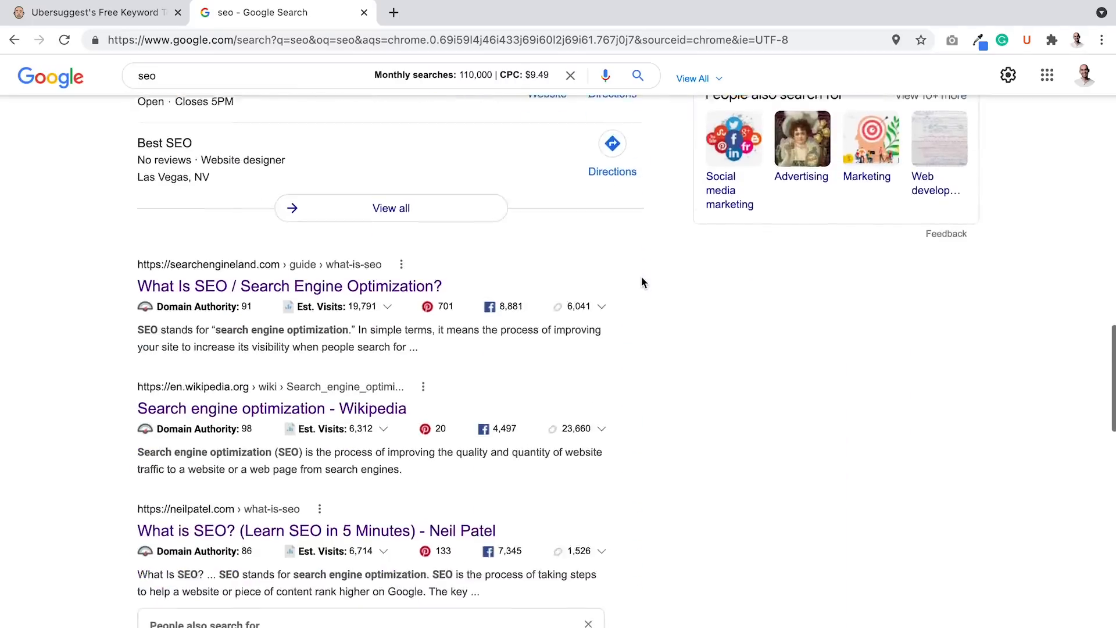
{"action": "scroll", "scroll_direction": "down", "scroll_amount": 3}
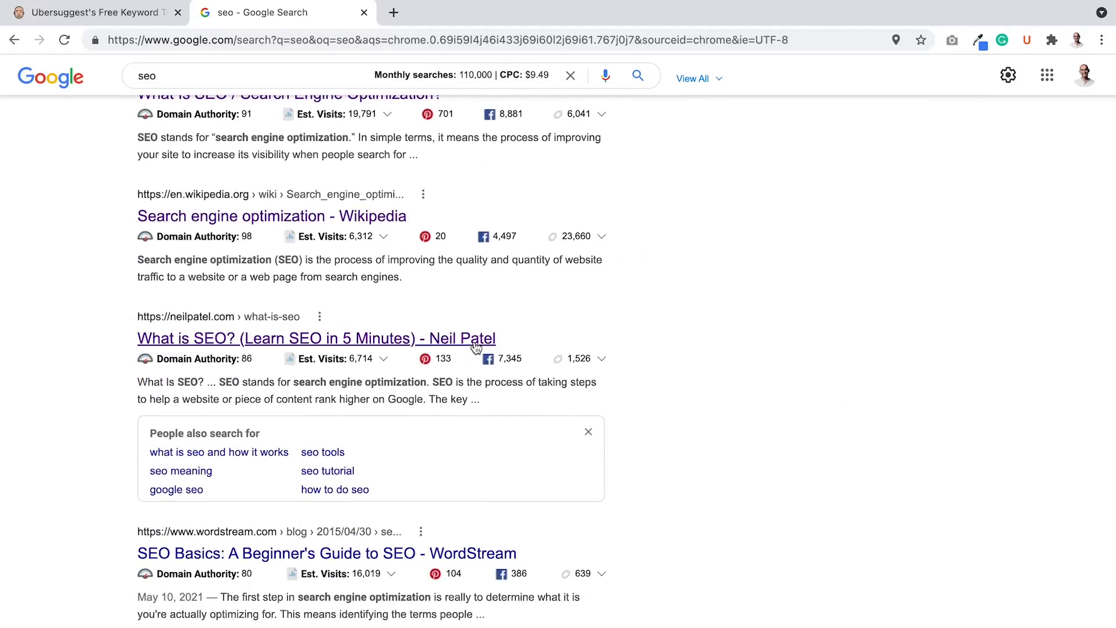
Step: Open neilpatel.com's 'What is SEO? (Learn SEO in 5 Minutes)' in a new tab and skim its opening
{"action": "left_click", "coordinate": [317, 339]}
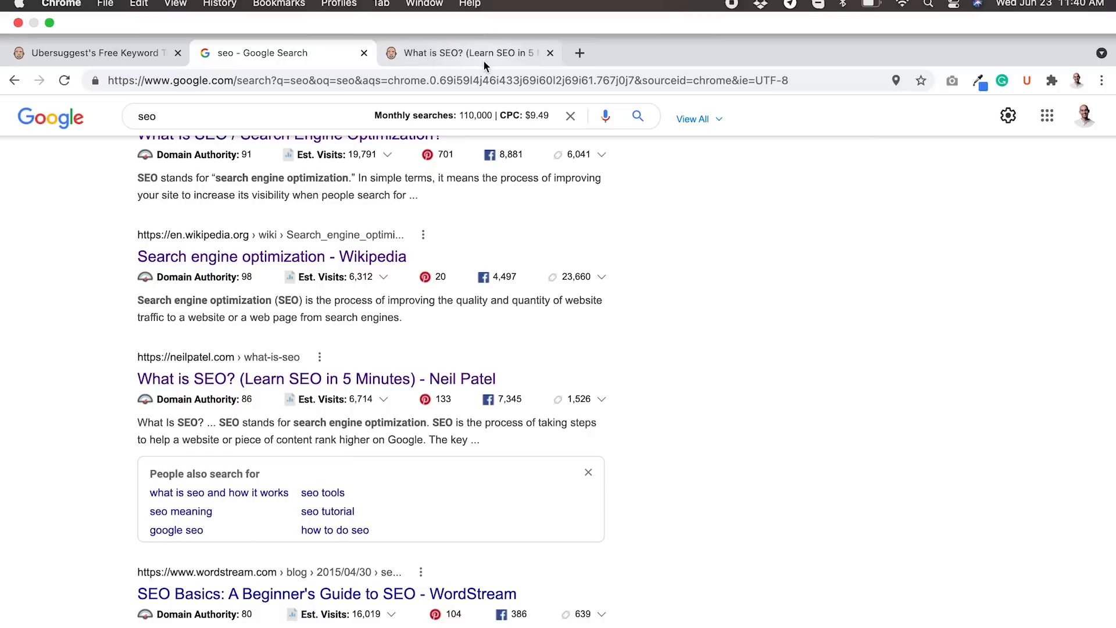
{"action": "left_click", "coordinate": [316, 378]}
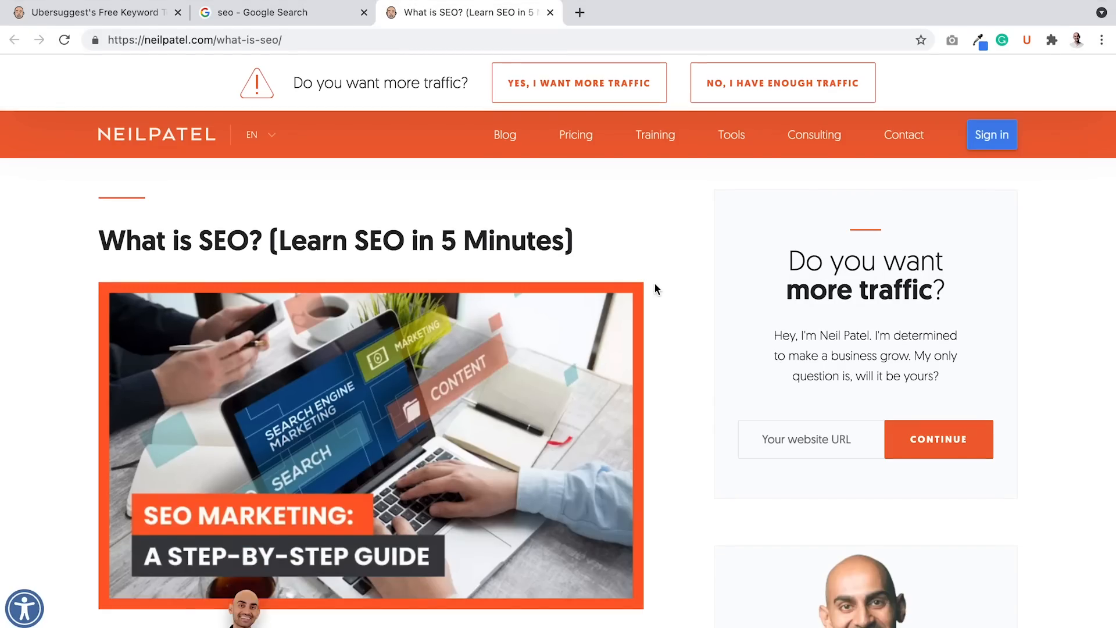
{"action": "mouse_move", "coordinate": [406, 121]}
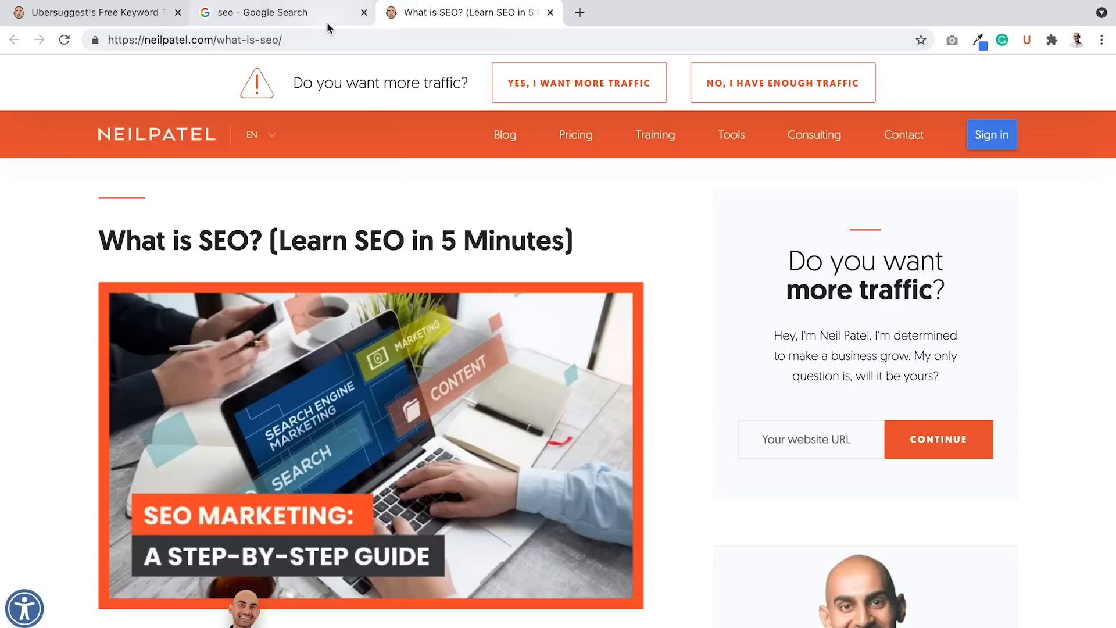
{"action": "left_click", "coordinate": [277, 12]}
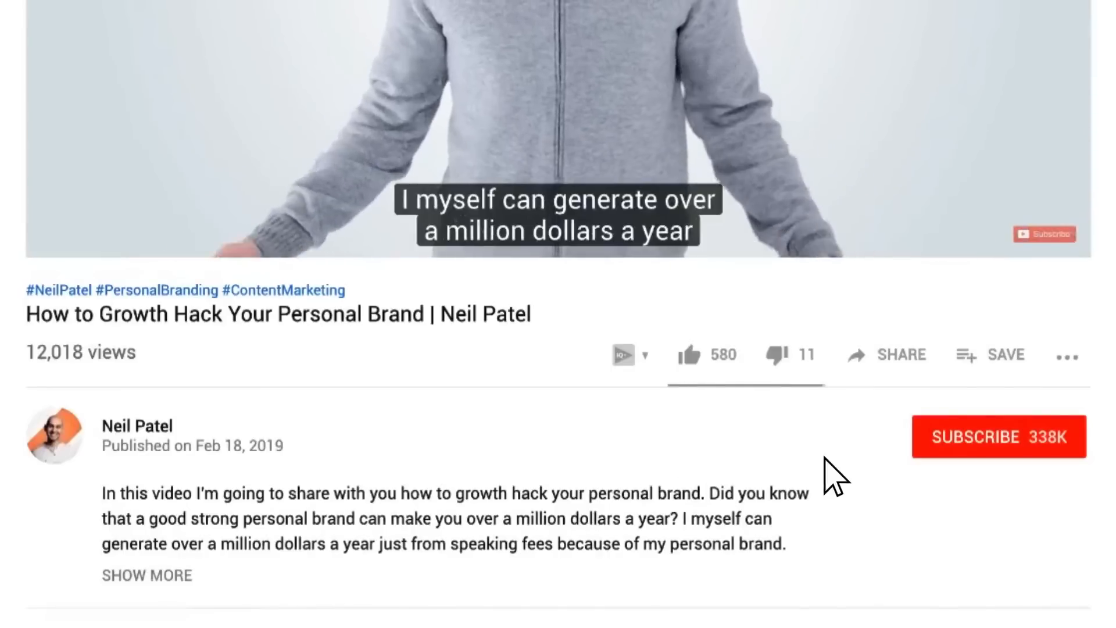
{"action": "left_click", "coordinate": [999, 437]}
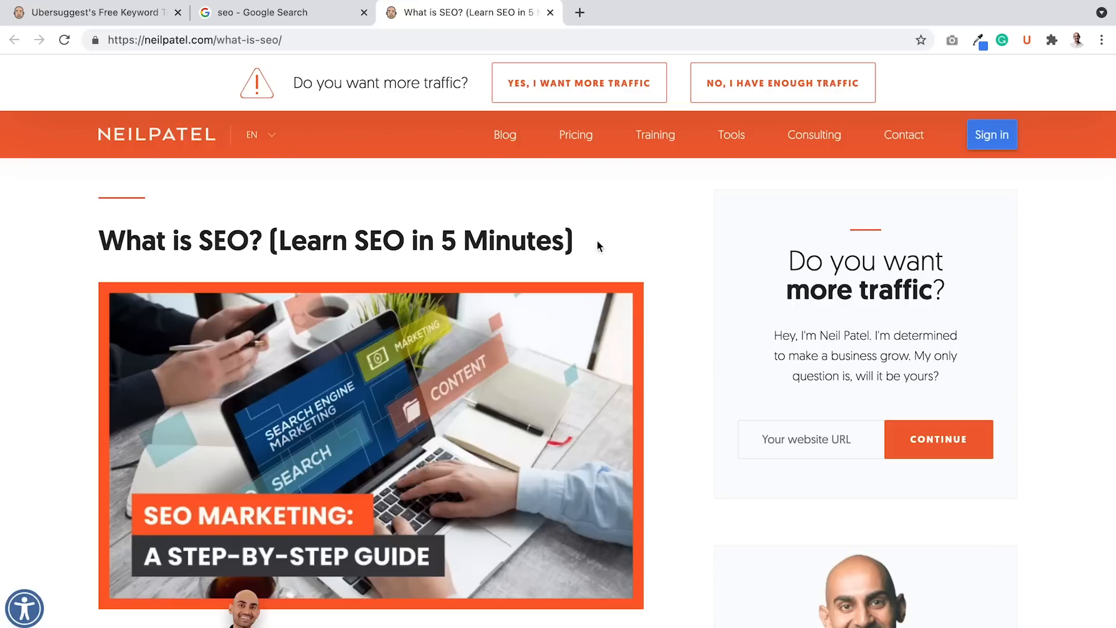
{"action": "mouse_move", "coordinate": [663, 370]}
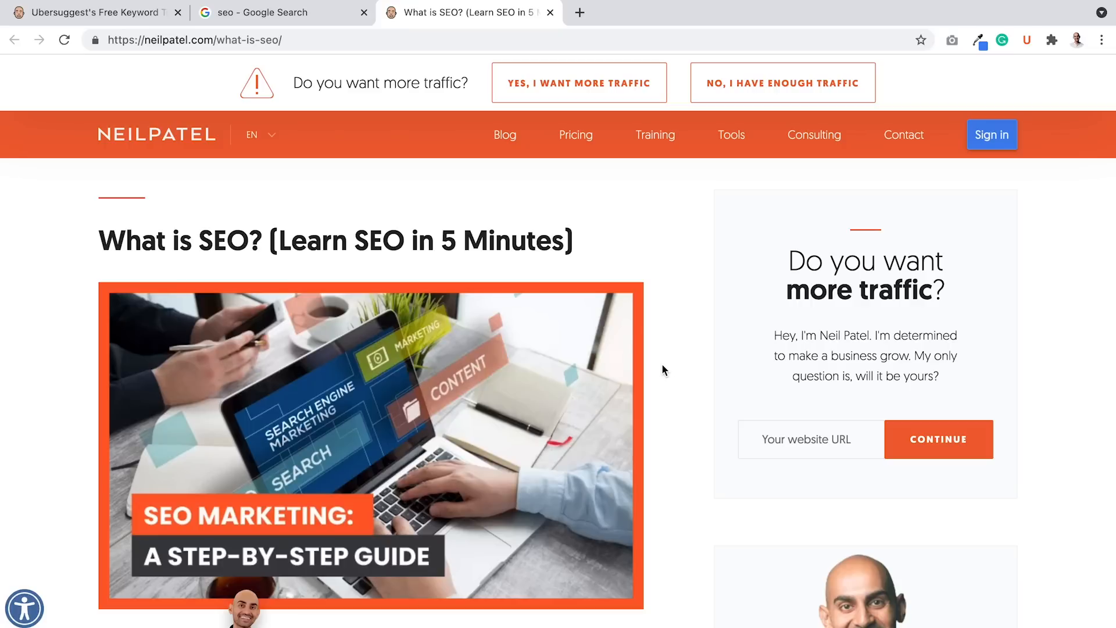
{"action": "scroll", "scroll_direction": "down", "scroll_amount": 3}
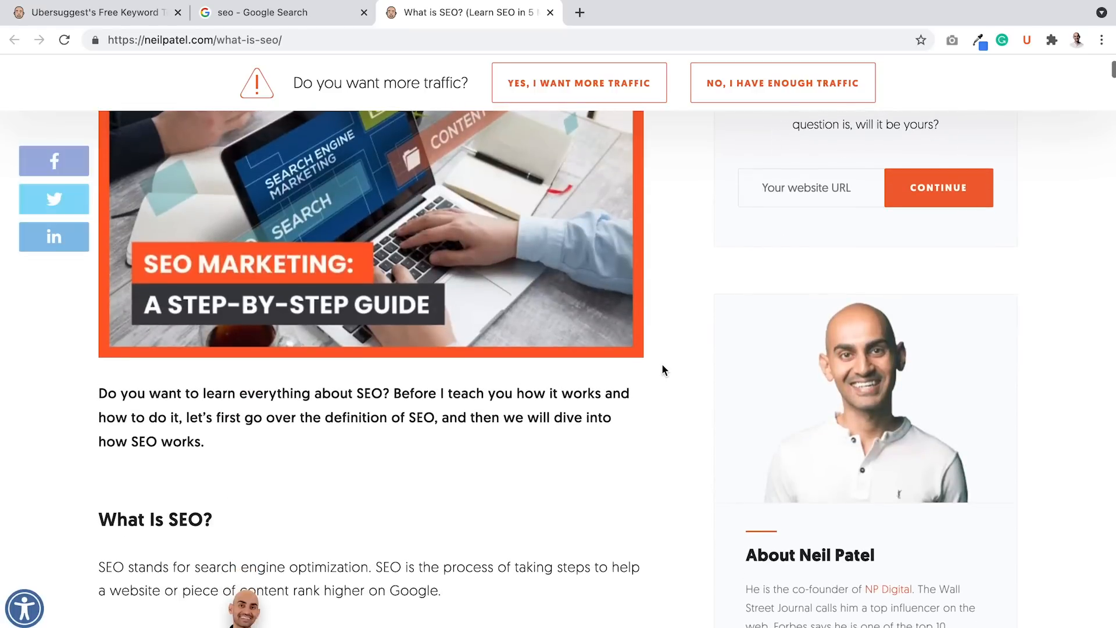
{"action": "scroll", "scroll_direction": "down", "scroll_amount": 3}
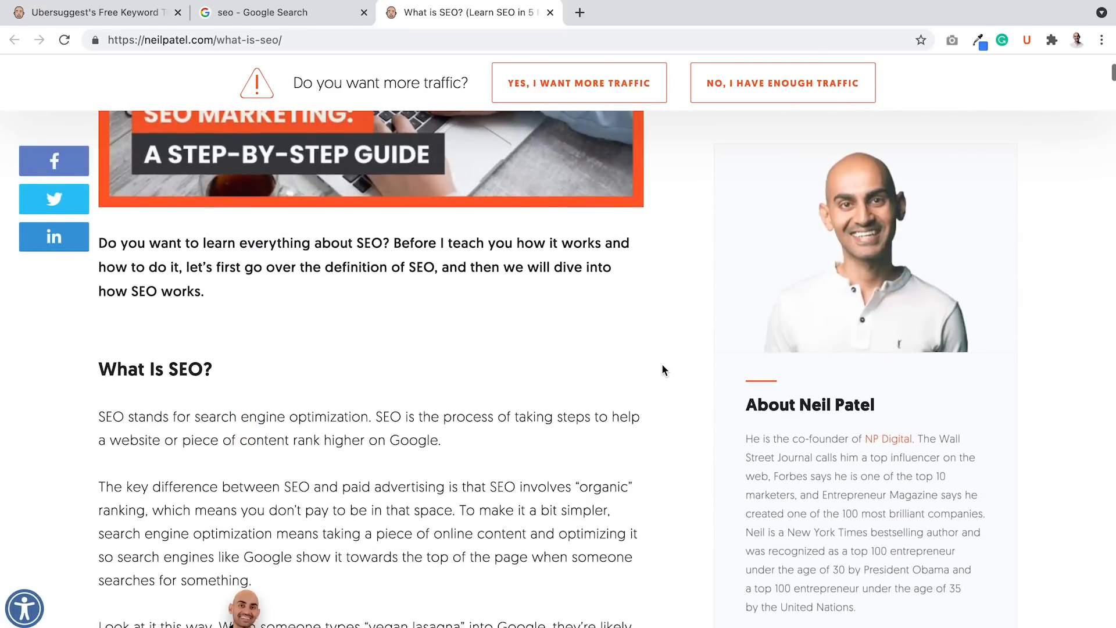
{"action": "scroll", "scroll_direction": "up", "scroll_amount": 3}
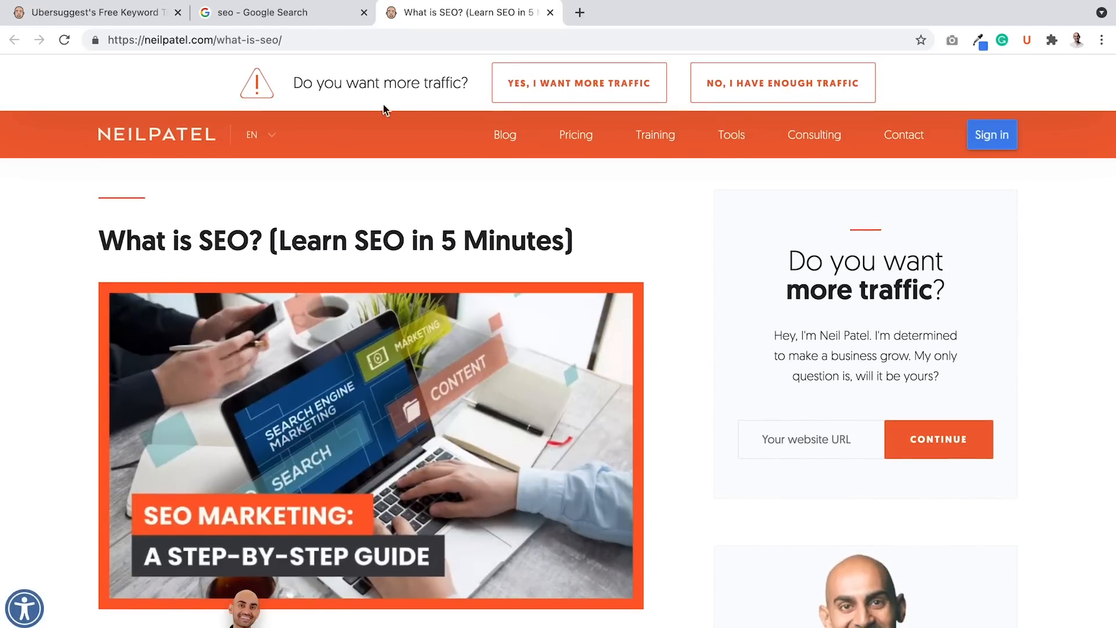
Step: Go back to the 'seo' results and scroll down to People also ask
{"action": "left_click", "coordinate": [278, 12]}
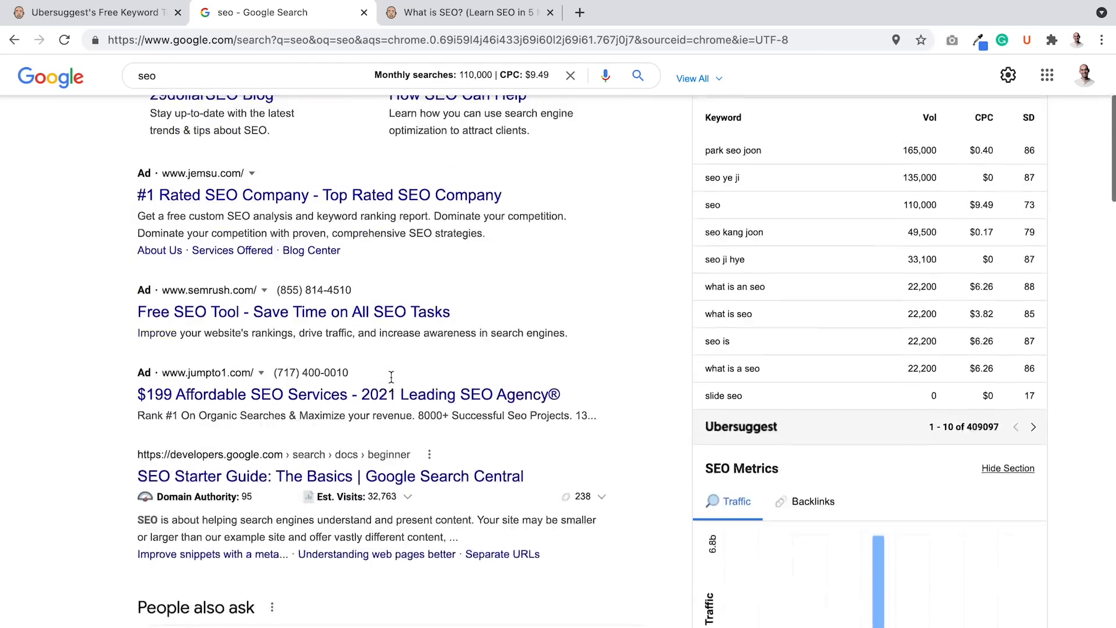
{"action": "scroll", "scroll_direction": "down", "scroll_amount": 3}
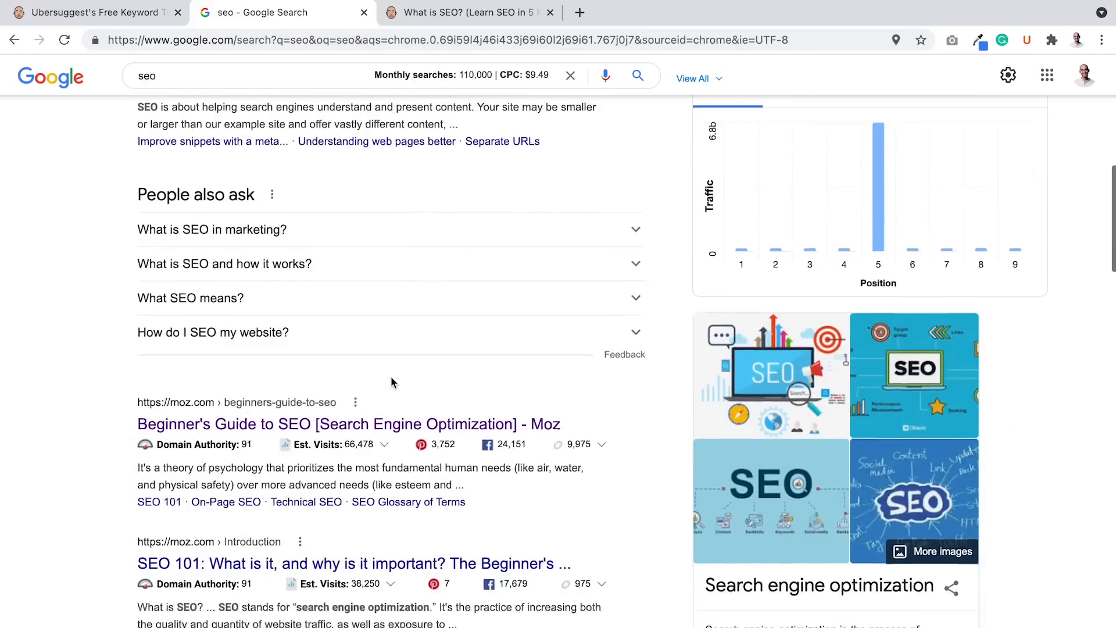
{"action": "scroll", "scroll_direction": "down", "scroll_amount": 3}
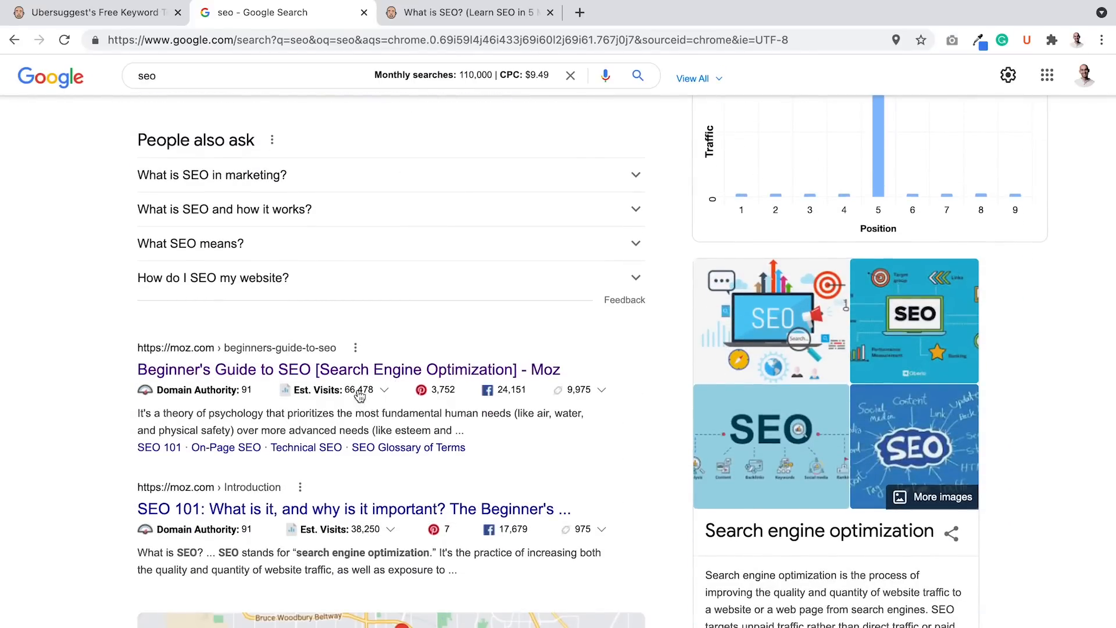
{"action": "scroll", "scroll_direction": "down", "scroll_amount": 3}
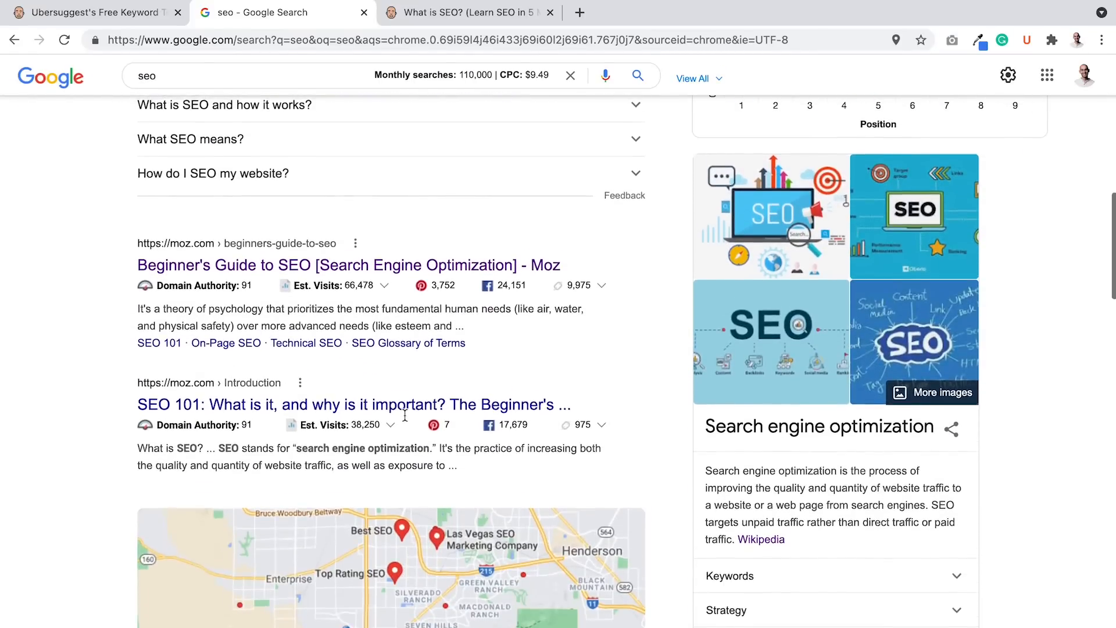
{"action": "scroll", "scroll_direction": "down", "scroll_amount": 3}
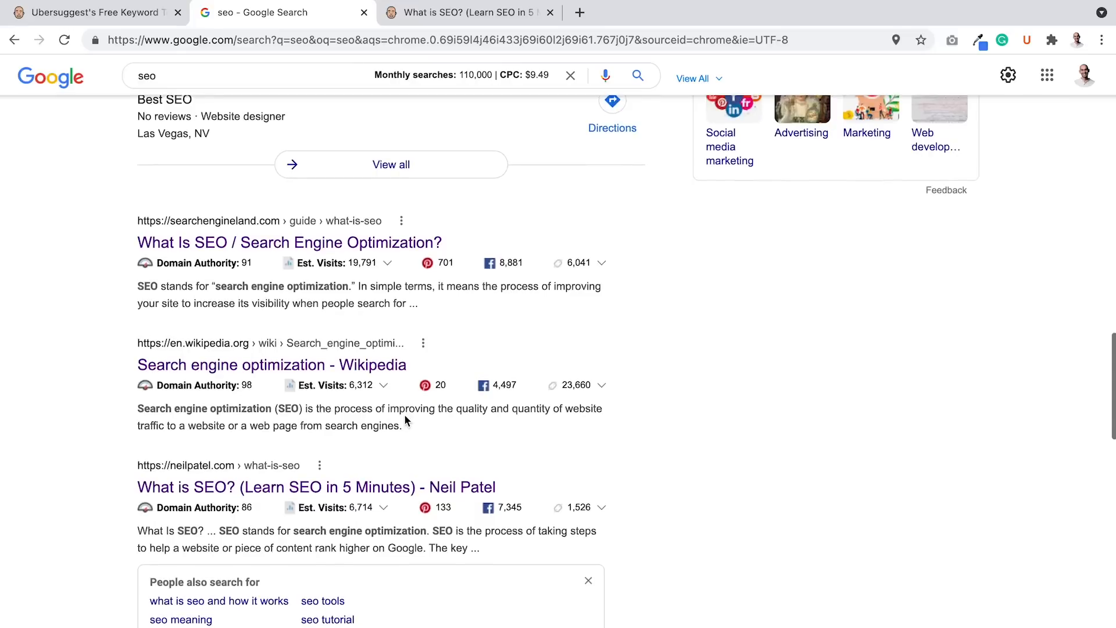
{"action": "scroll", "scroll_direction": "up", "scroll_amount": 3}
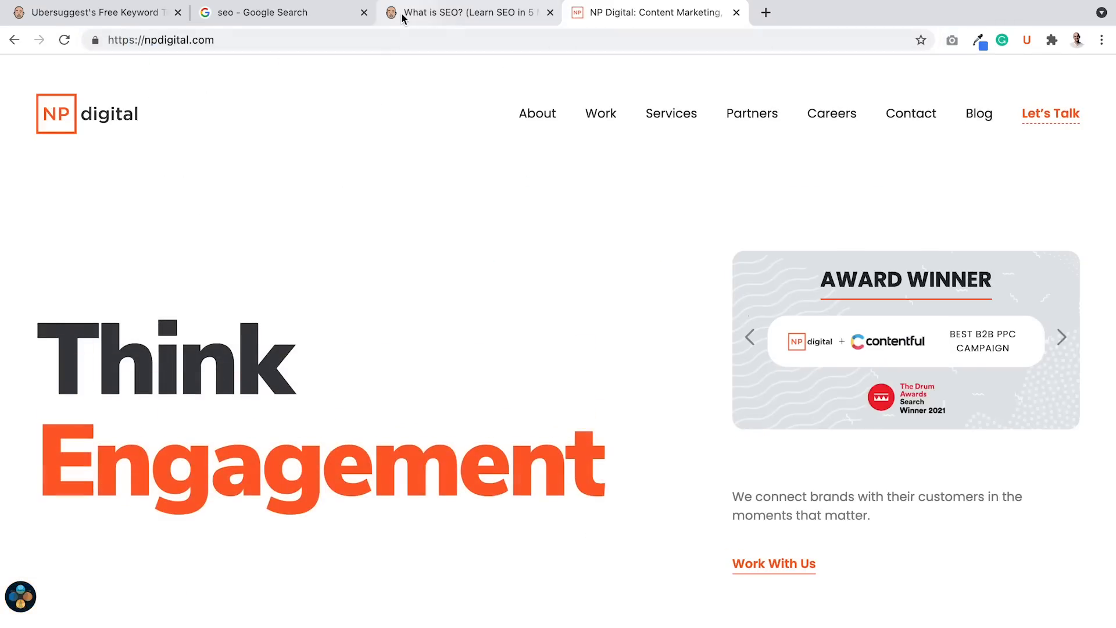
Step: Return to the 'seo' results again and scroll through Ubersuggest's traffic-by-position sidebar chart
{"action": "left_click", "coordinate": [278, 12]}
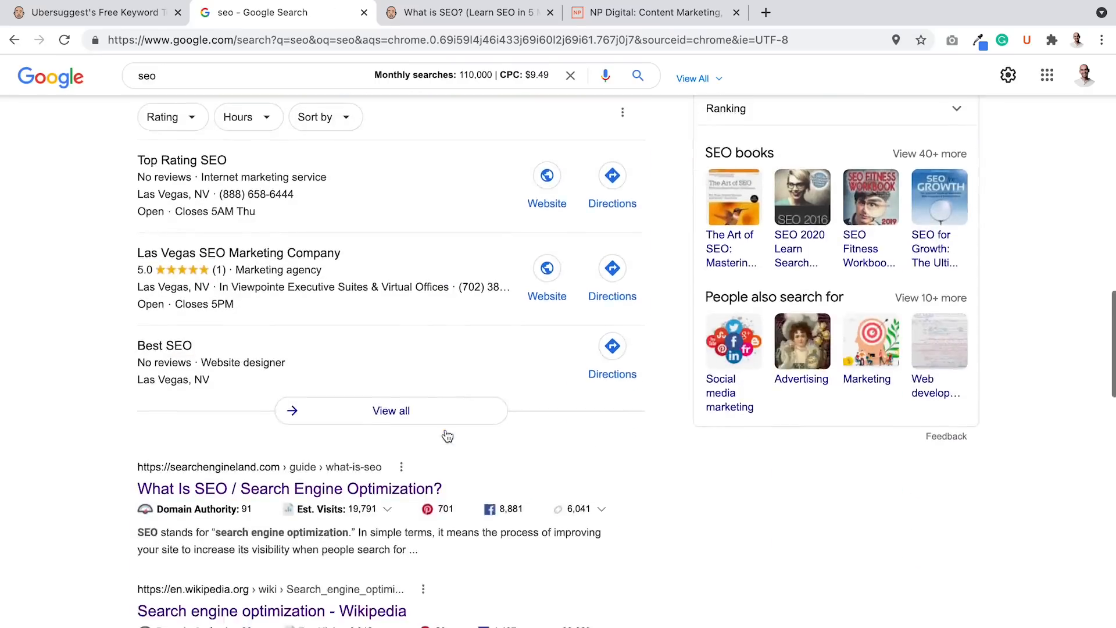
{"action": "scroll", "scroll_direction": "down", "scroll_amount": 3}
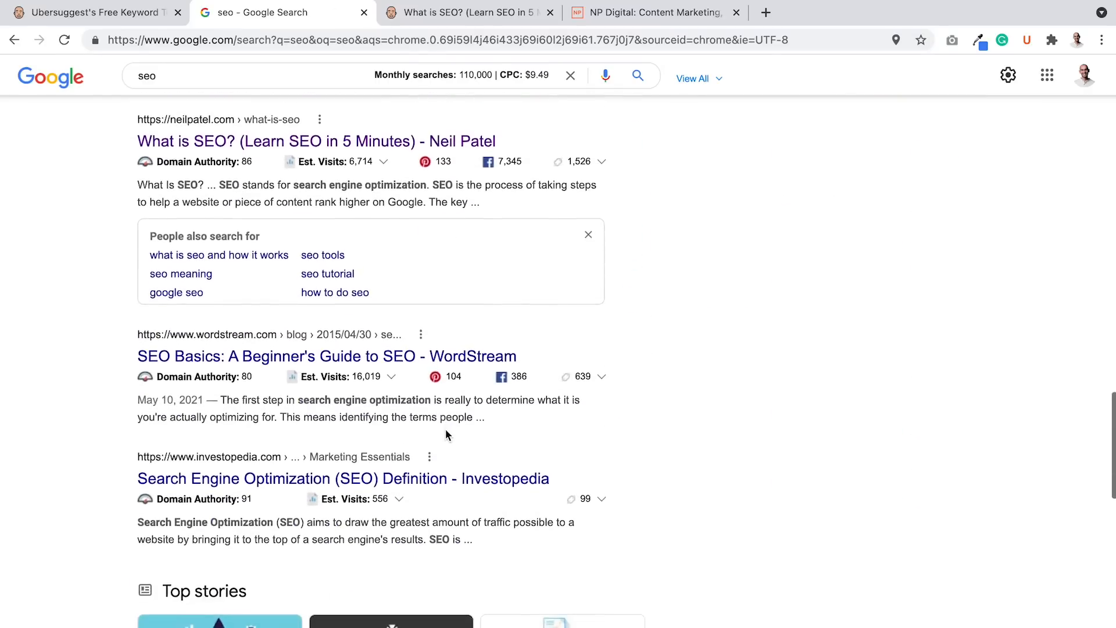
{"action": "scroll", "scroll_direction": "down", "scroll_amount": 3}
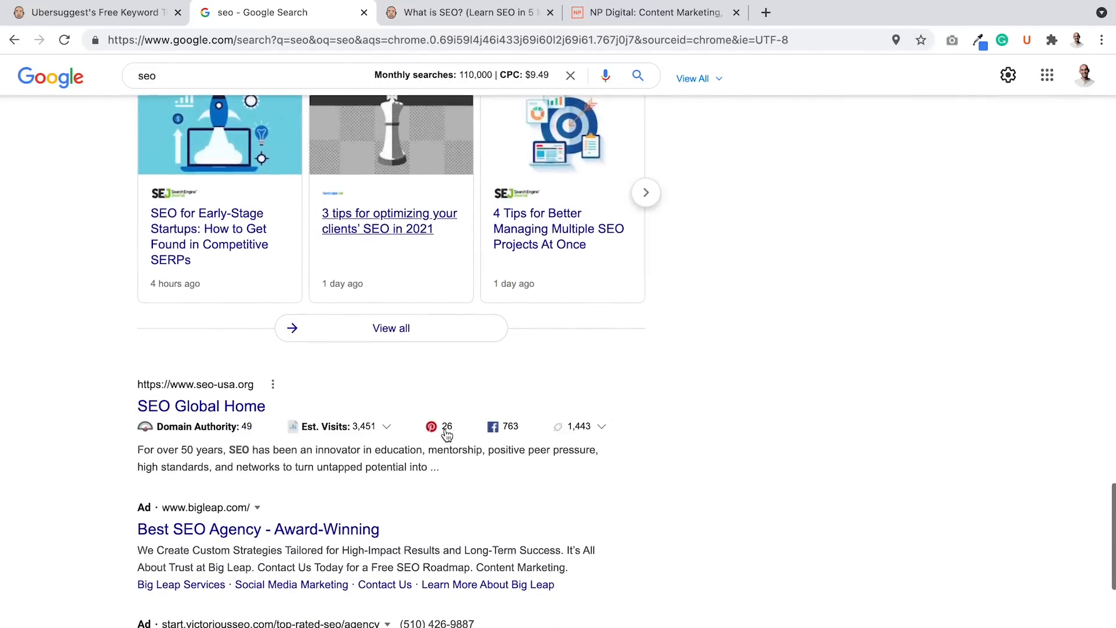
{"action": "scroll", "scroll_direction": "up", "scroll_amount": 3}
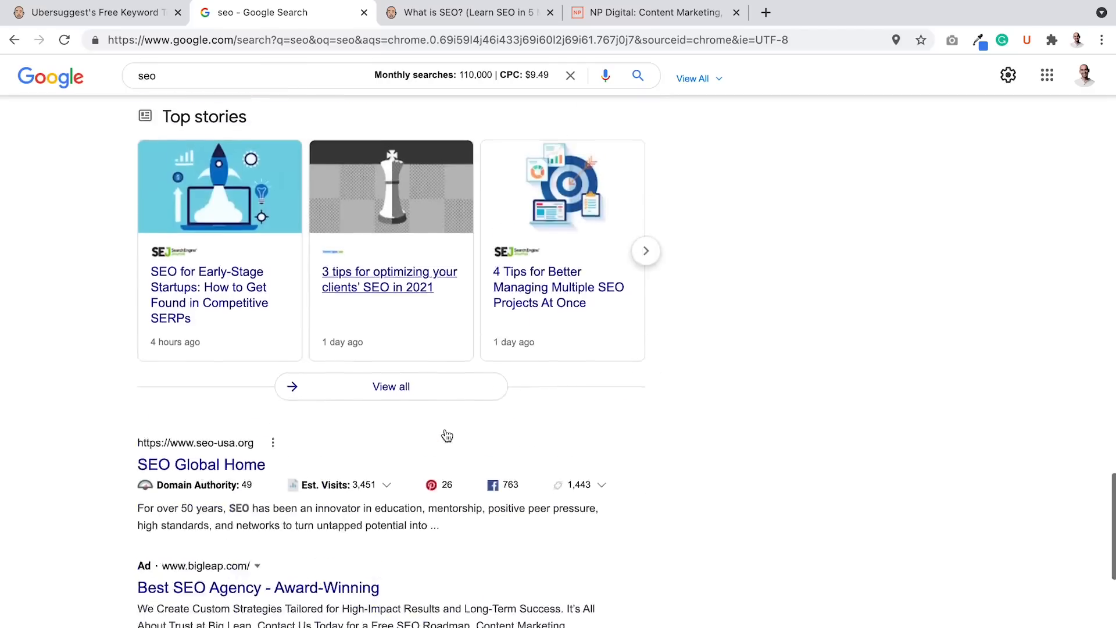
{"action": "scroll", "scroll_direction": "up", "scroll_amount": 3}
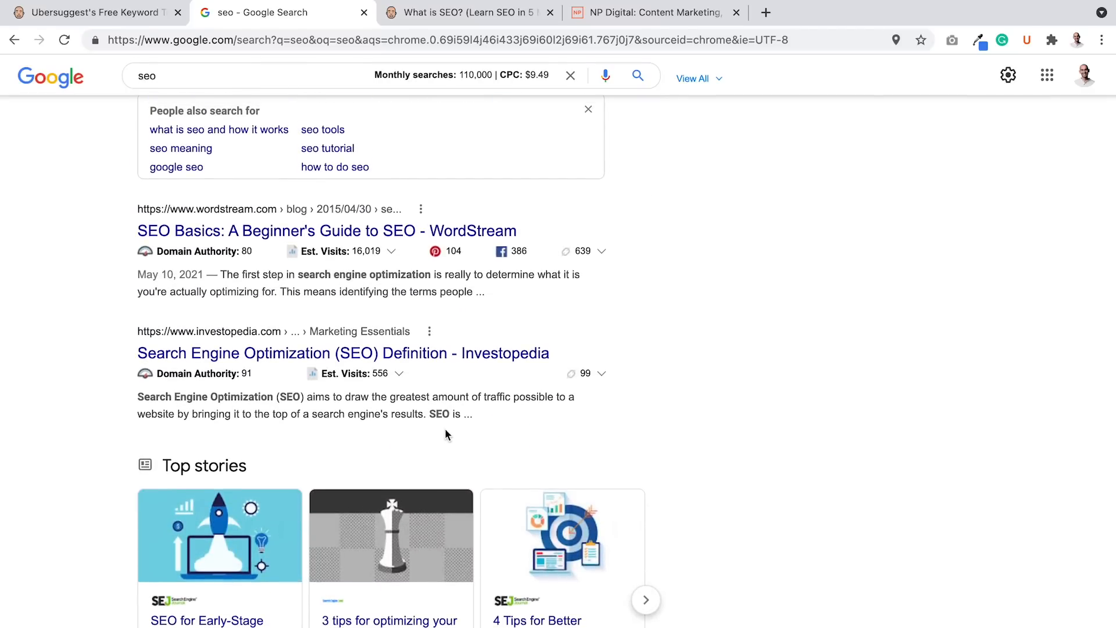
{"action": "scroll", "scroll_direction": "up", "scroll_amount": 3}
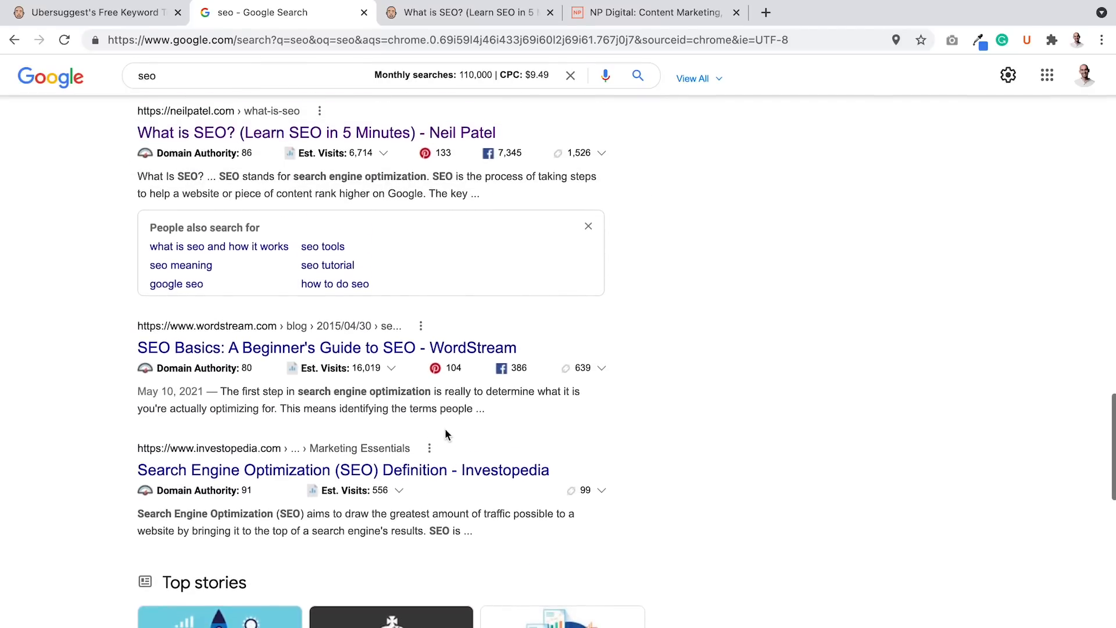
{"action": "scroll", "scroll_direction": "up", "scroll_amount": 3}
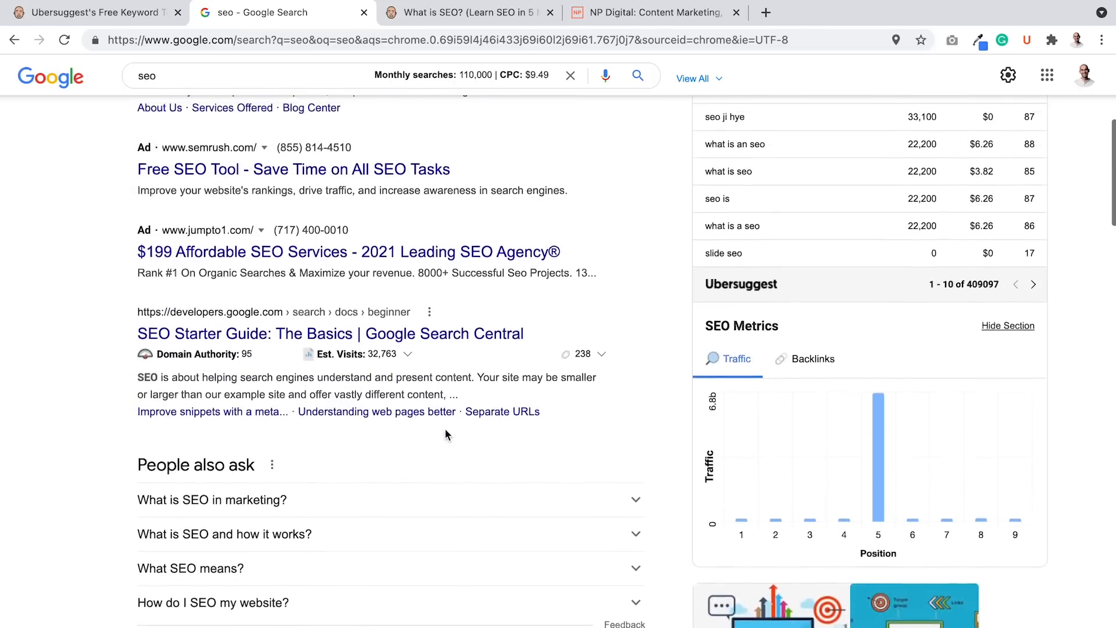
Step: Search Google for the 'seo company' suggestion and scroll its results toward Neil Patel's article
{"action": "type", "text": "c"}
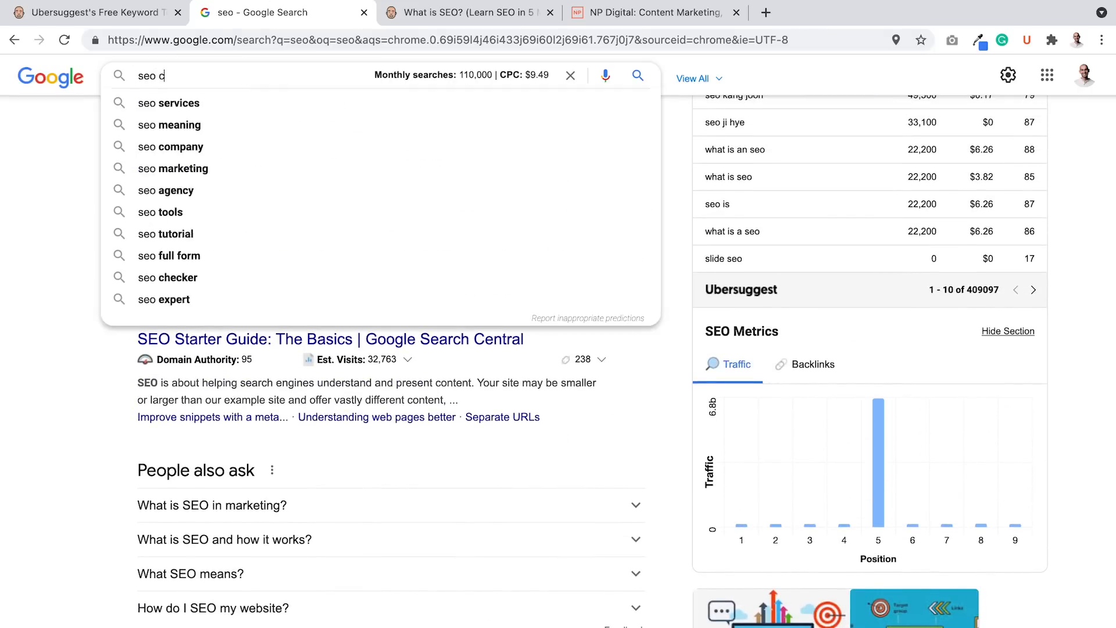
{"action": "left_click", "coordinate": [170, 146]}
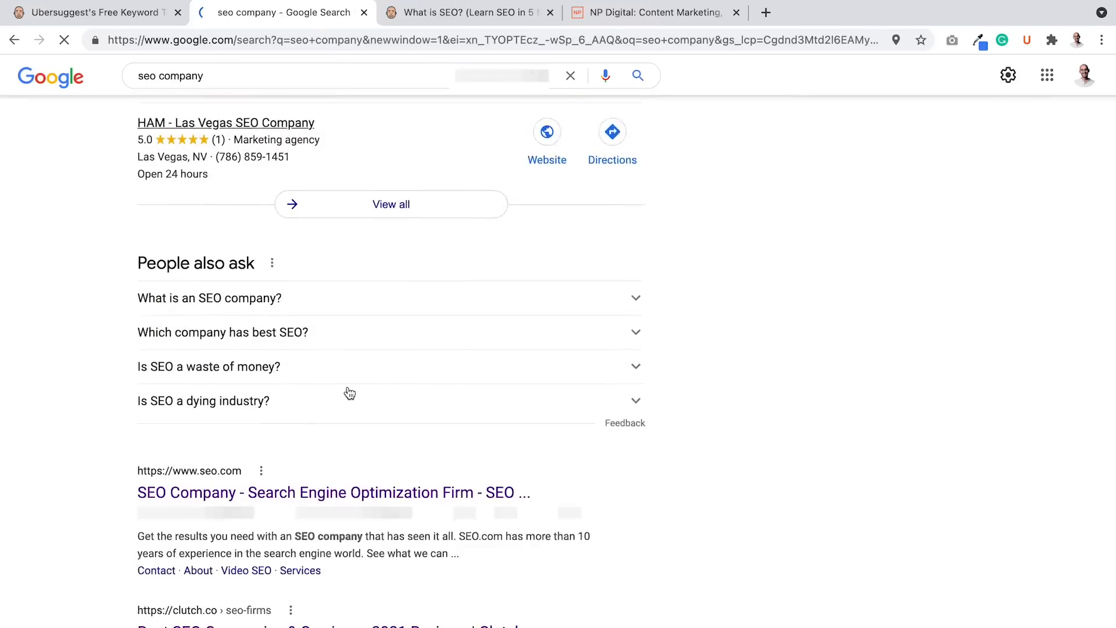
{"action": "scroll", "scroll_direction": "down", "scroll_amount": 3}
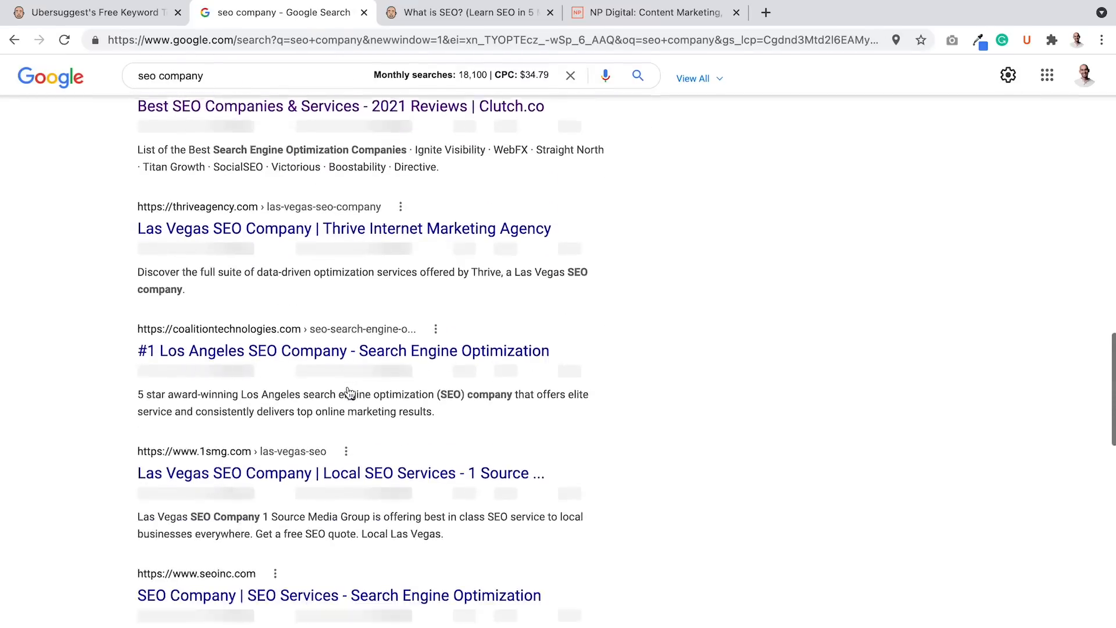
{"action": "scroll", "scroll_direction": "down", "scroll_amount": 3}
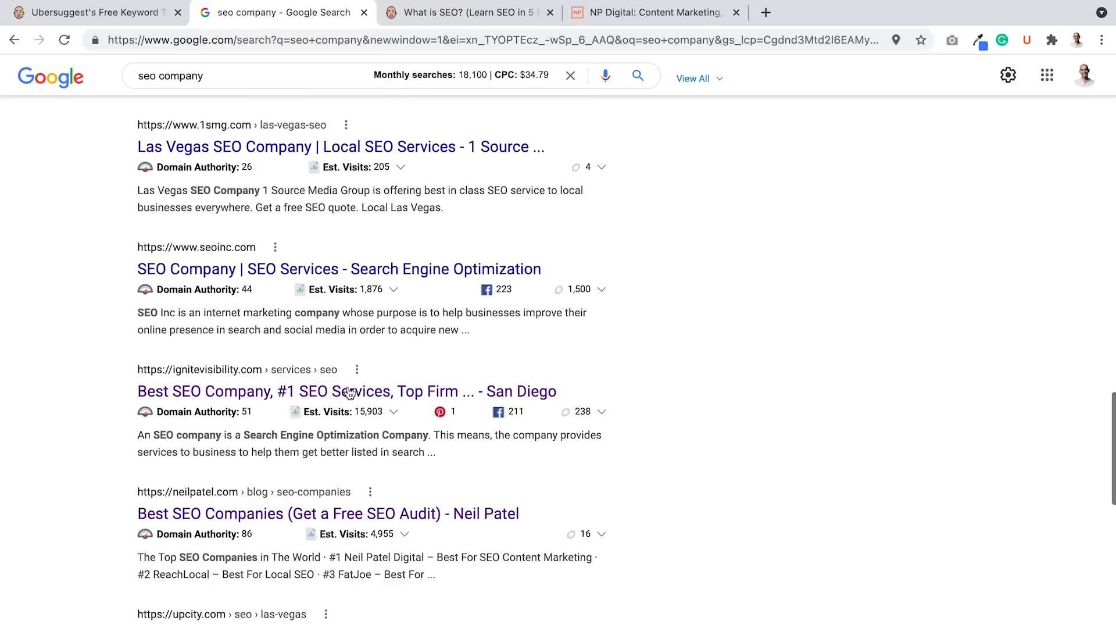
{"action": "mouse_move", "coordinate": [328, 513]}
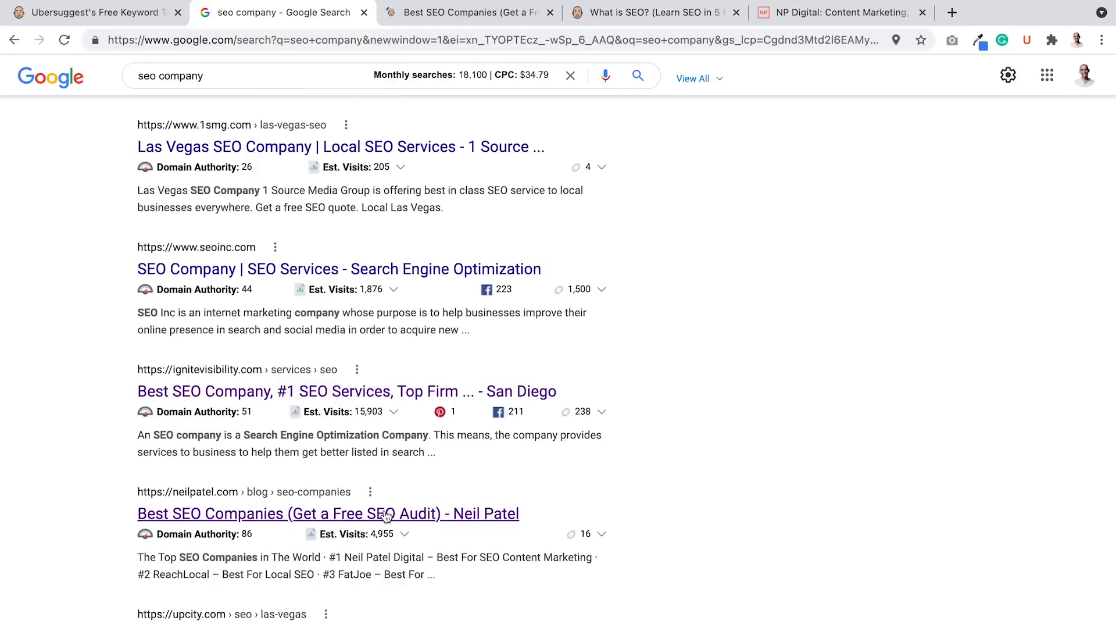
Step: Open Neil Patel's 'Best SEO Companies' post in its own tab, then return to 'What is SEO?'
{"action": "scroll", "scroll_direction": "down", "scroll_amount": 3}
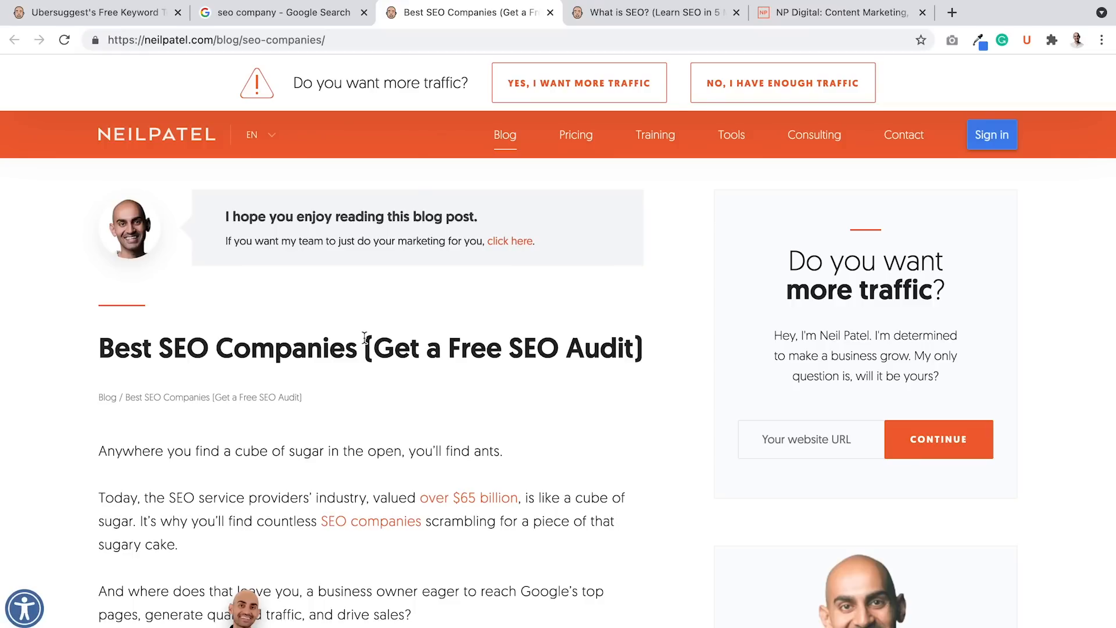
{"action": "left_click", "coordinate": [651, 13]}
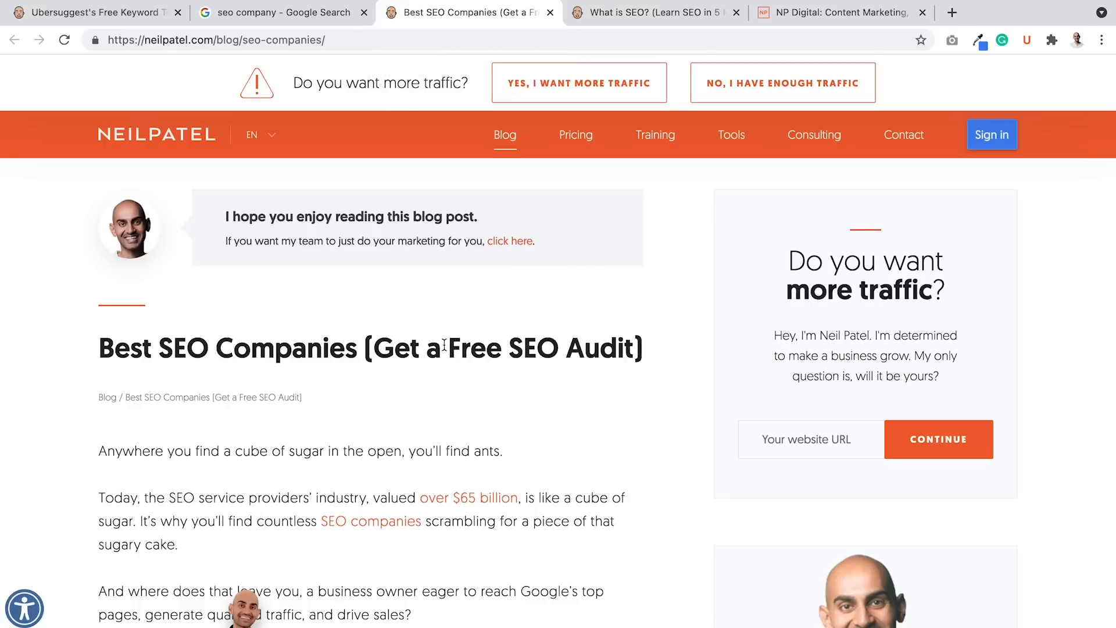
{"action": "mouse_move", "coordinate": [510, 241]}
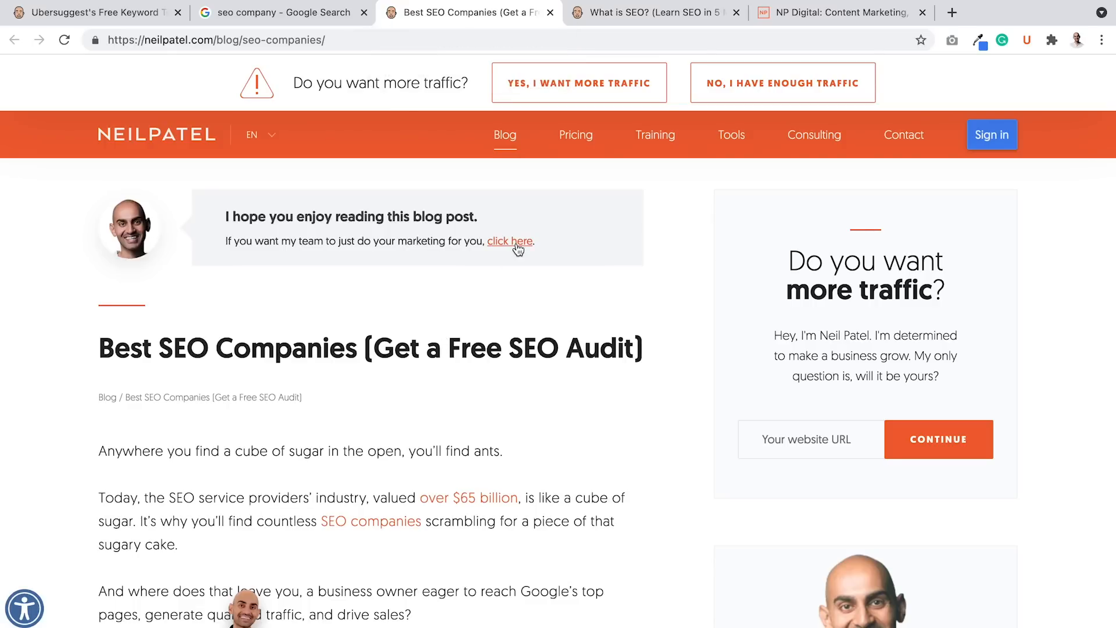
{"action": "left_click", "coordinate": [651, 12]}
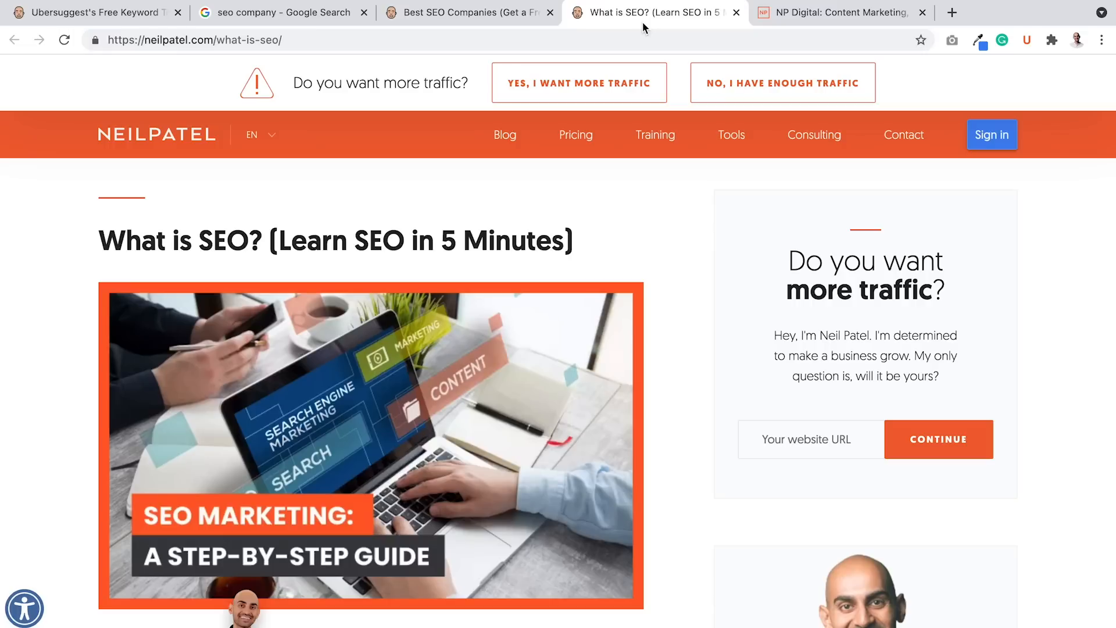
Step: Switch to the 'seo company' results tab and scroll up to Ubersuggest's related keywords panel
{"action": "left_click", "coordinate": [281, 13]}
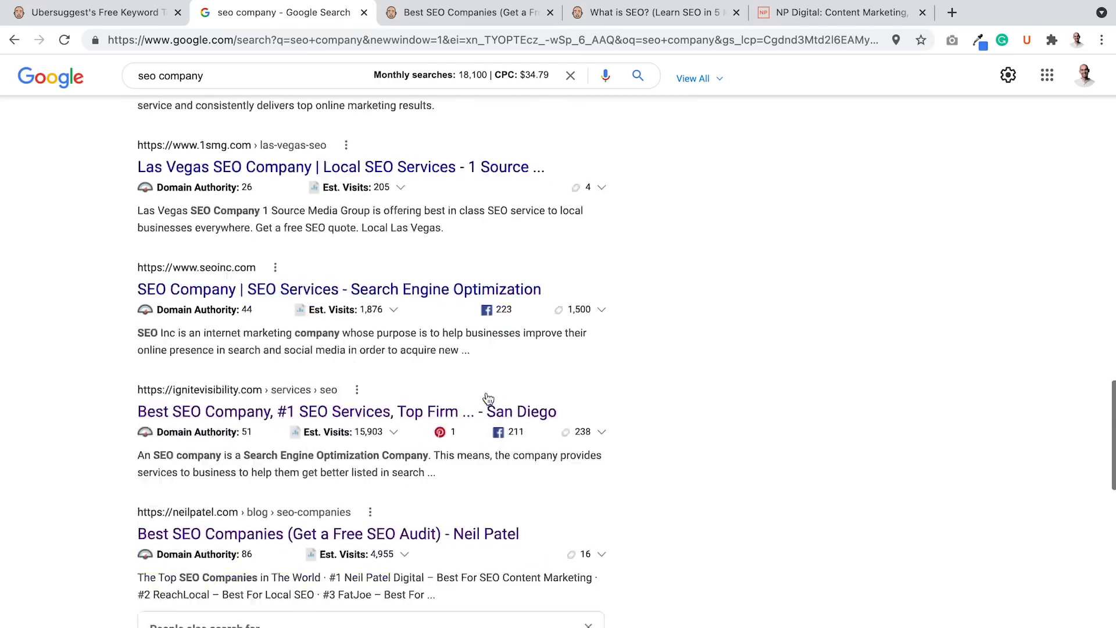
{"action": "scroll", "scroll_direction": "up", "scroll_amount": 3}
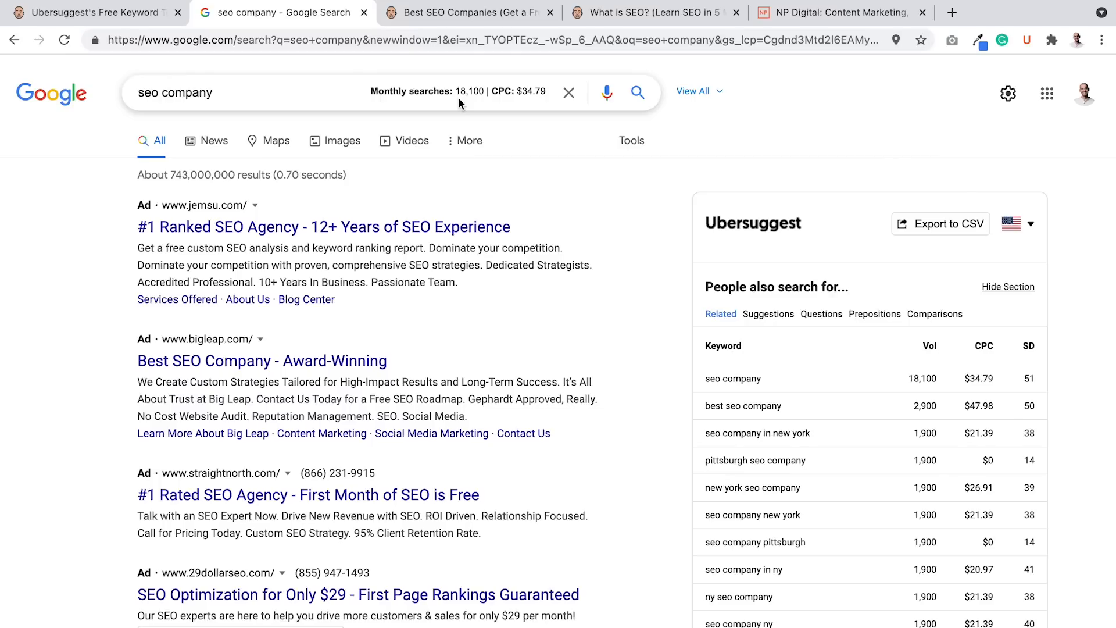
{"action": "mouse_move", "coordinate": [309, 66]}
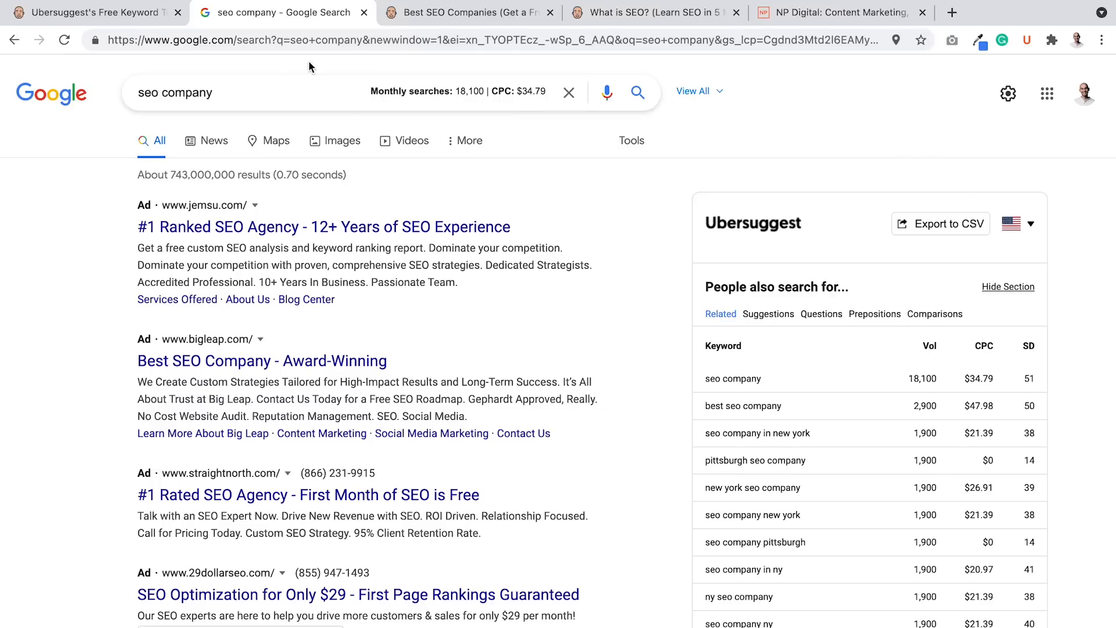
{"action": "mouse_move", "coordinate": [96, 12]}
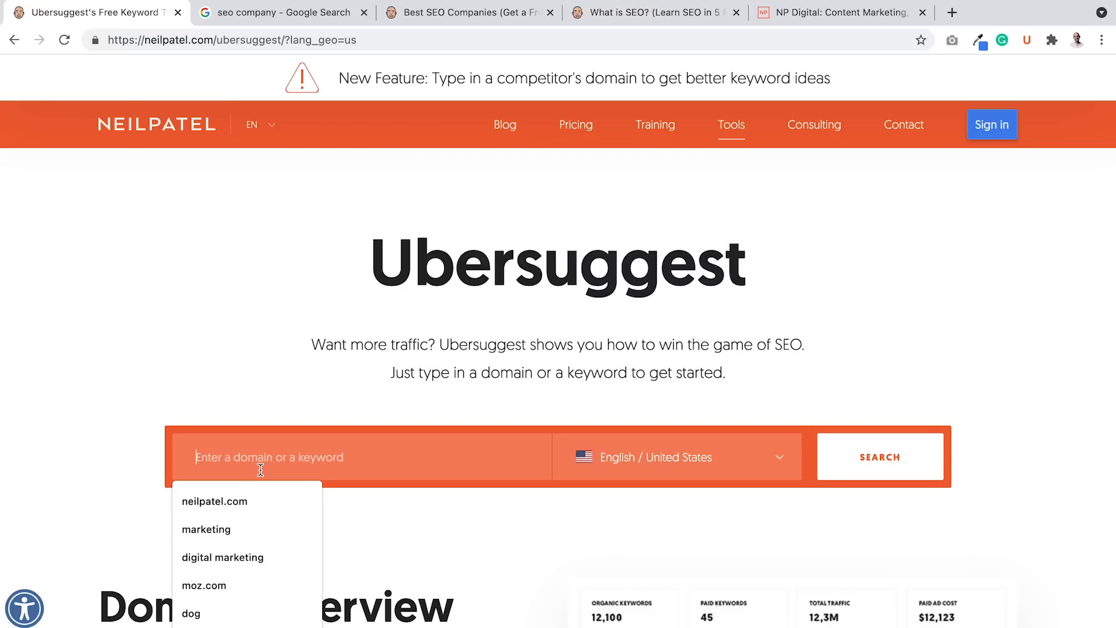
Step: Search Ubersuggest for 'seo' and view all 538 keyword ideas
{"action": "type", "text": "seo"}
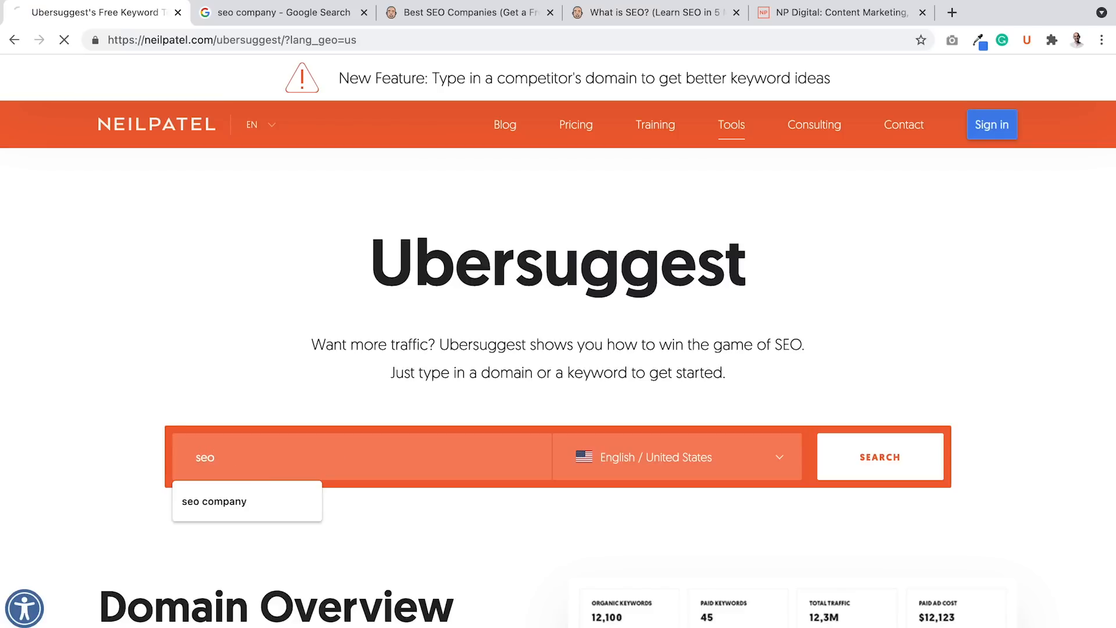
{"action": "left_click", "coordinate": [880, 457]}
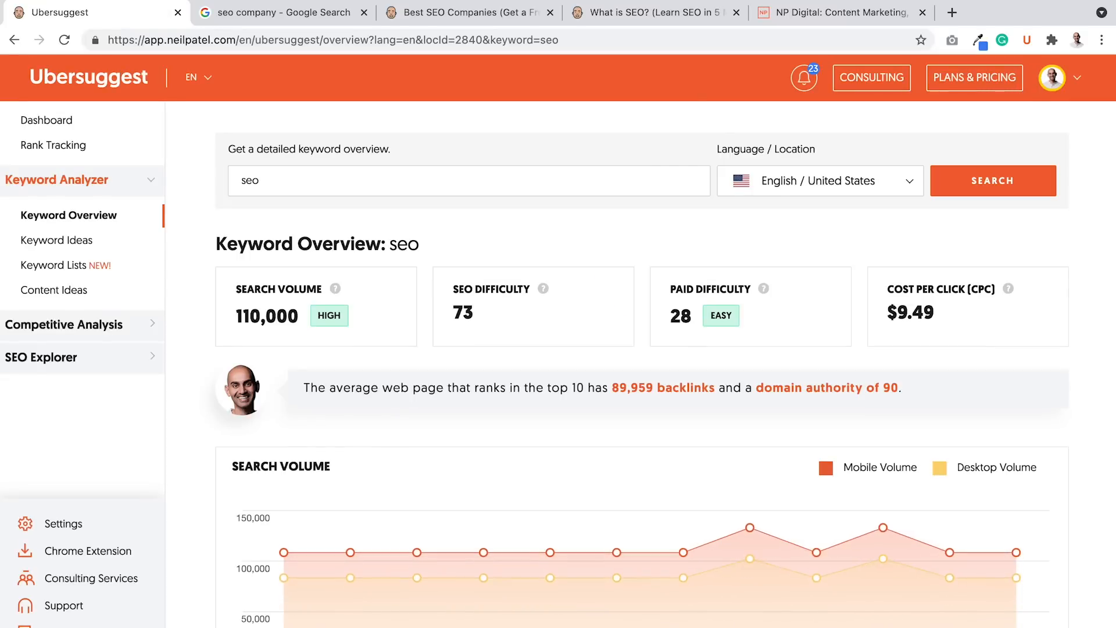
{"action": "scroll", "scroll_direction": "down", "scroll_amount": 3}
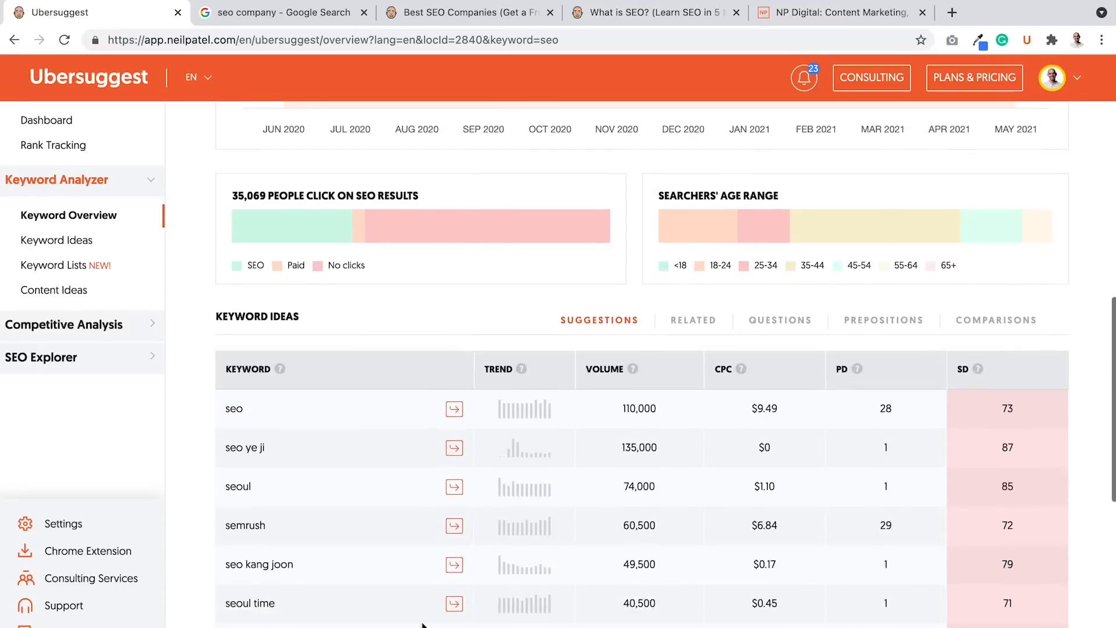
{"action": "scroll", "scroll_direction": "down", "scroll_amount": 3}
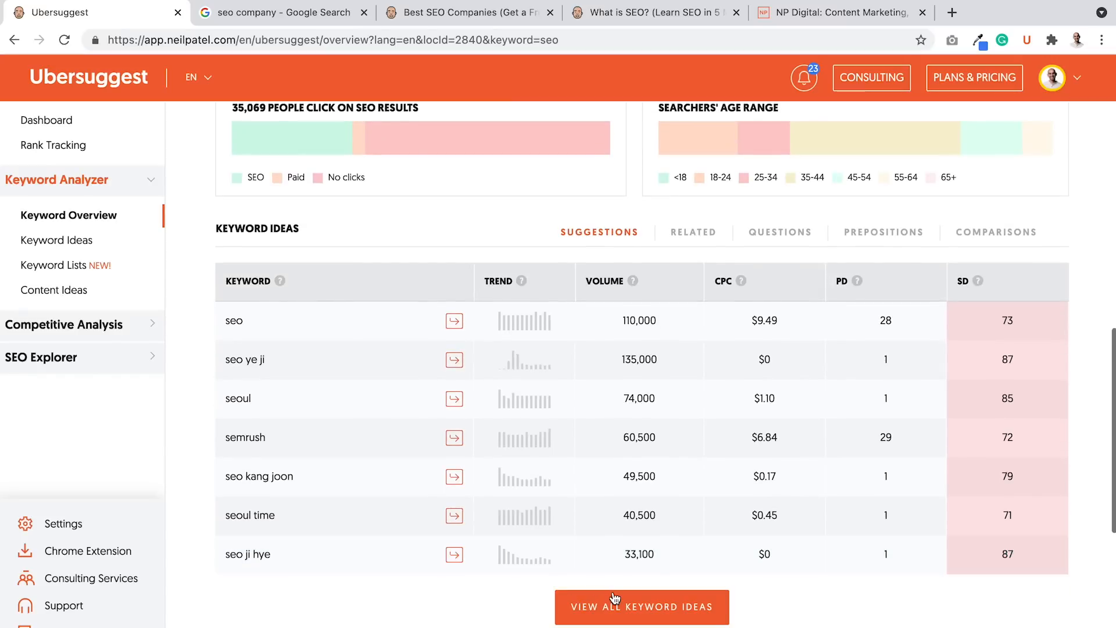
{"action": "left_click", "coordinate": [641, 607]}
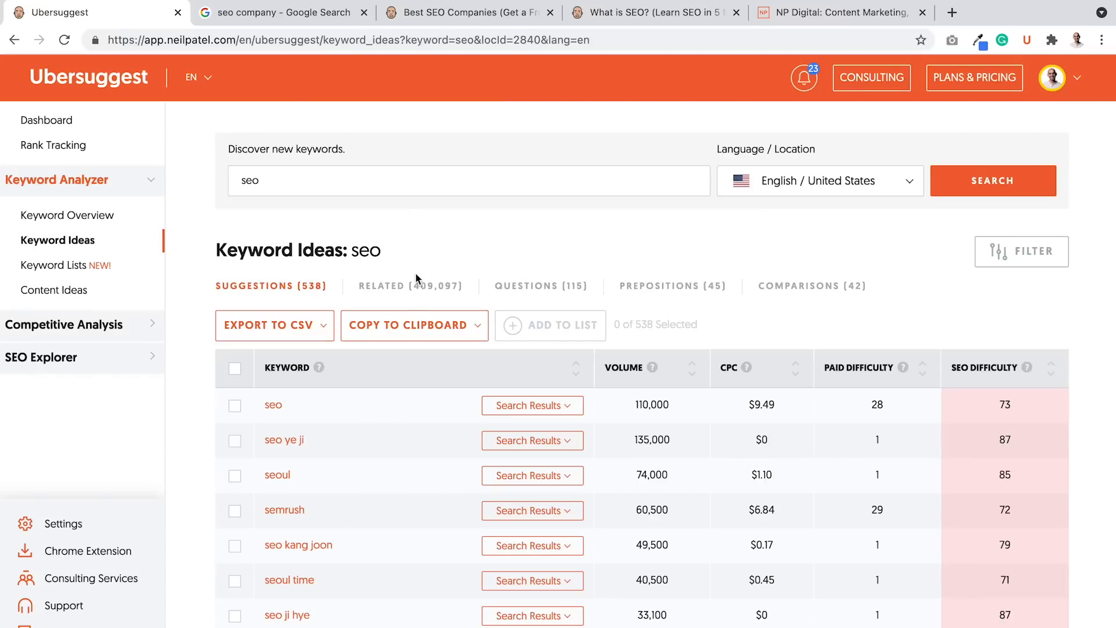
Step: Switch 'seo' keyword ideas to Related (409,097 terms) and scroll down to 3,600-volume keywords
{"action": "left_click", "coordinate": [409, 285]}
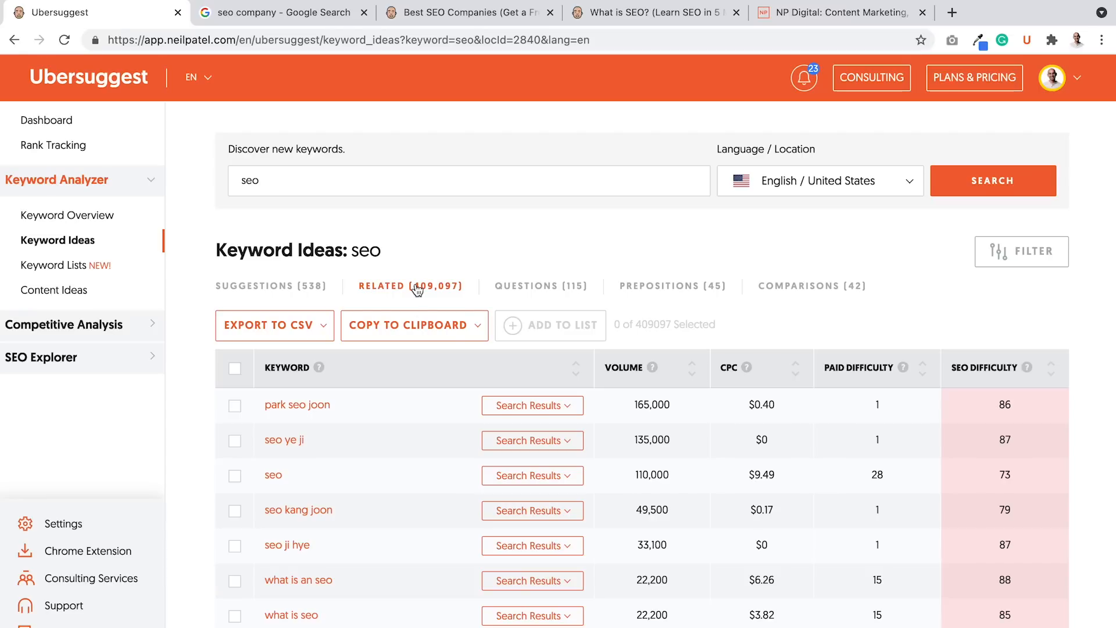
{"action": "scroll", "scroll_direction": "down", "scroll_amount": 3}
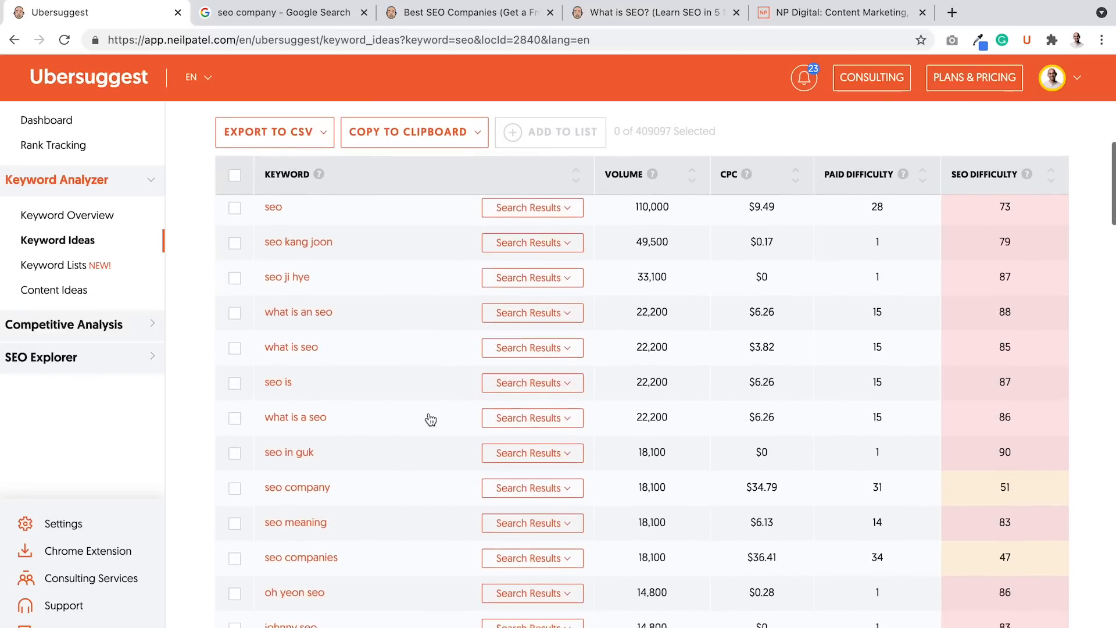
{"action": "scroll", "scroll_direction": "down", "scroll_amount": 3}
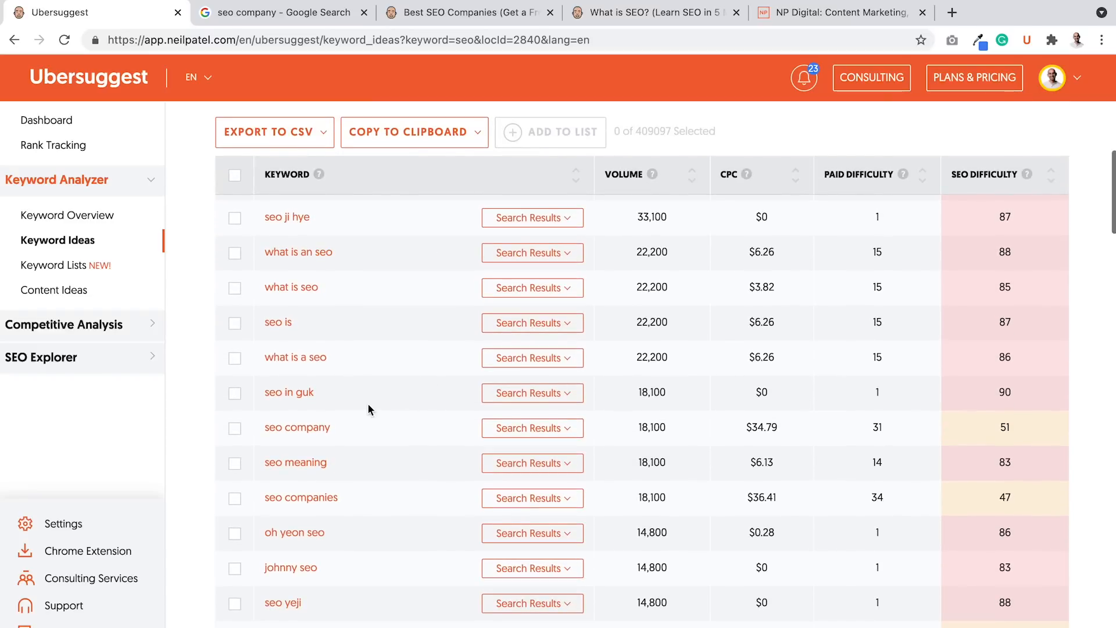
{"action": "scroll", "scroll_direction": "up", "scroll_amount": 3}
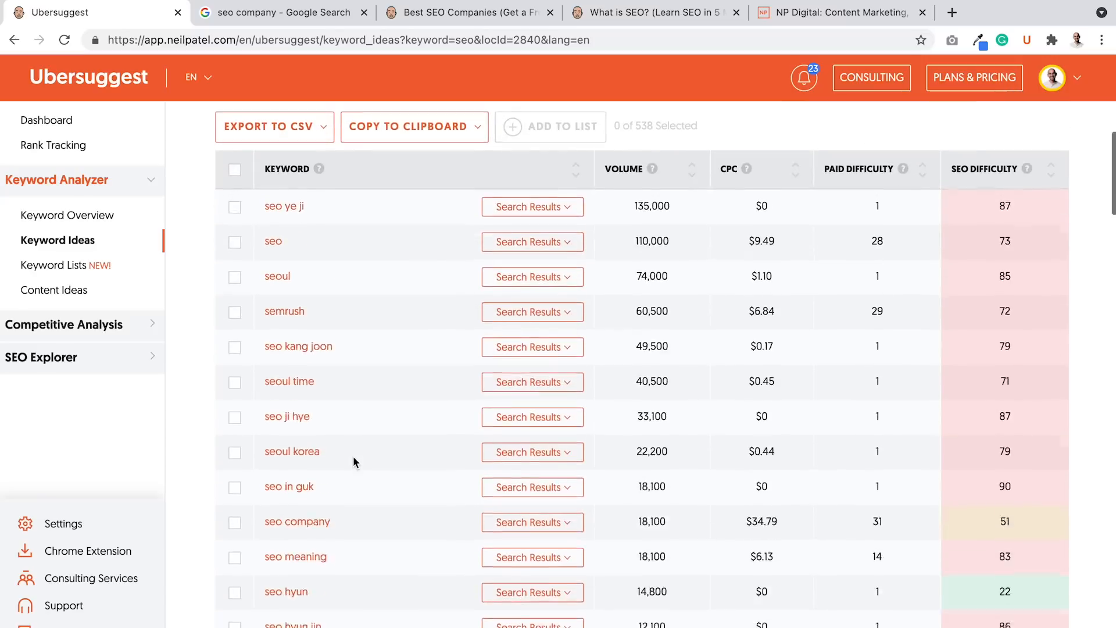
{"action": "scroll", "scroll_direction": "down", "scroll_amount": 3}
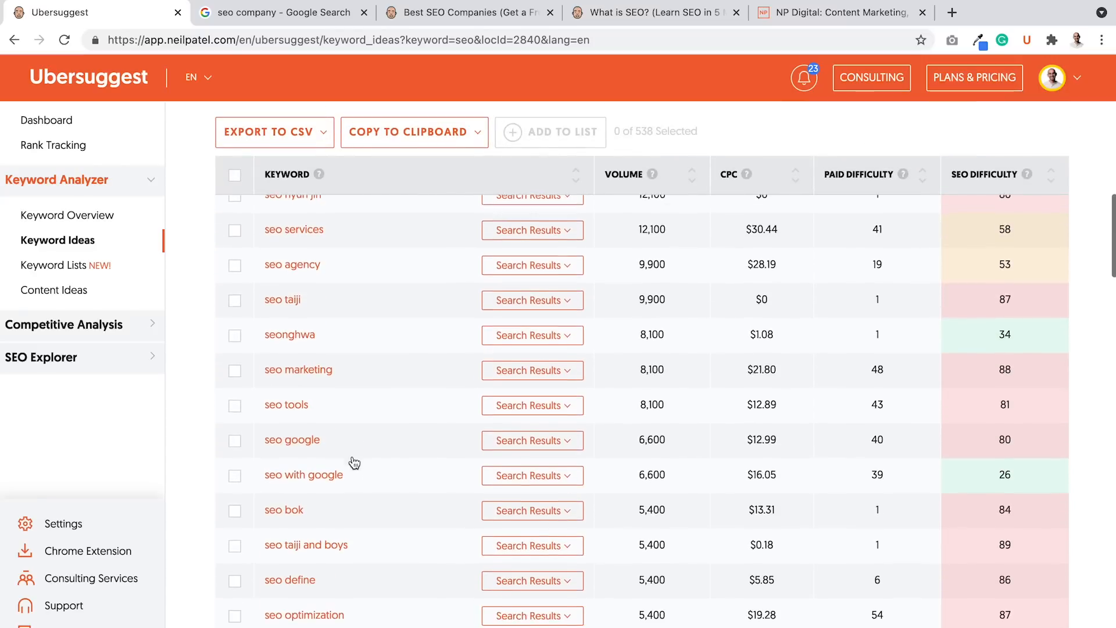
{"action": "scroll", "scroll_direction": "down", "scroll_amount": 3}
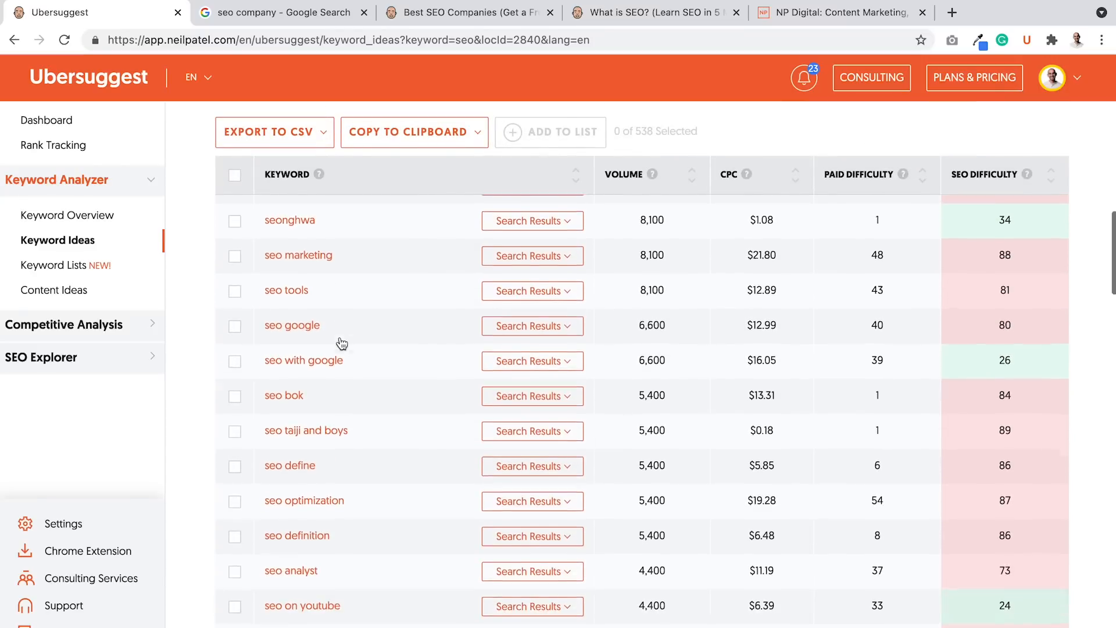
{"action": "scroll", "scroll_direction": "down", "scroll_amount": 3}
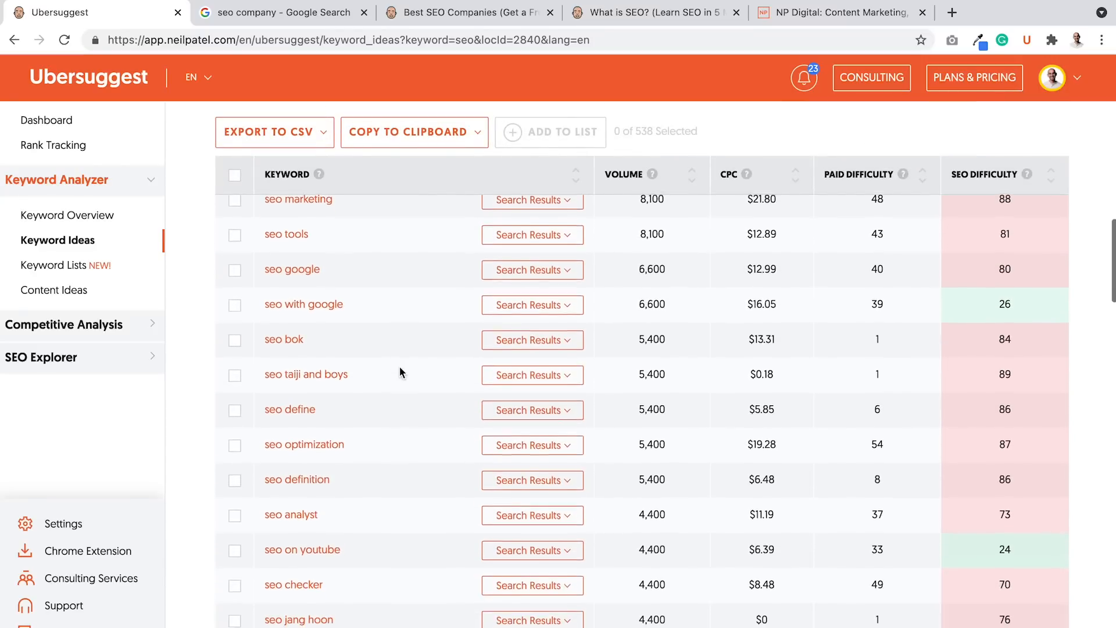
{"action": "scroll", "scroll_direction": "down", "scroll_amount": 3}
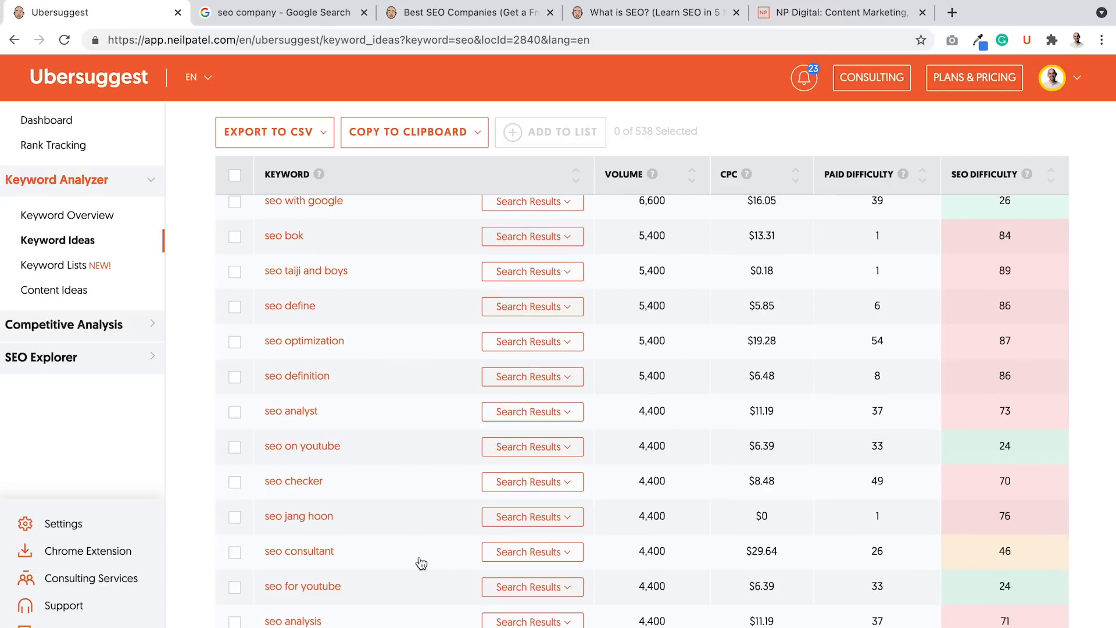
{"action": "scroll", "scroll_direction": "up", "scroll_amount": 3}
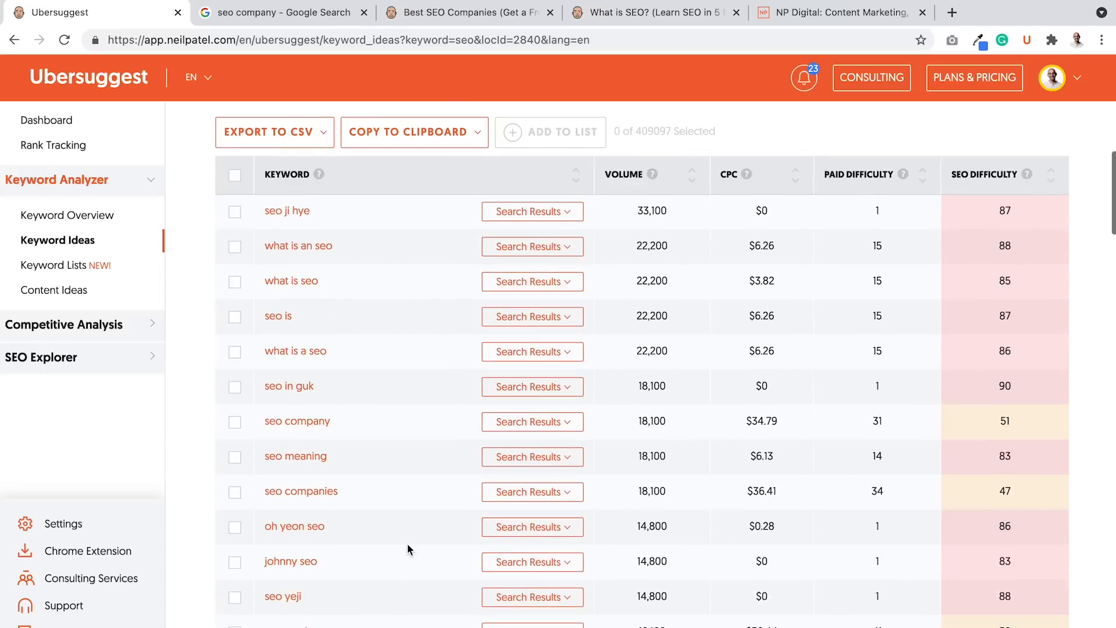
{"action": "scroll", "scroll_direction": "down", "scroll_amount": 3}
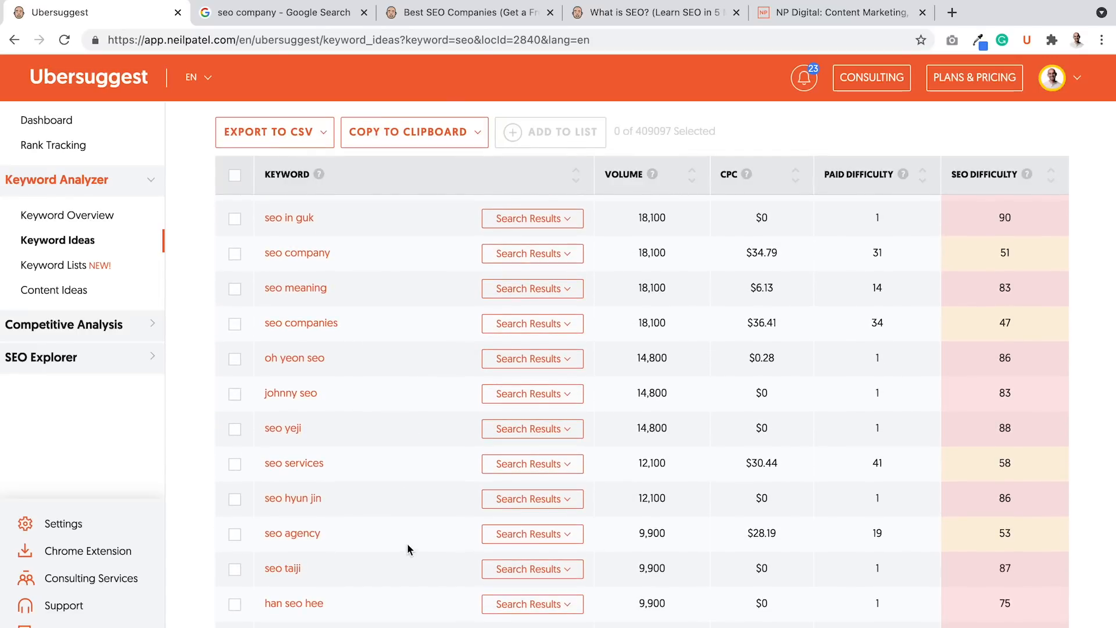
{"action": "scroll", "scroll_direction": "down", "scroll_amount": 3}
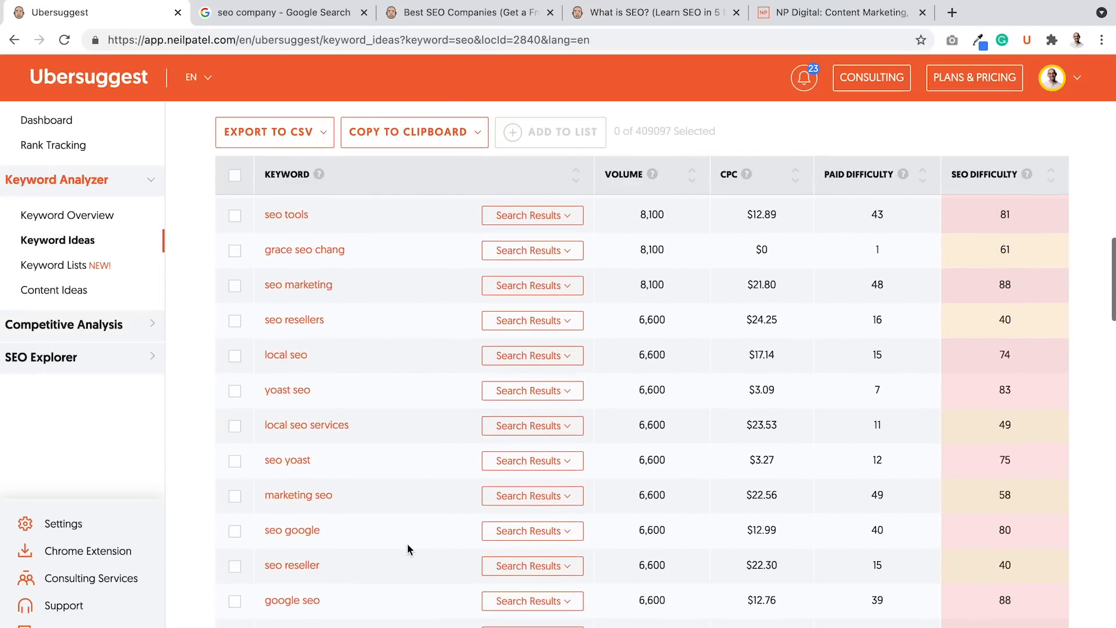
{"action": "scroll", "scroll_direction": "down", "scroll_amount": 3}
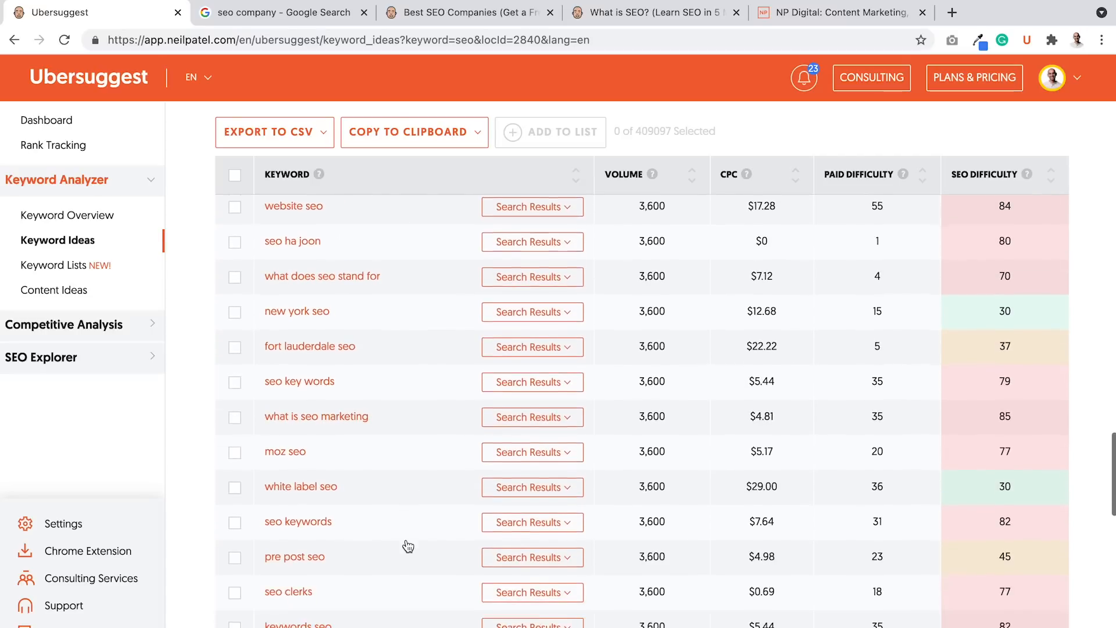
{"action": "scroll", "scroll_direction": "down", "scroll_amount": 3}
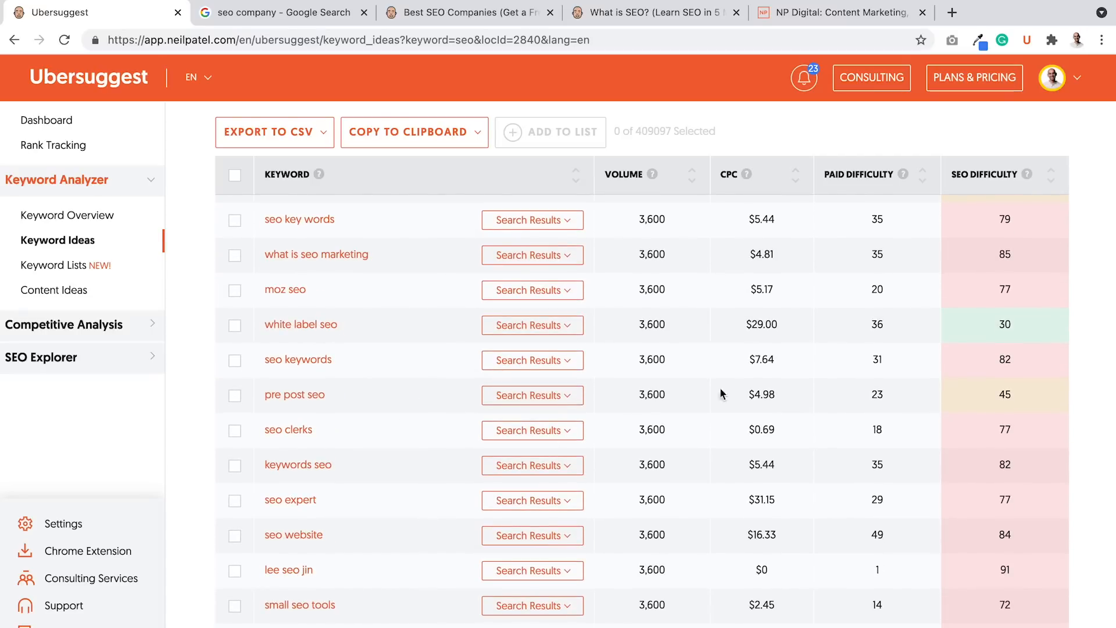
{"action": "mouse_move", "coordinate": [758, 483]}
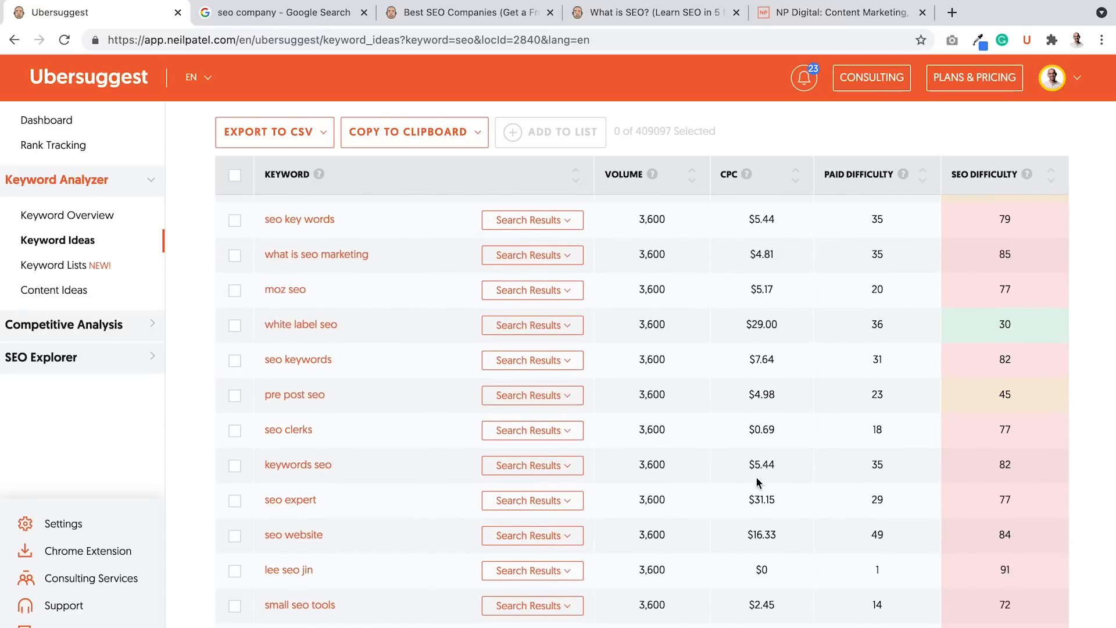
{"action": "mouse_move", "coordinate": [751, 508]}
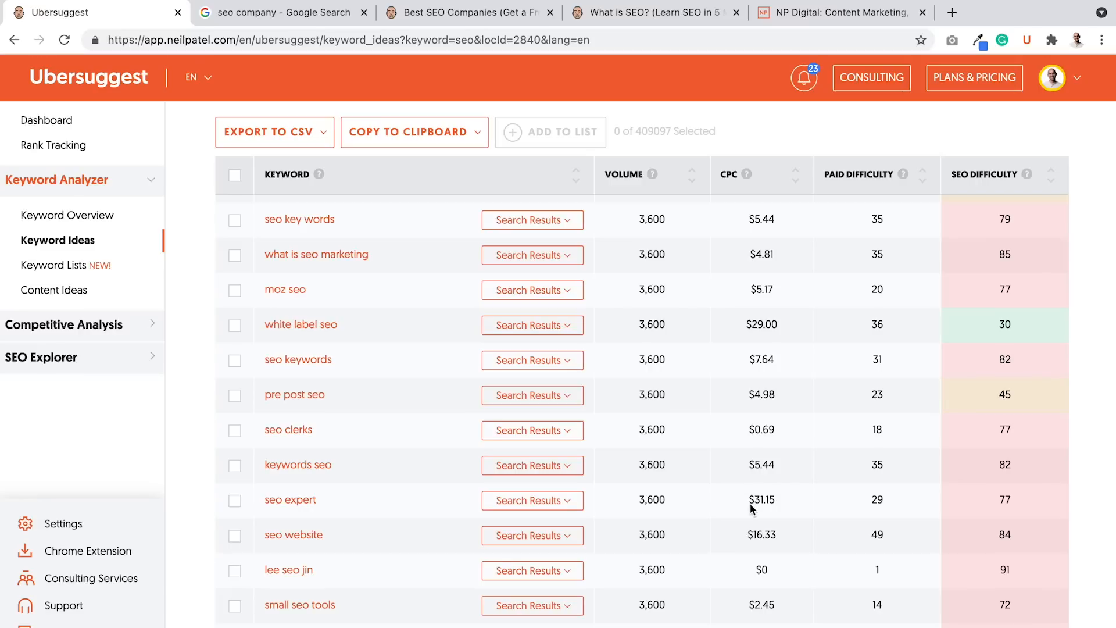
{"action": "mouse_move", "coordinate": [748, 540]}
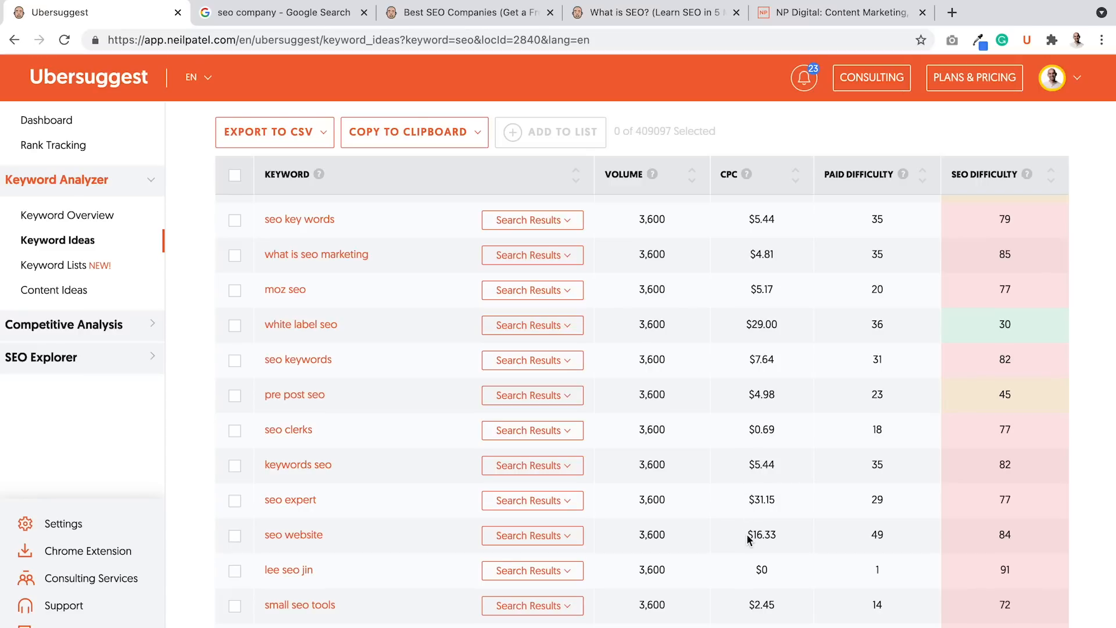
{"action": "double_click", "coordinate": [761, 535]}
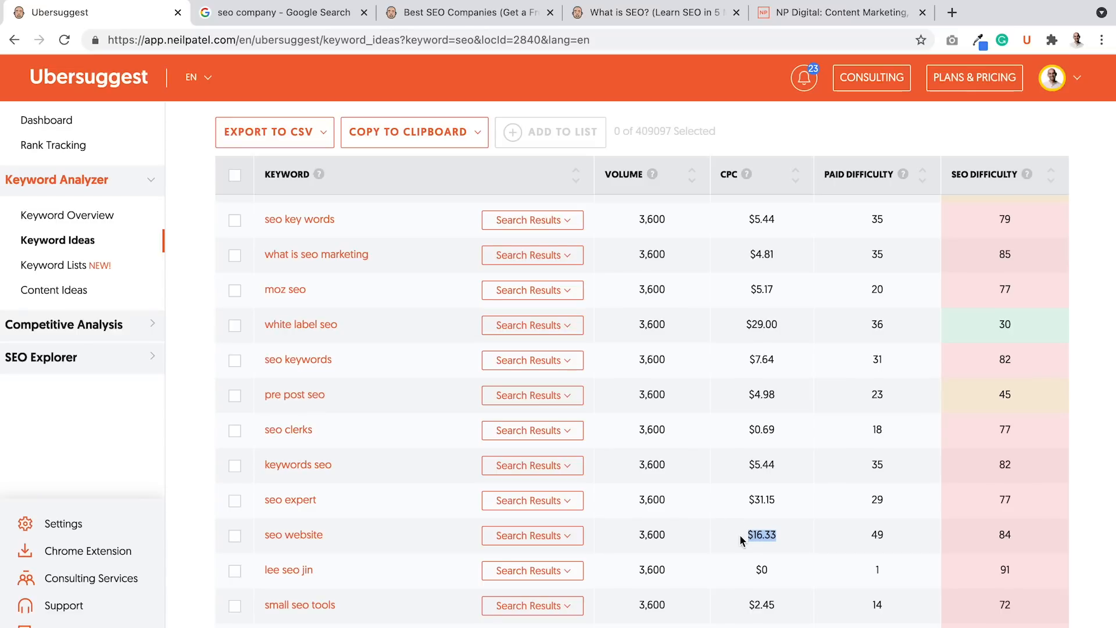
{"action": "mouse_move", "coordinate": [748, 505]}
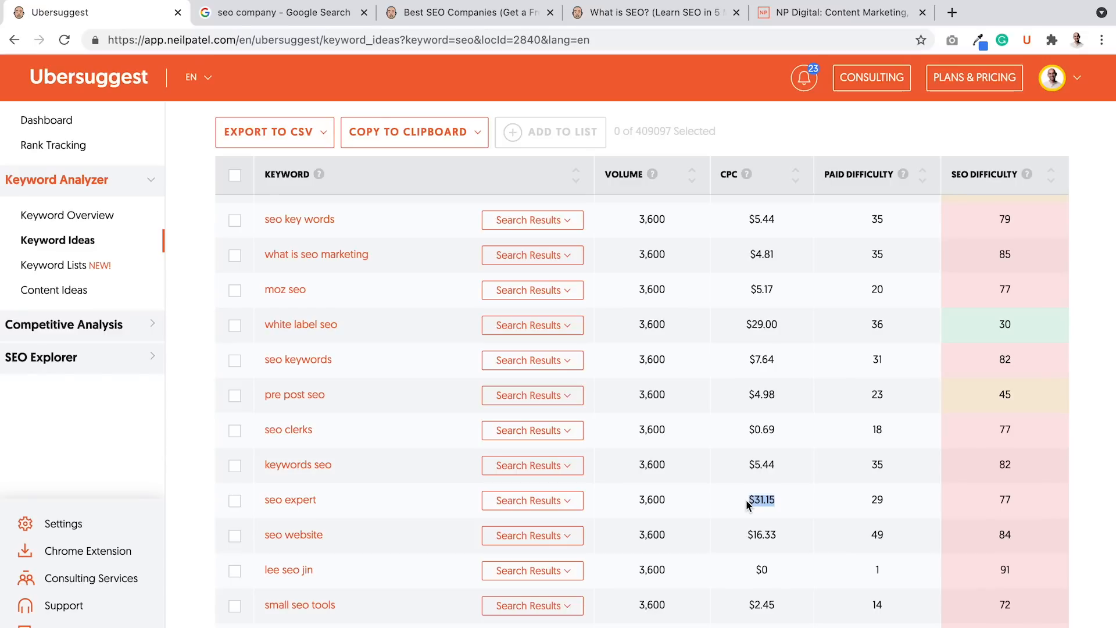
{"action": "scroll", "scroll_direction": "up", "scroll_amount": 3}
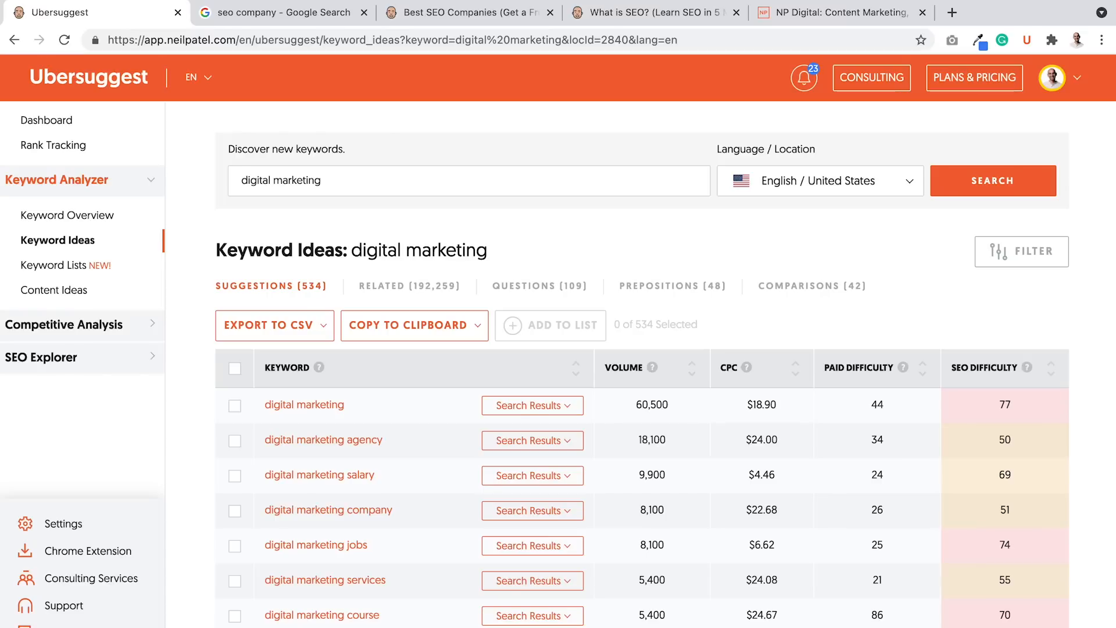
{"action": "mouse_move", "coordinate": [417, 311]}
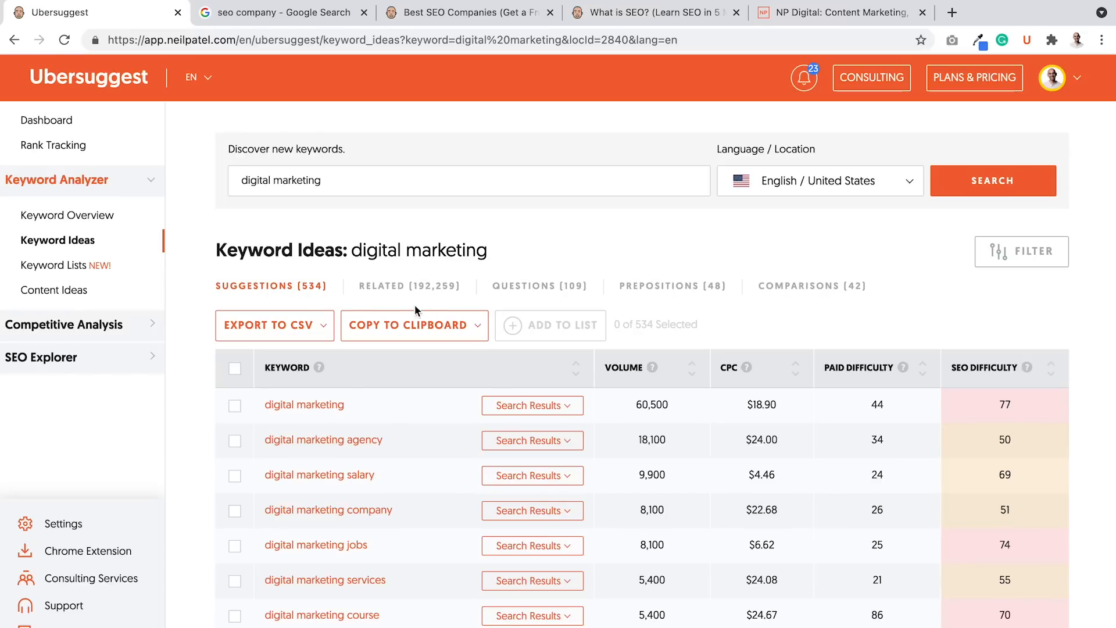
{"action": "mouse_move", "coordinate": [374, 454]}
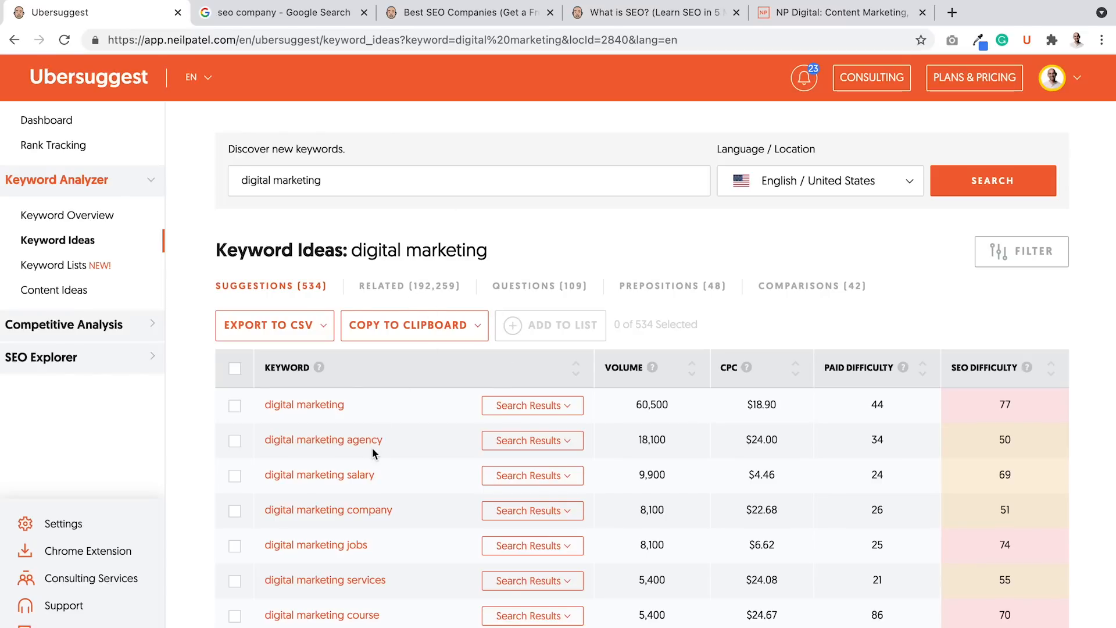
{"action": "mouse_move", "coordinate": [655, 449]}
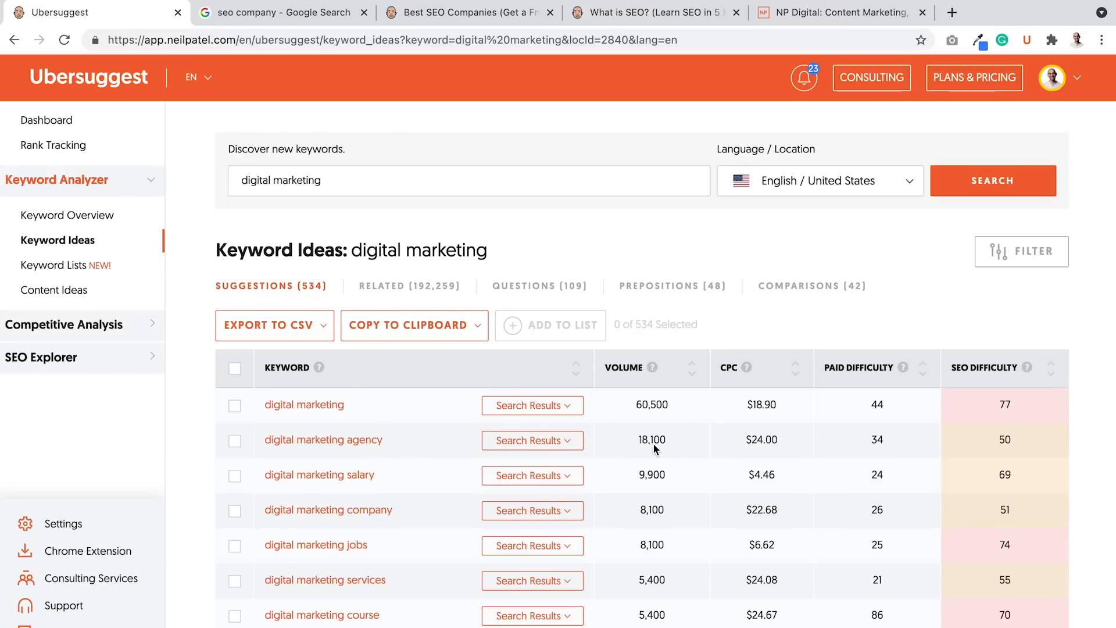
{"action": "mouse_move", "coordinate": [1009, 420]}
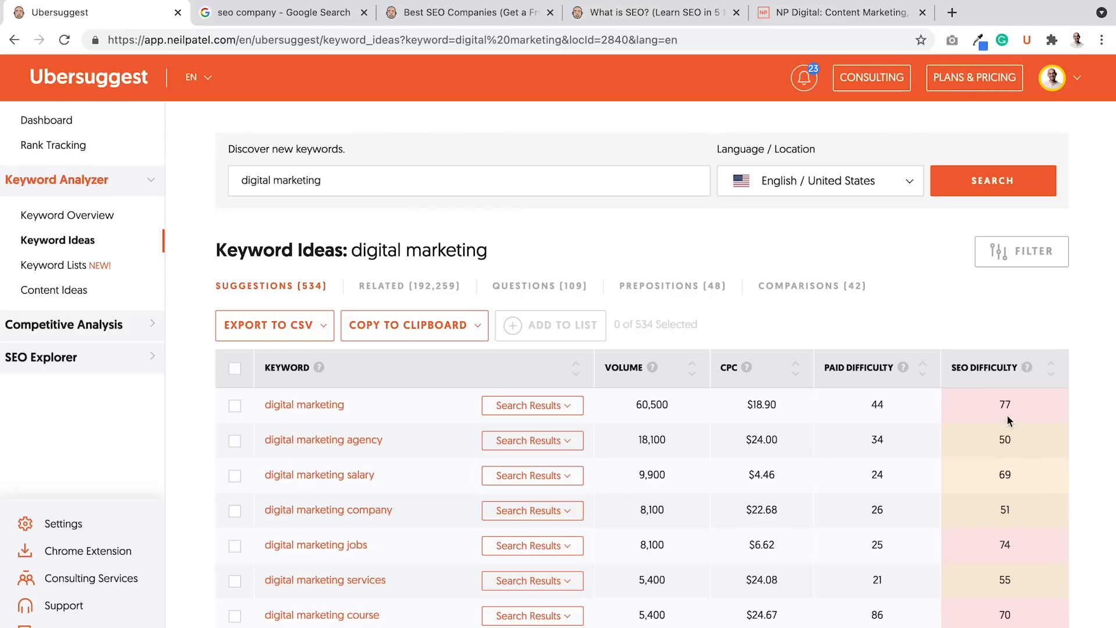
{"action": "mouse_move", "coordinate": [744, 461]}
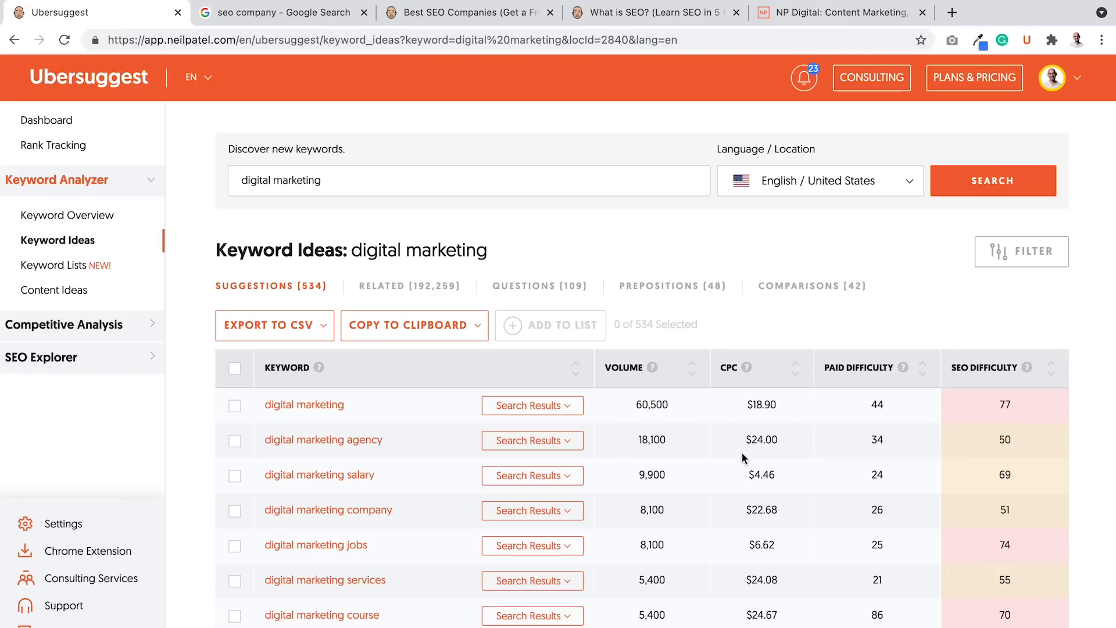
{"action": "mouse_move", "coordinate": [815, 473]}
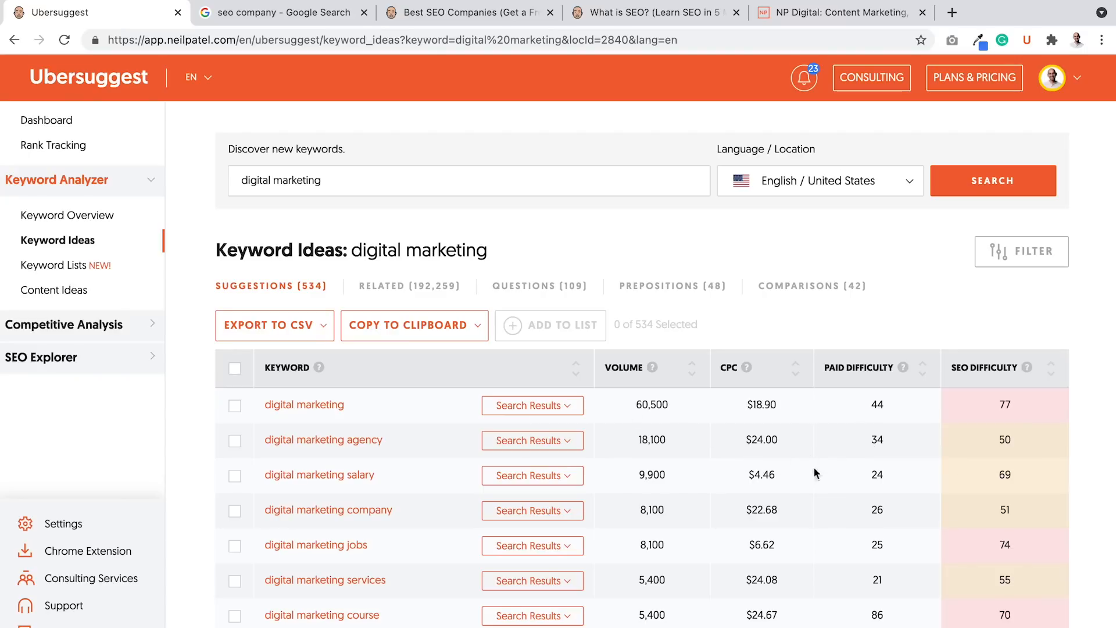
{"action": "mouse_move", "coordinate": [774, 443]}
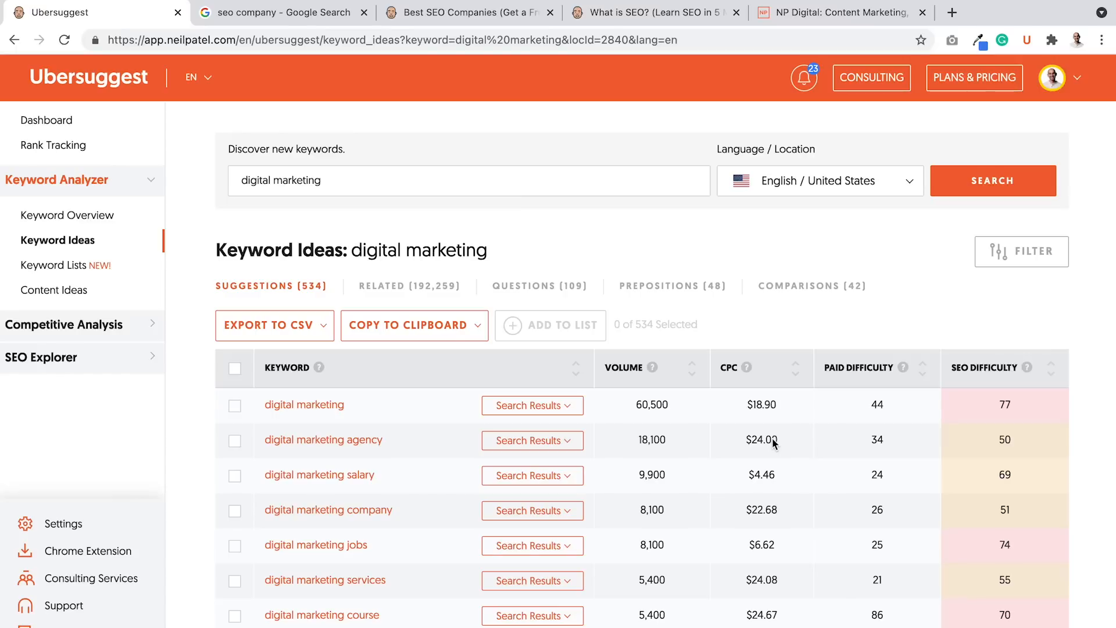
{"action": "mouse_move", "coordinate": [1000, 442]}
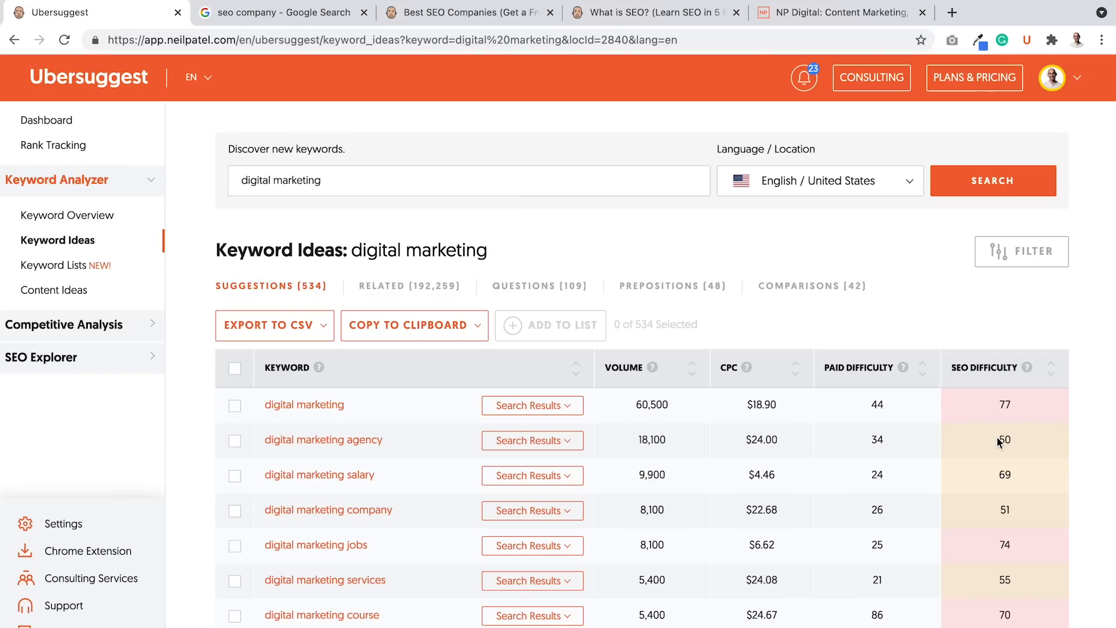
Step: Scroll the 534 'digital marketing' suggestions down to ~260-volume terms, then scroll back up
{"action": "scroll", "scroll_direction": "down", "scroll_amount": 3}
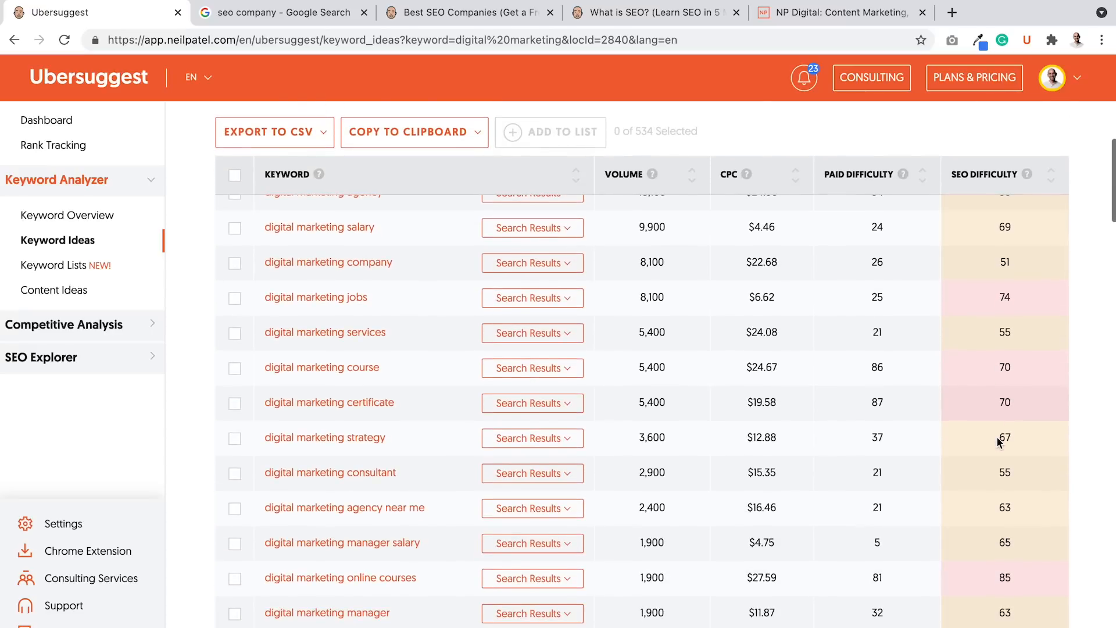
{"action": "scroll", "scroll_direction": "down", "scroll_amount": 3}
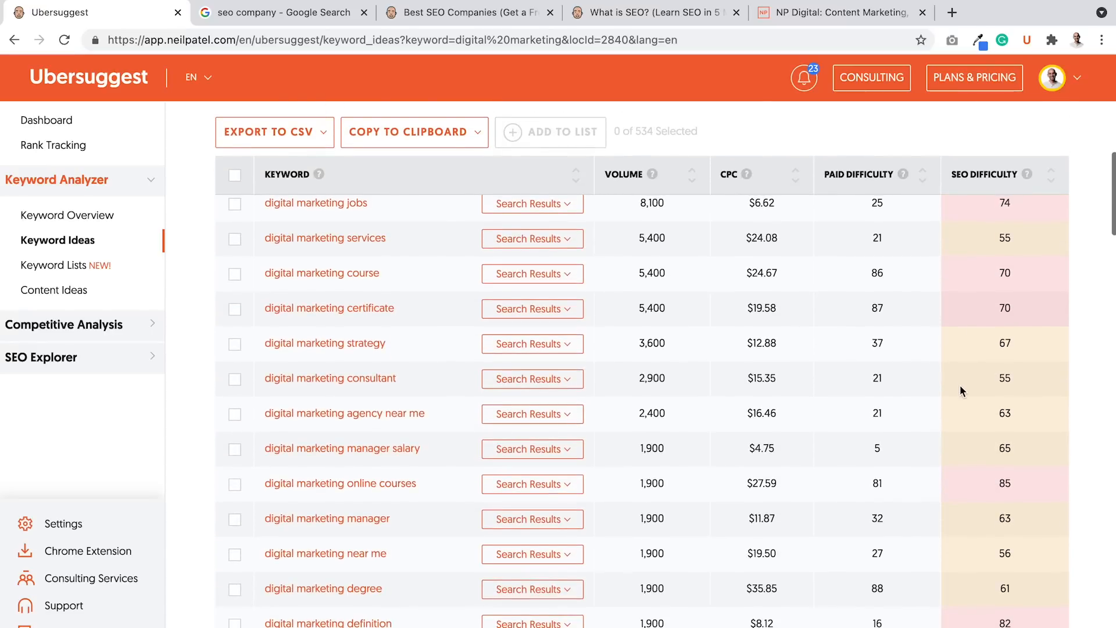
{"action": "mouse_move", "coordinate": [756, 396]}
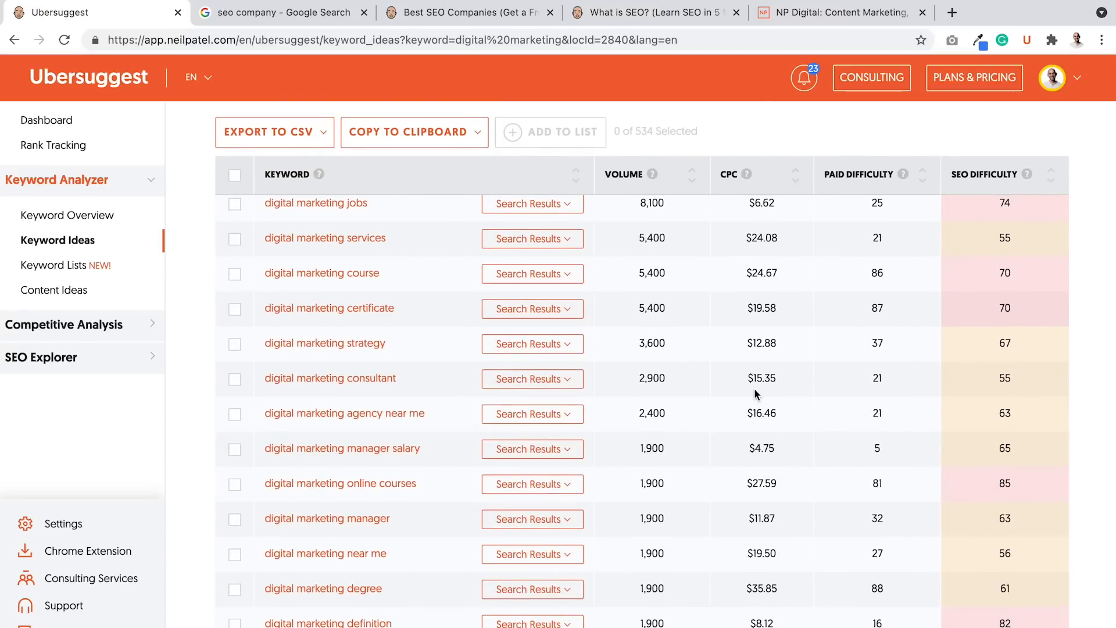
{"action": "mouse_move", "coordinate": [999, 391]}
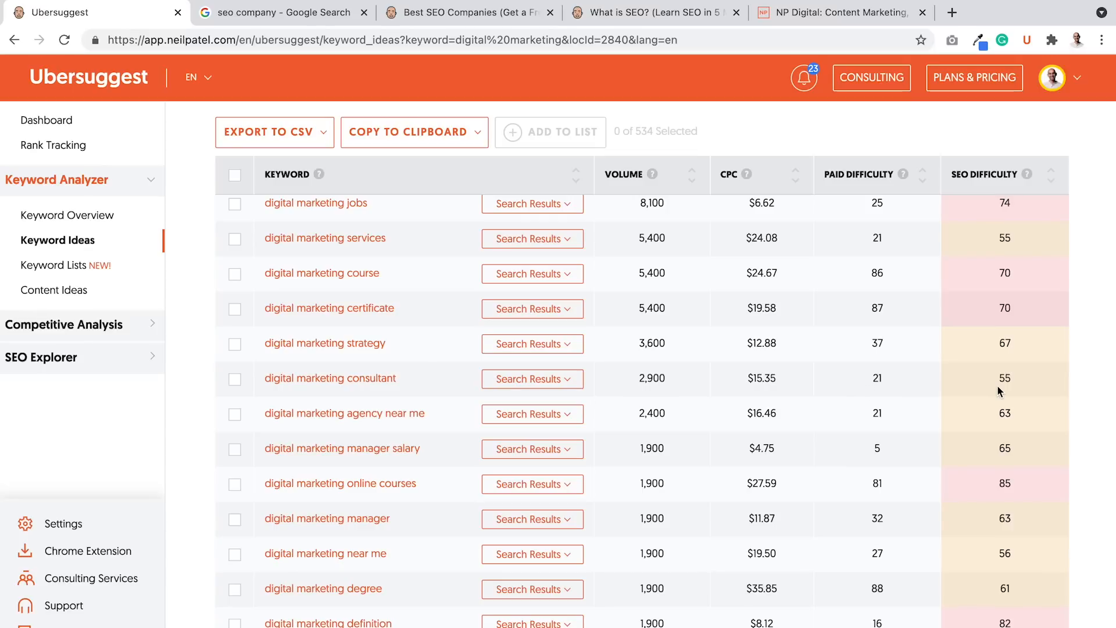
{"action": "mouse_move", "coordinate": [982, 383]}
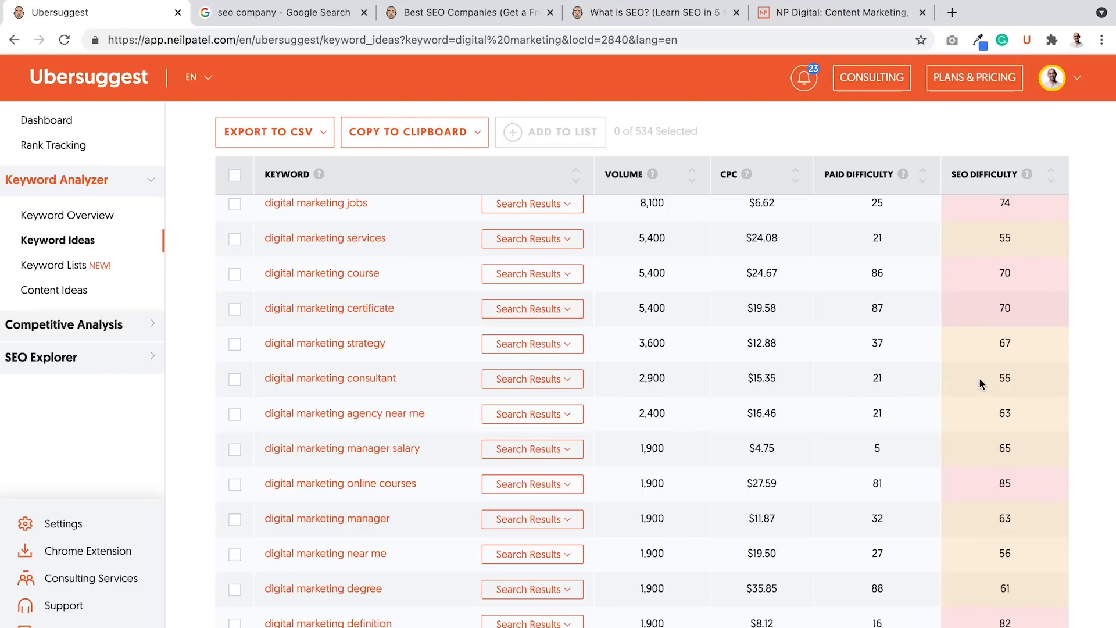
{"action": "scroll", "scroll_direction": "down", "scroll_amount": 3}
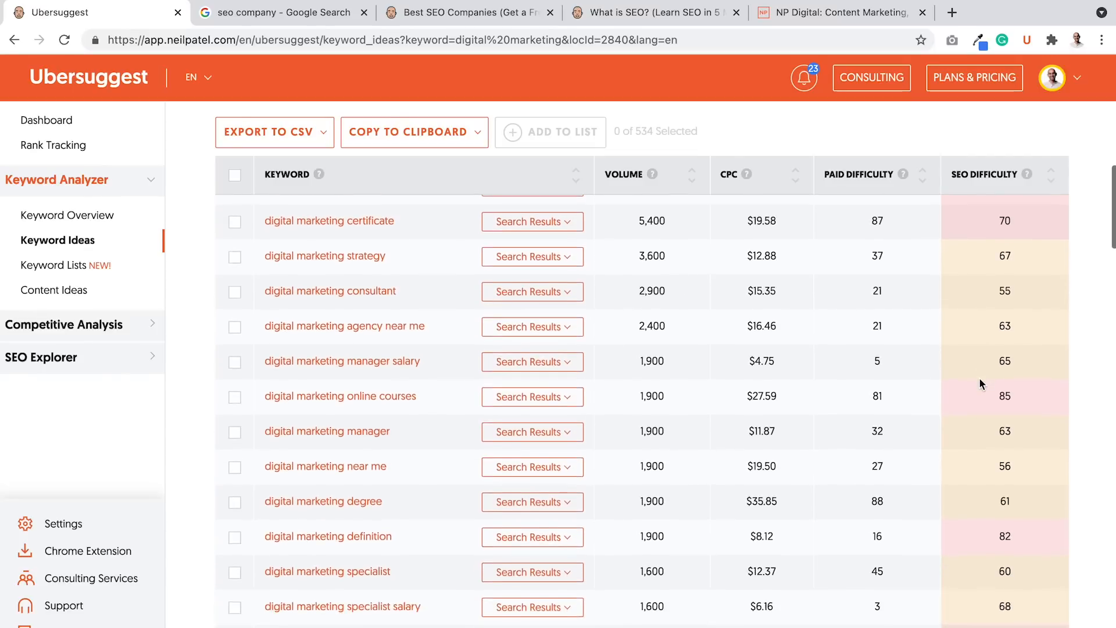
{"action": "scroll", "scroll_direction": "down", "scroll_amount": 3}
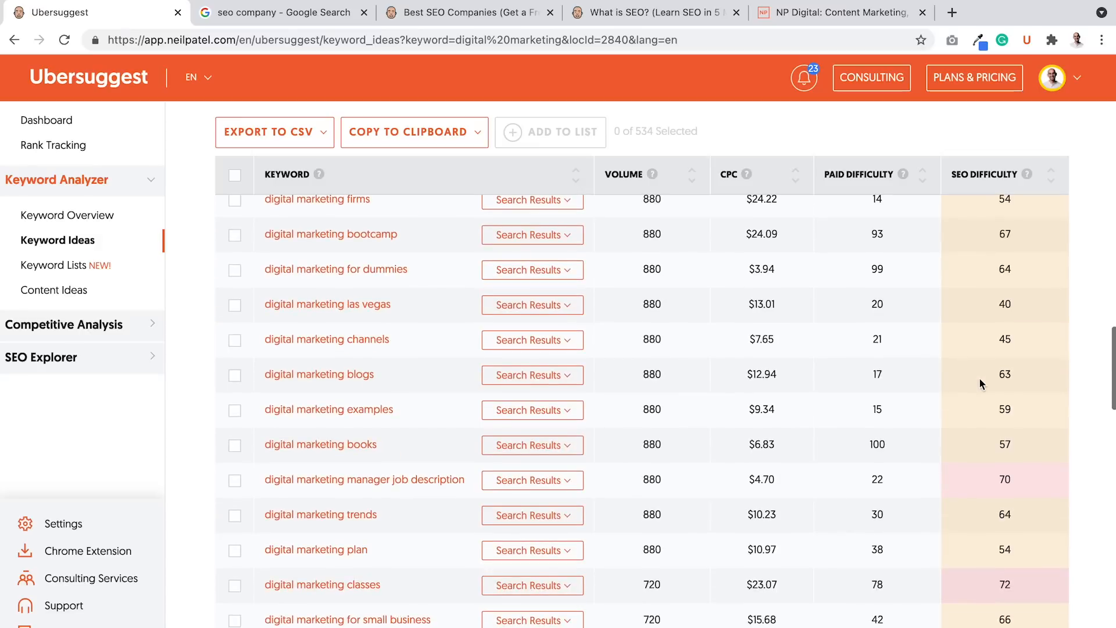
{"action": "scroll", "scroll_direction": "down", "scroll_amount": 3}
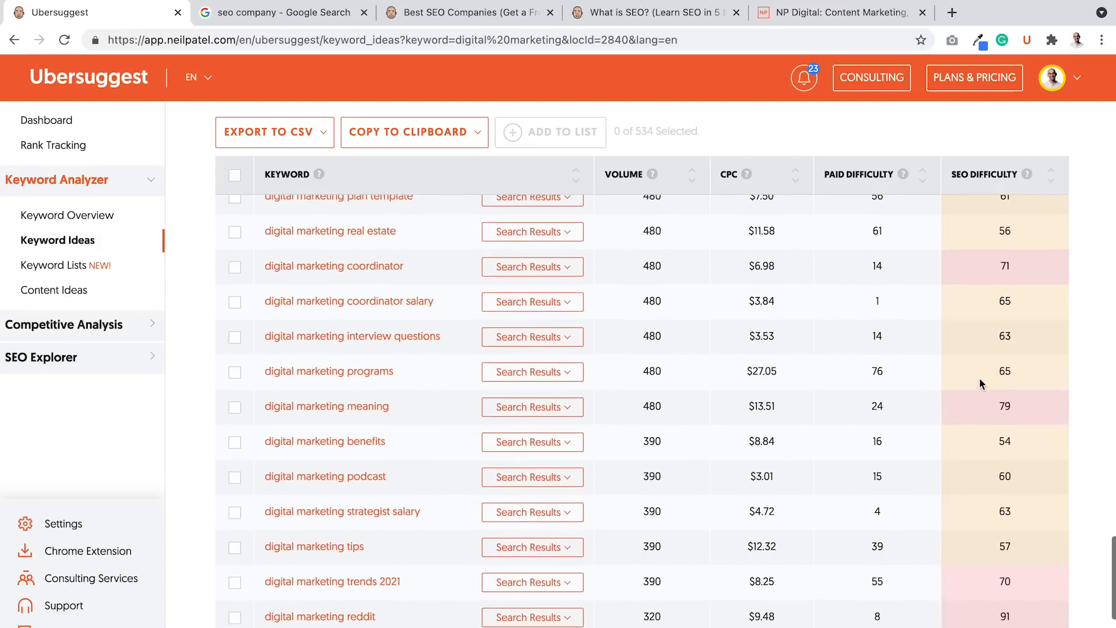
{"action": "scroll", "scroll_direction": "down", "scroll_amount": 3}
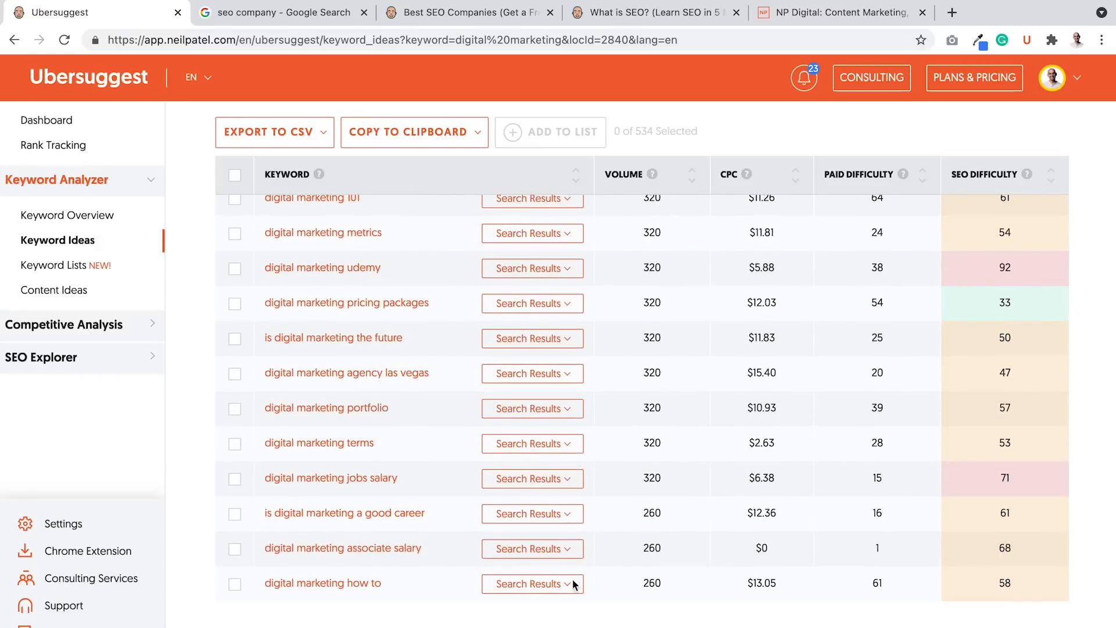
{"action": "scroll", "scroll_direction": "up", "scroll_amount": 3}
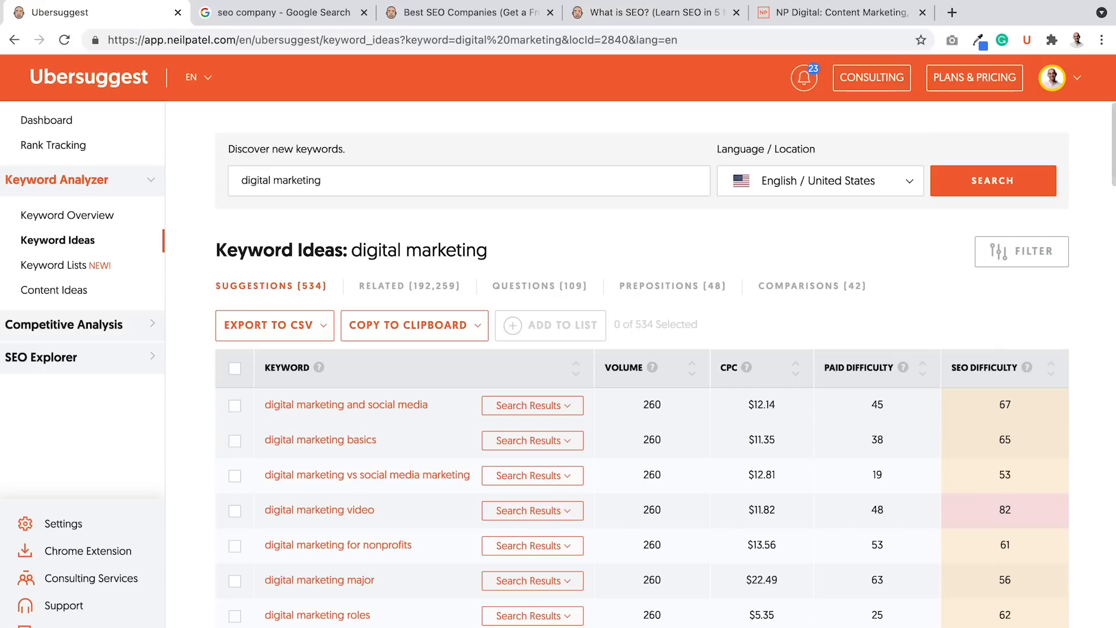
Step: Switch 'digital marketing' ideas to Related (192,259 terms) and scroll to low-difficulty 1,900-volume rows
{"action": "left_click", "coordinate": [409, 286]}
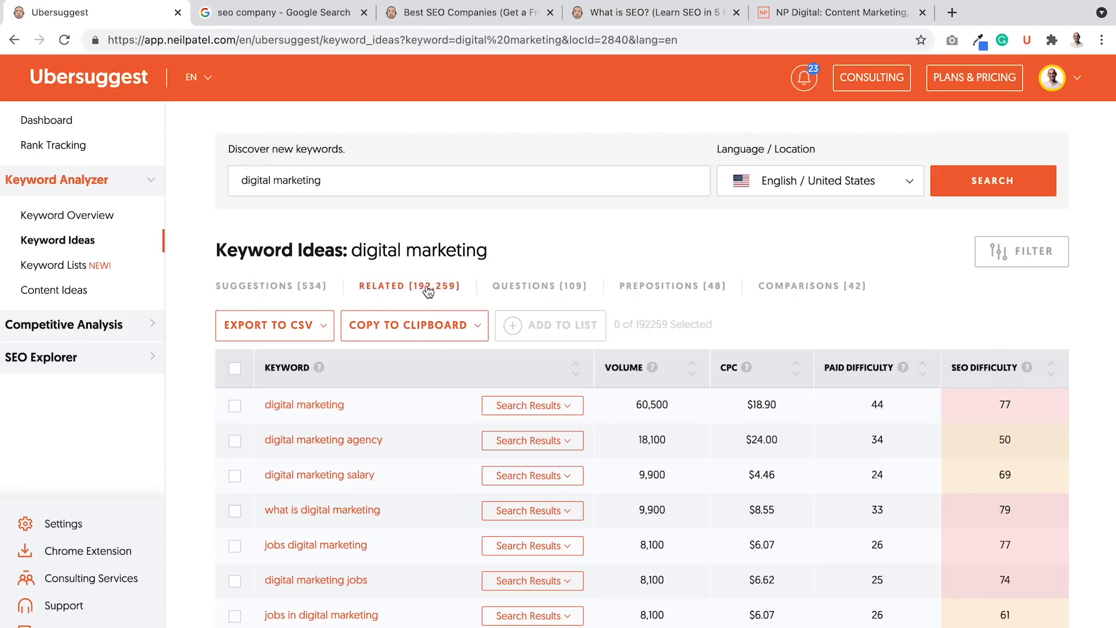
{"action": "scroll", "scroll_direction": "down", "scroll_amount": 3}
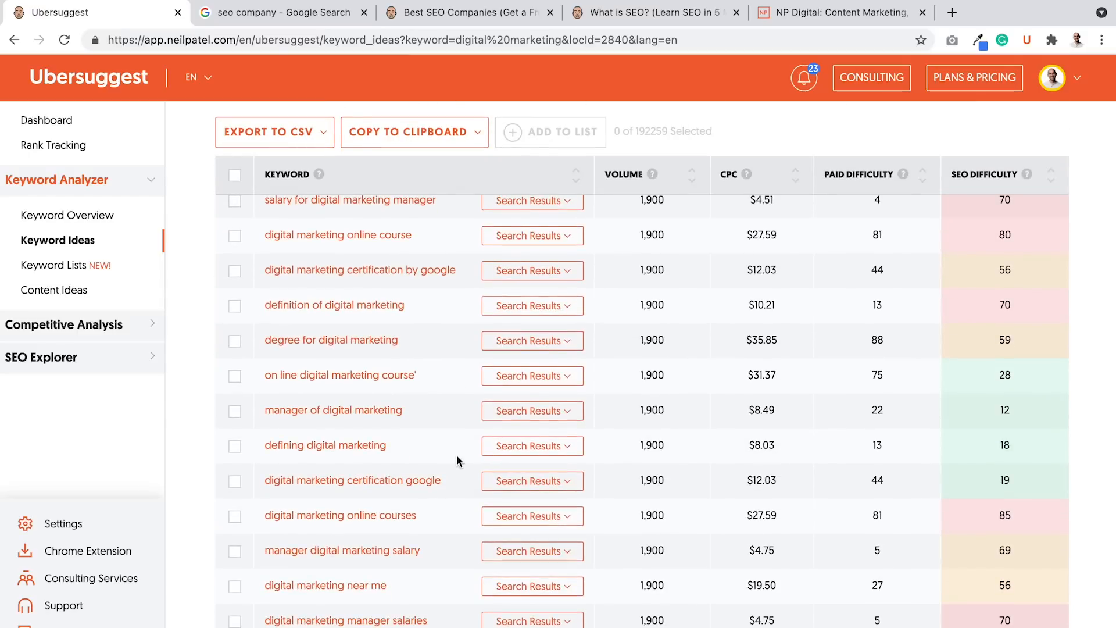
{"action": "mouse_move", "coordinate": [652, 413]}
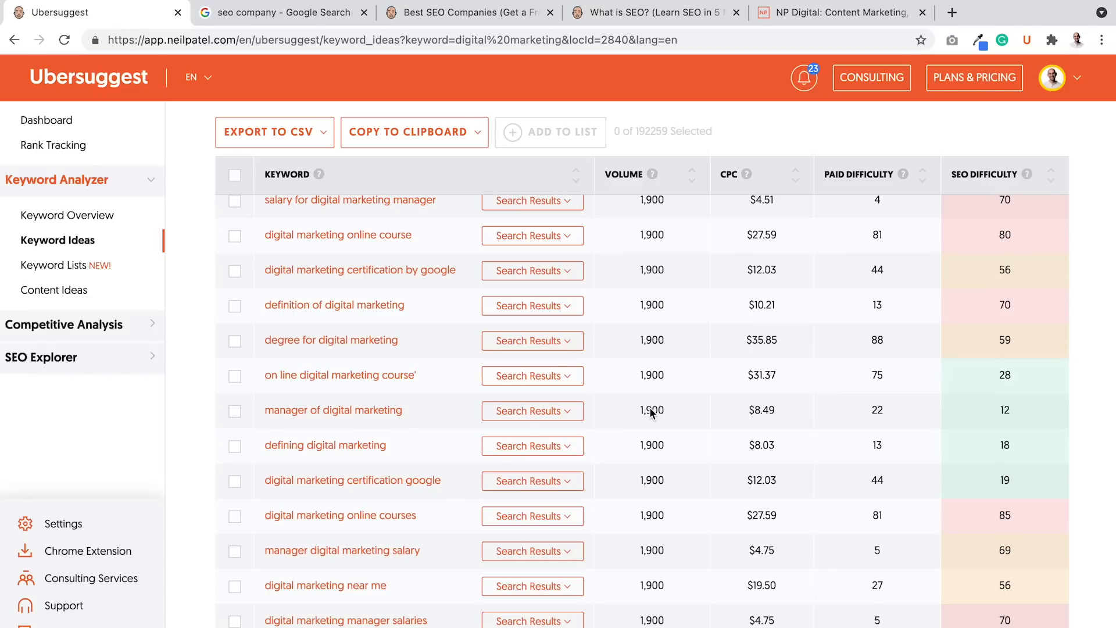
{"action": "mouse_move", "coordinate": [1084, 416]}
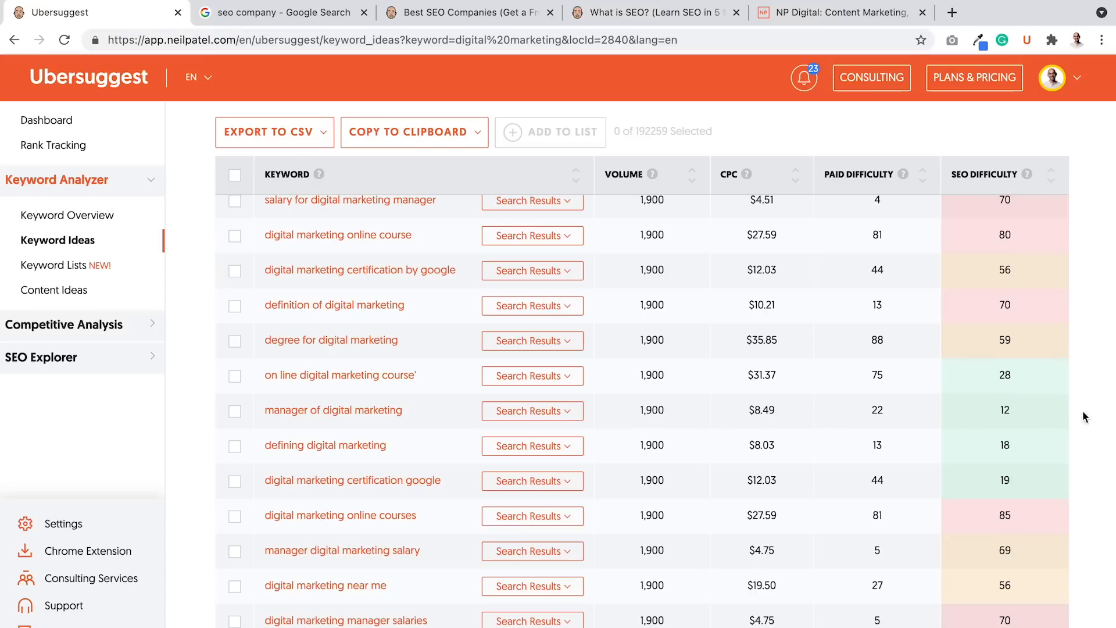
{"action": "mouse_move", "coordinate": [1007, 383]}
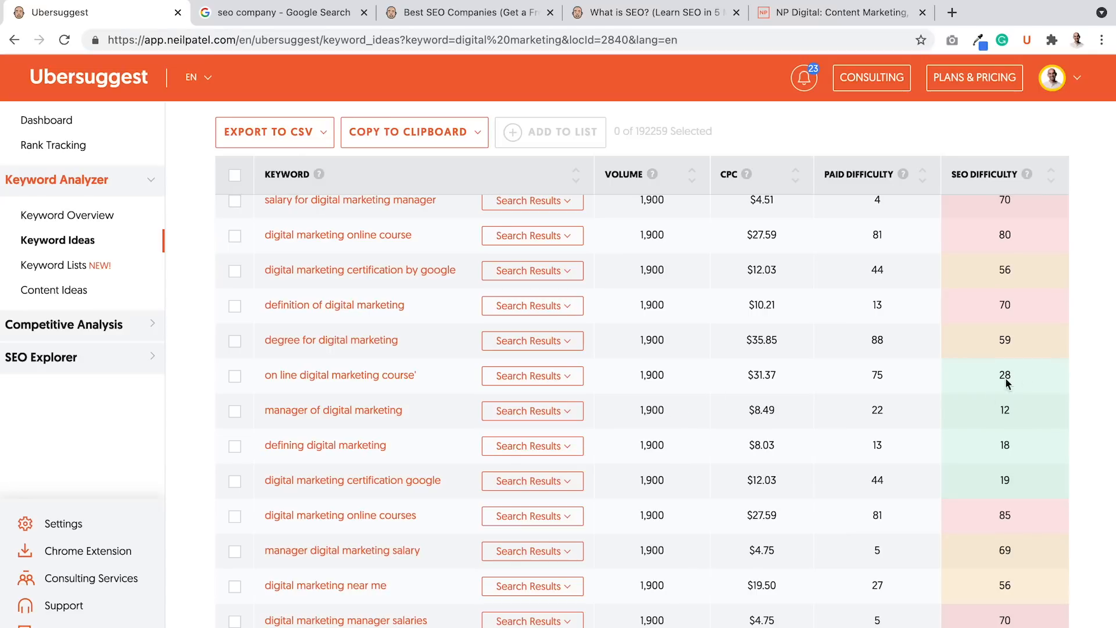
{"action": "mouse_move", "coordinate": [1025, 425]}
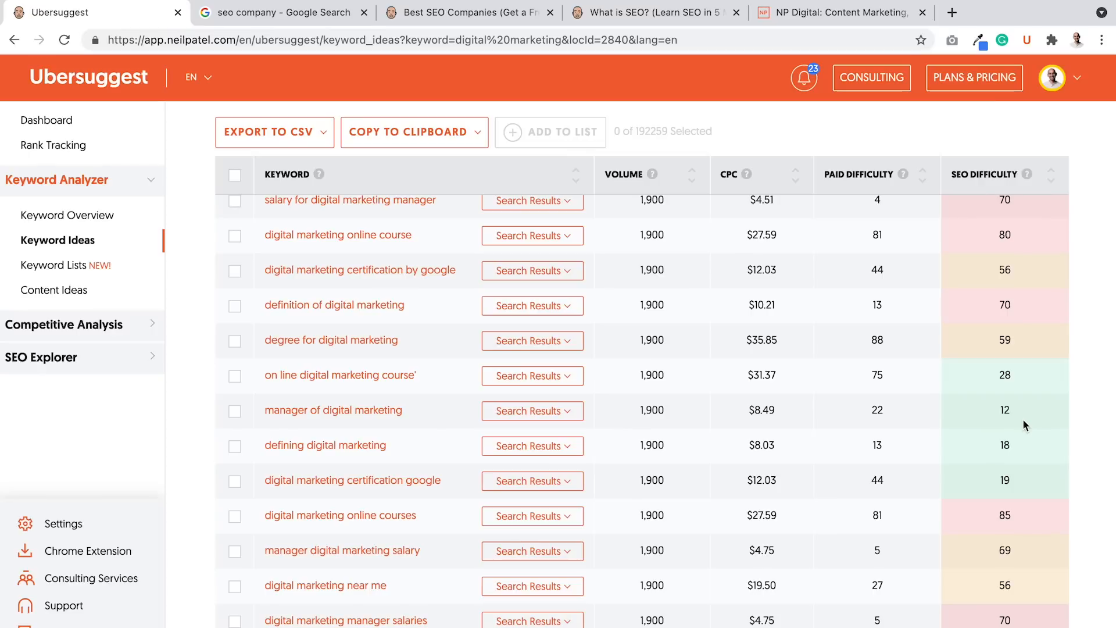
{"action": "scroll", "scroll_direction": "down", "scroll_amount": 3}
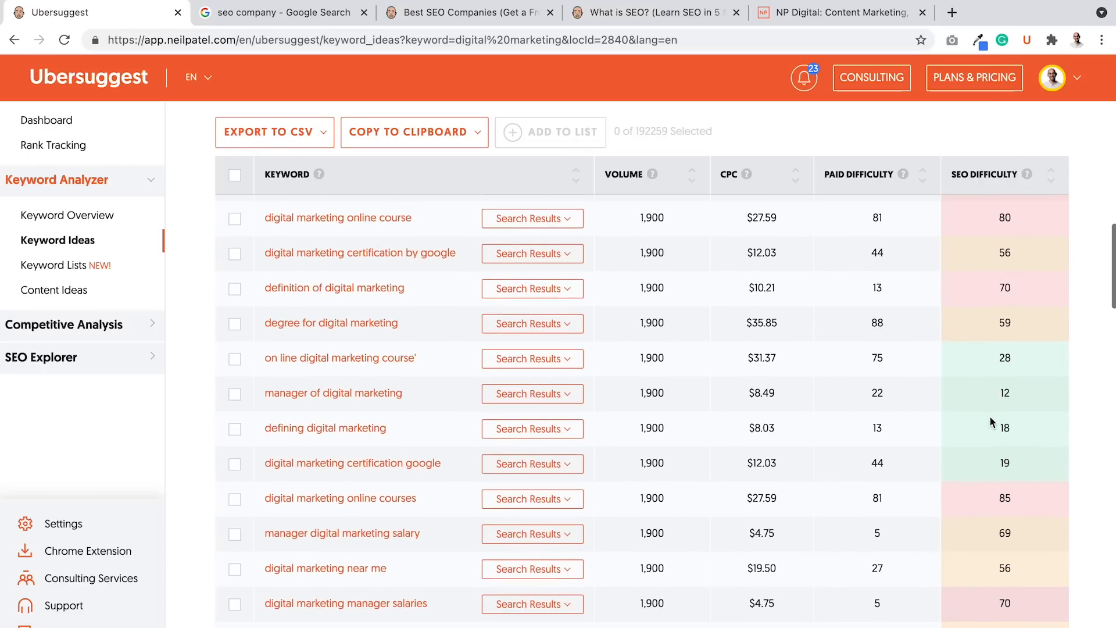
{"action": "scroll", "scroll_direction": "down", "scroll_amount": 3}
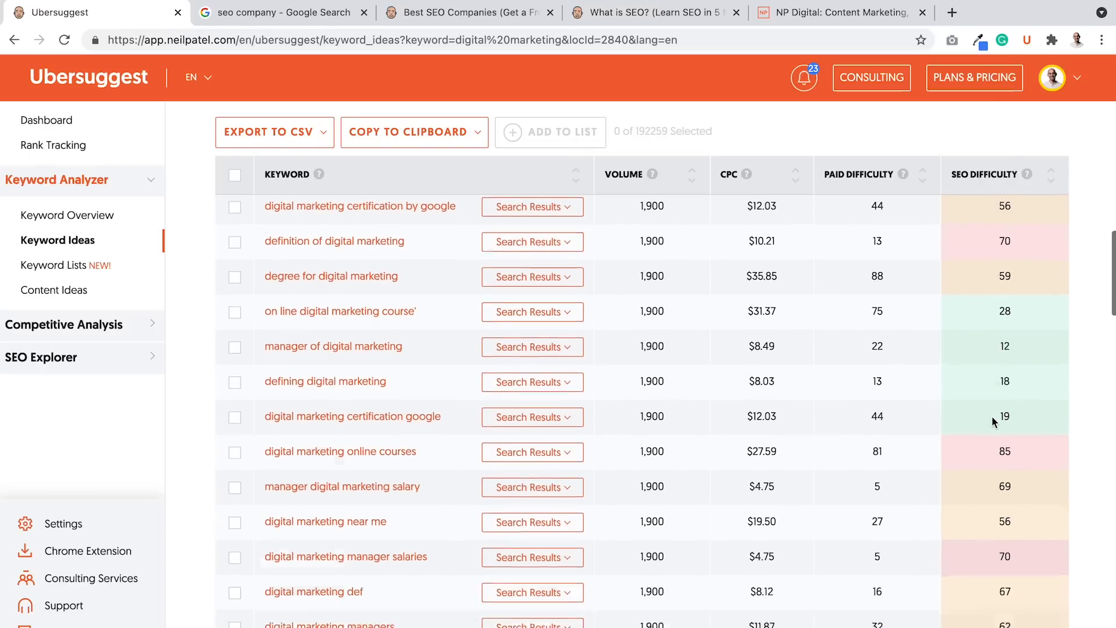
Step: Scroll down the Related table to low-difficulty terms like 'digital marketing managers salary' (difficulty 6)
{"action": "scroll", "scroll_direction": "down", "scroll_amount": 3}
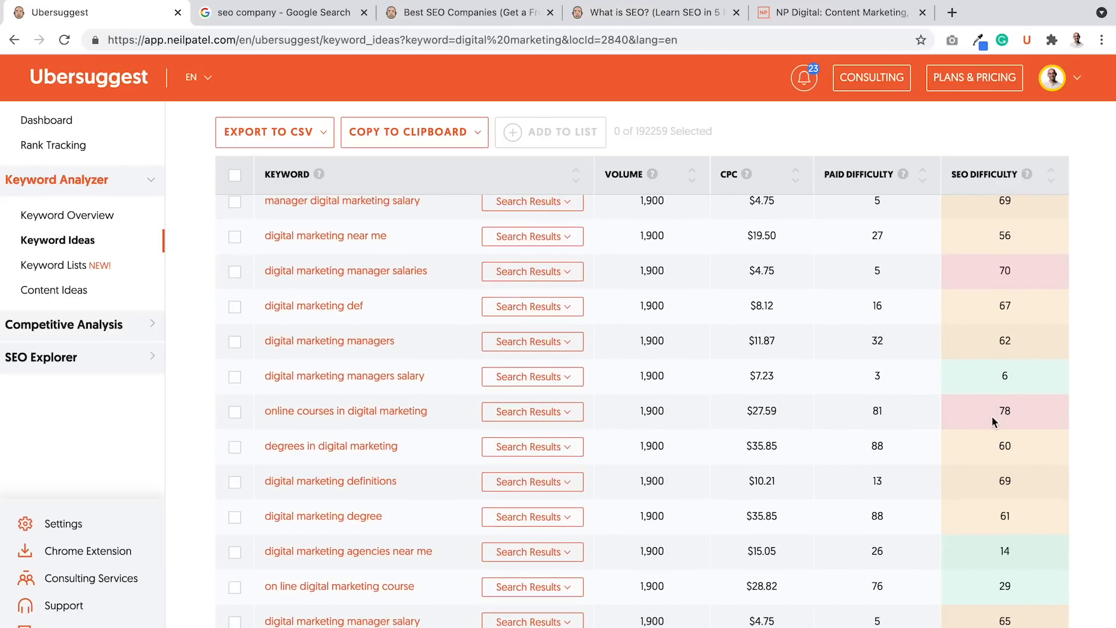
{"action": "scroll", "scroll_direction": "down", "scroll_amount": 3}
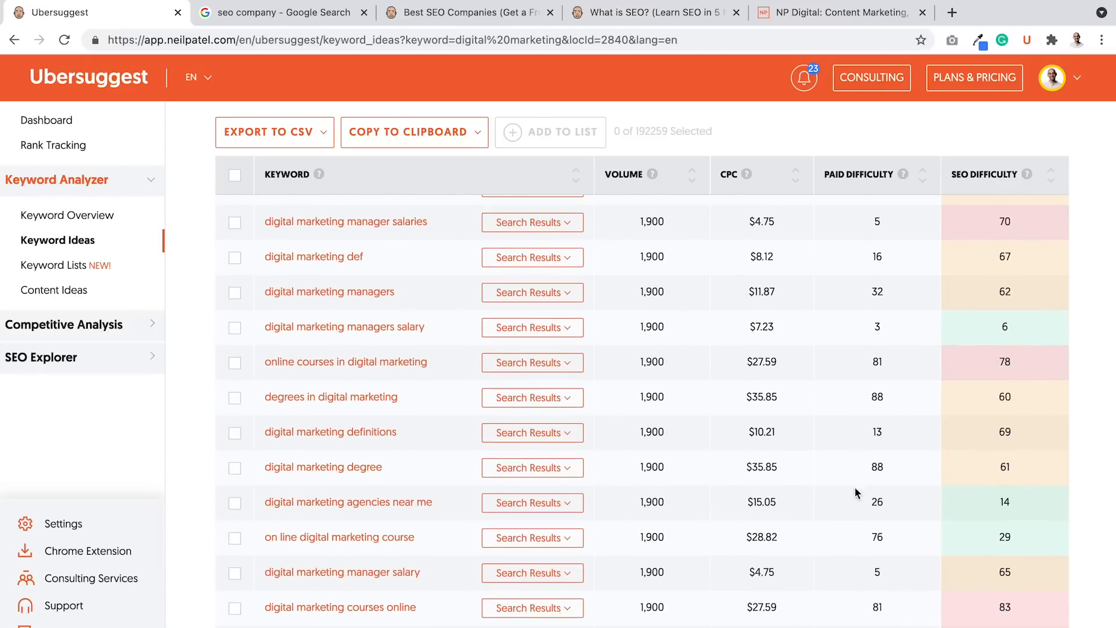
{"action": "mouse_move", "coordinate": [863, 513]}
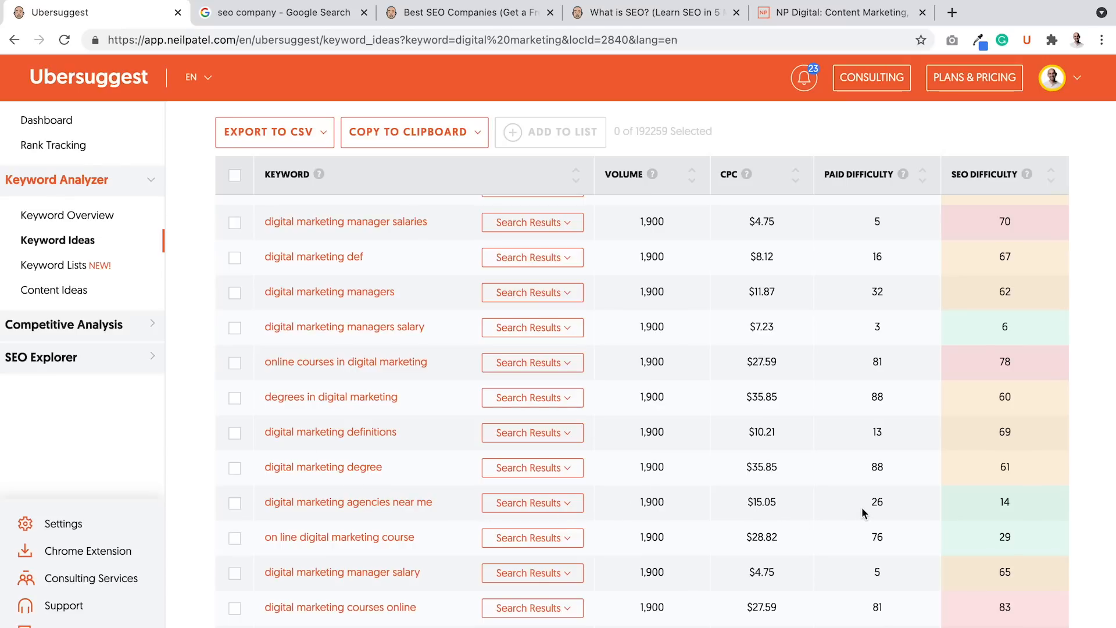
{"action": "mouse_move", "coordinate": [749, 512]}
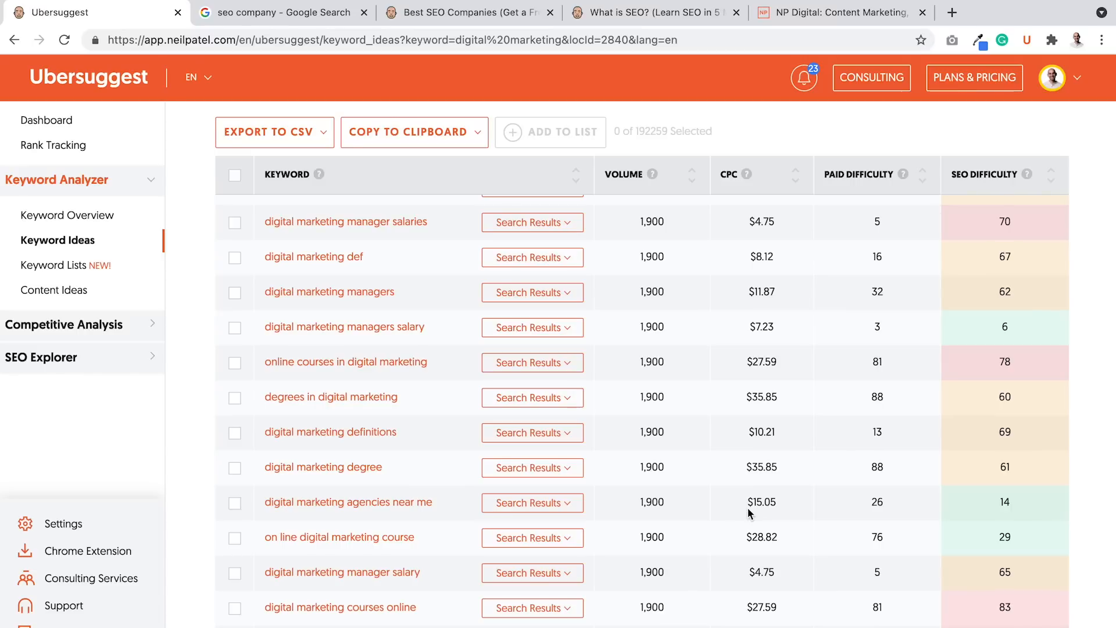
{"action": "mouse_move", "coordinate": [638, 507]}
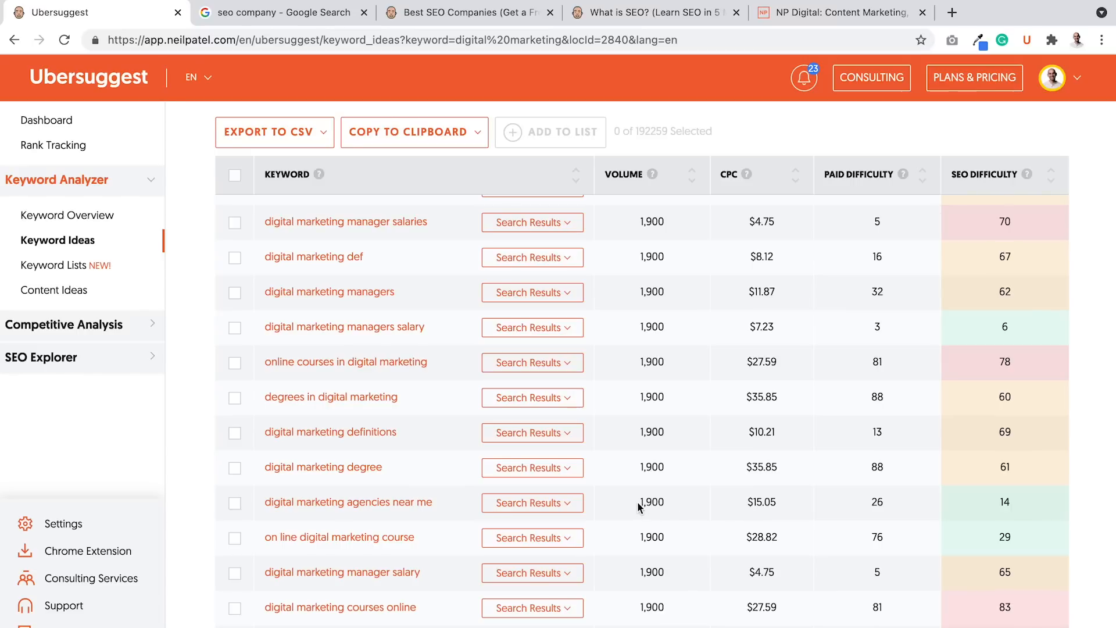
{"action": "mouse_move", "coordinate": [767, 513]}
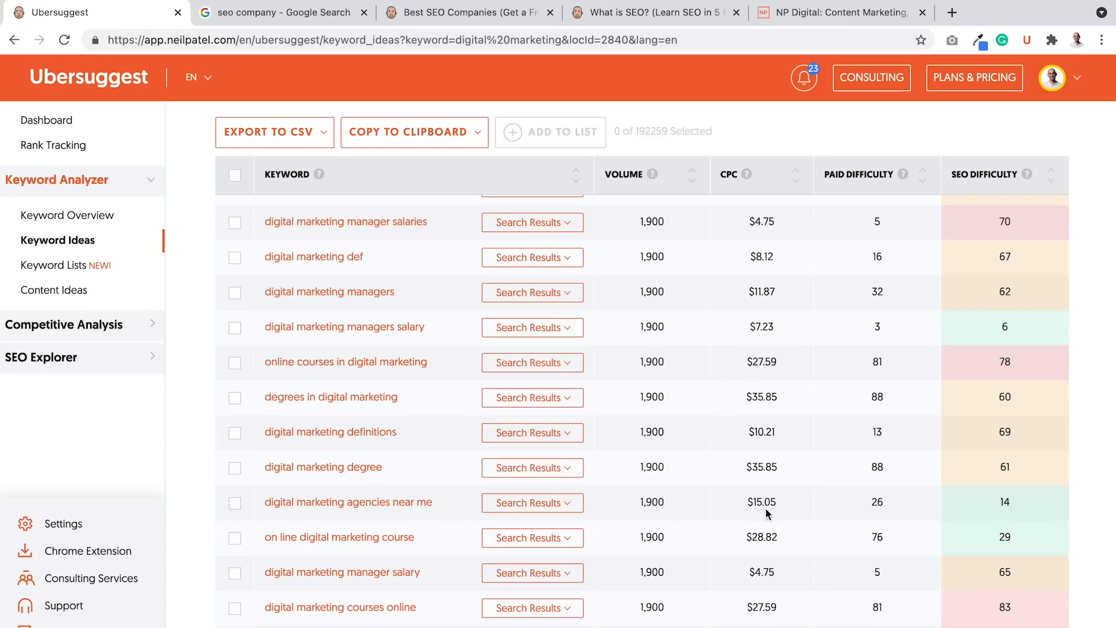
{"action": "mouse_move", "coordinate": [1012, 499]}
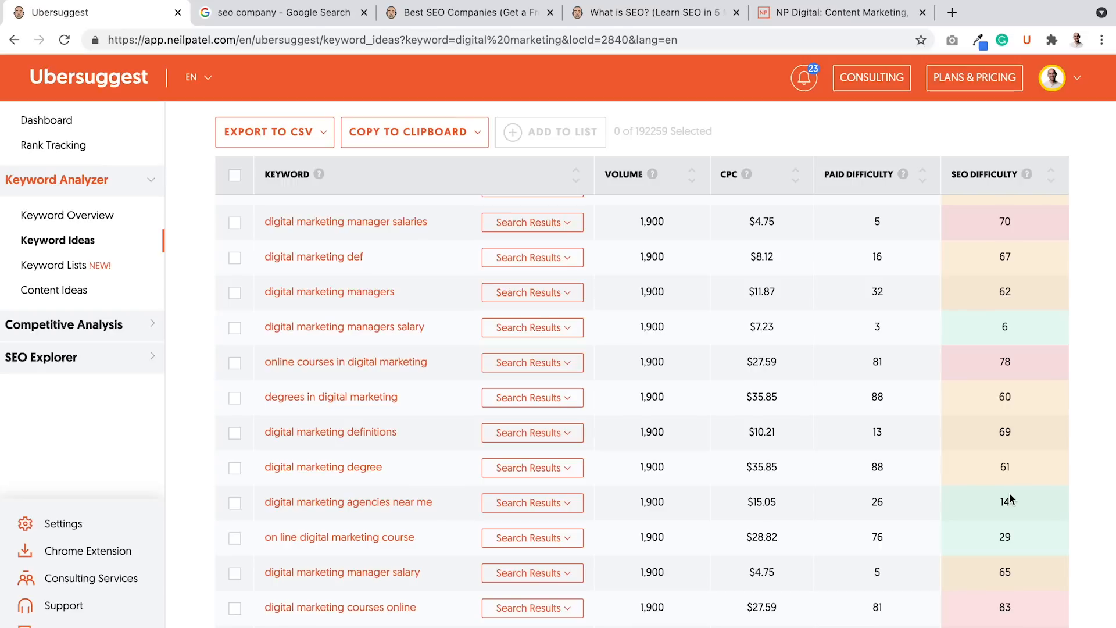
Step: Scroll further to 'google certificate digital marketing' with SEO difficulty 19 and $12.03 CPC
{"action": "scroll", "scroll_direction": "down", "scroll_amount": 3}
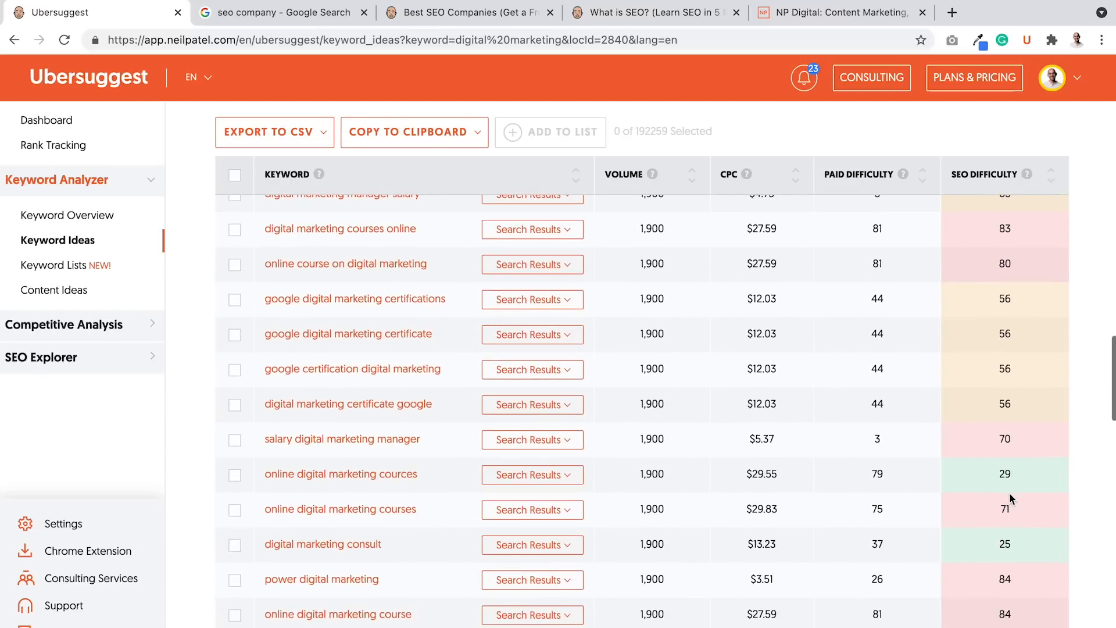
{"action": "scroll", "scroll_direction": "down", "scroll_amount": 3}
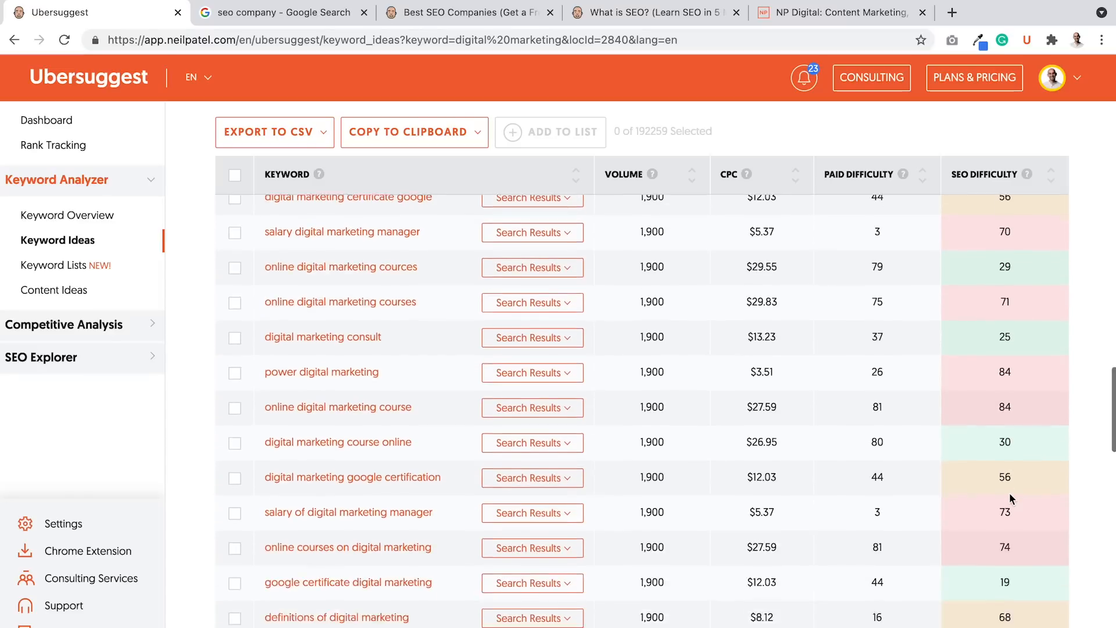
{"action": "scroll", "scroll_direction": "down", "scroll_amount": 3}
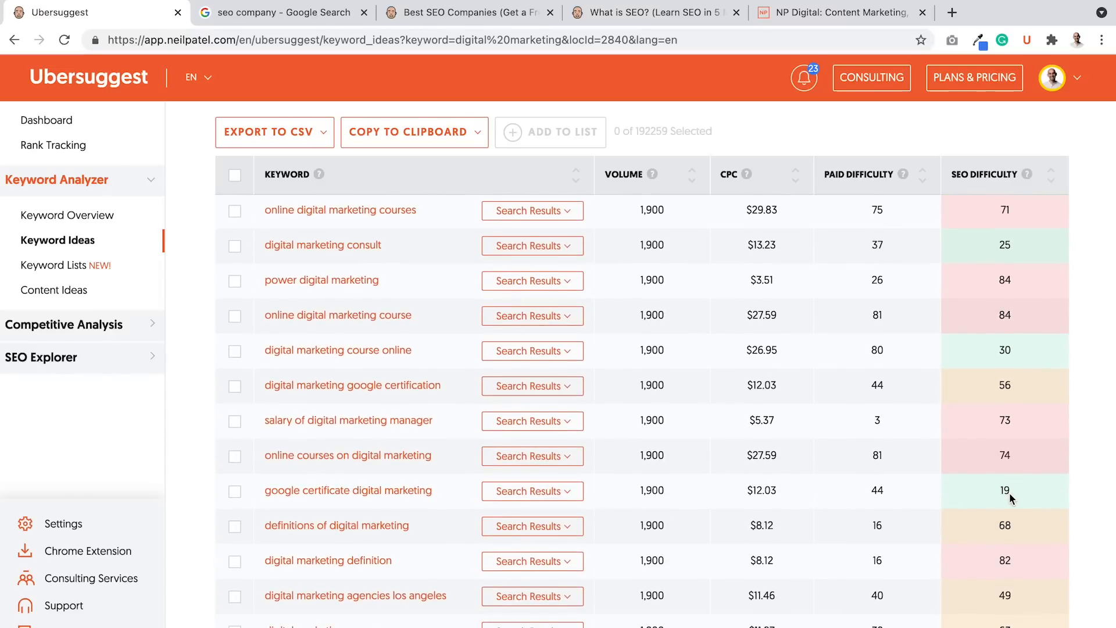
{"action": "scroll", "scroll_direction": "down", "scroll_amount": 3}
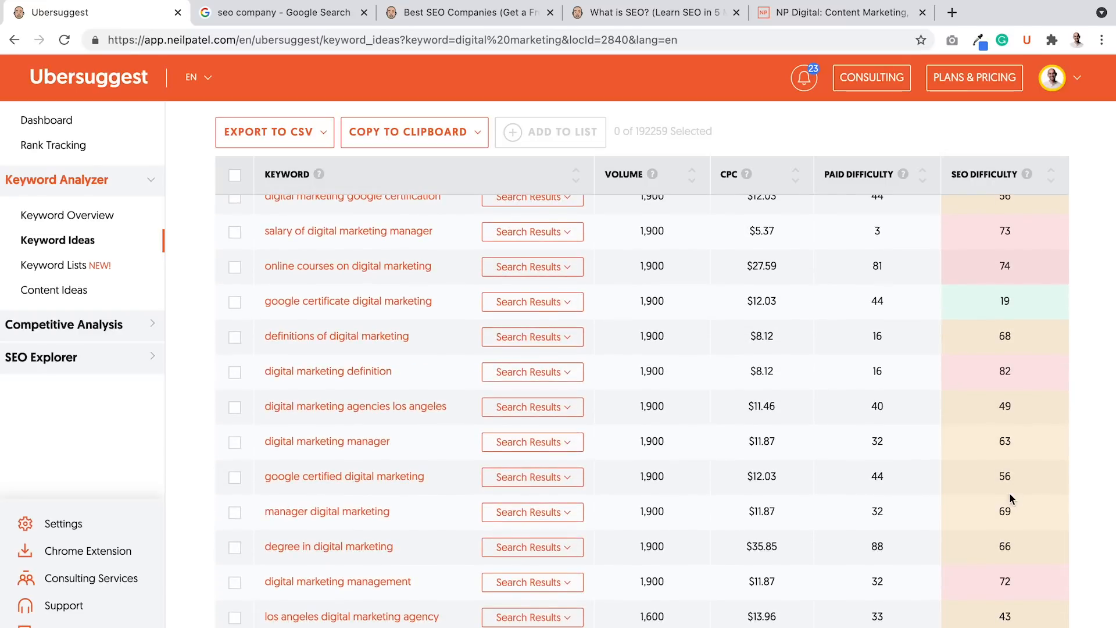
{"action": "scroll", "scroll_direction": "down", "scroll_amount": 3}
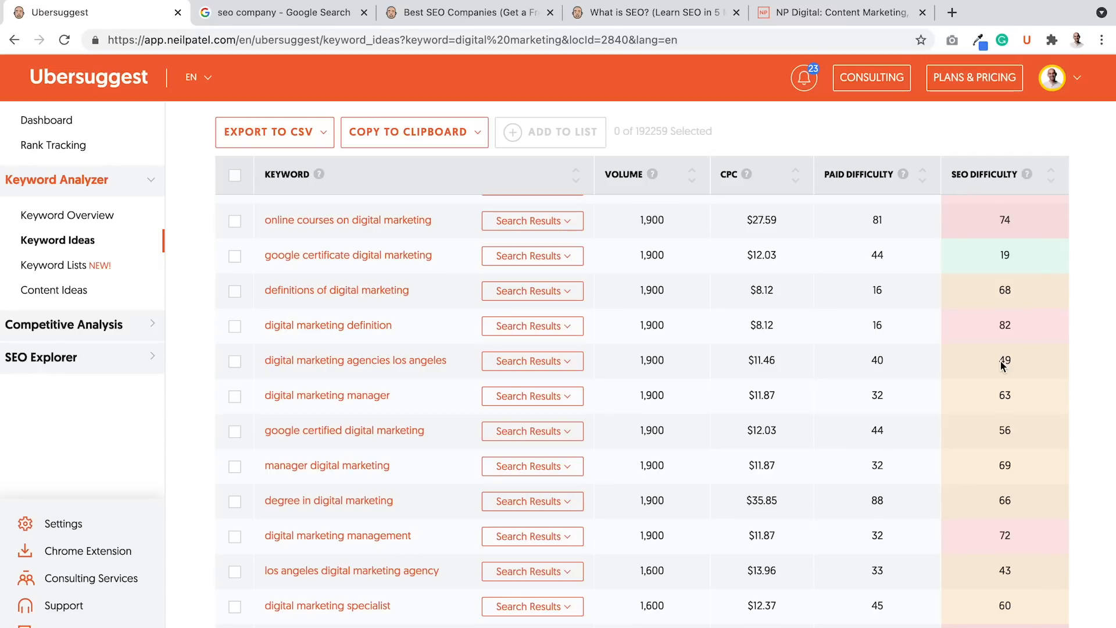
{"action": "mouse_move", "coordinate": [700, 380]}
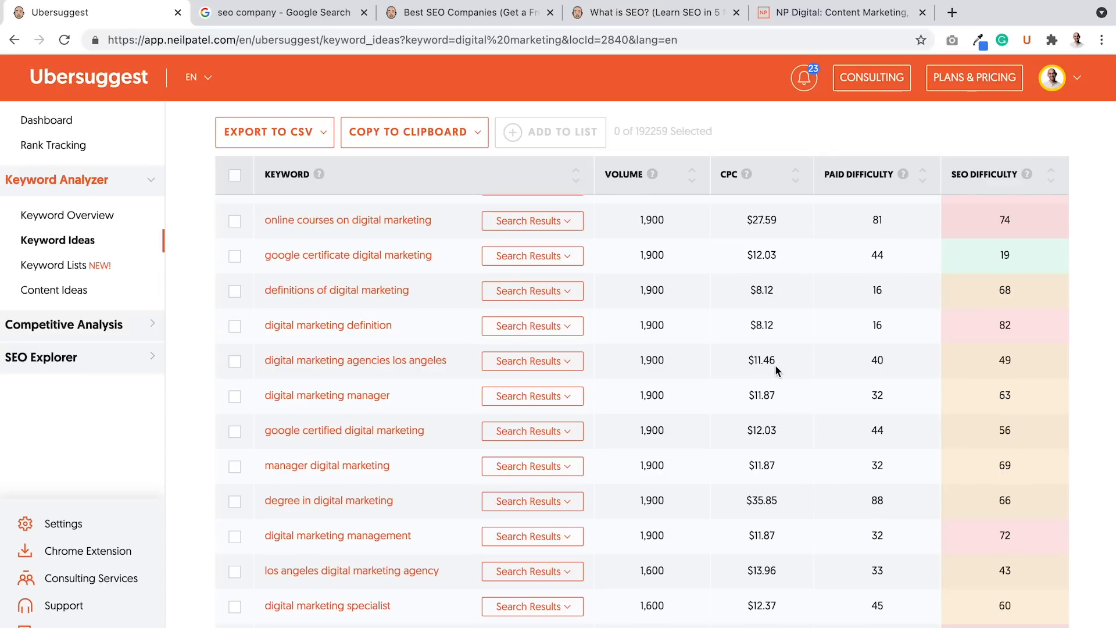
{"action": "mouse_move", "coordinate": [1006, 365]}
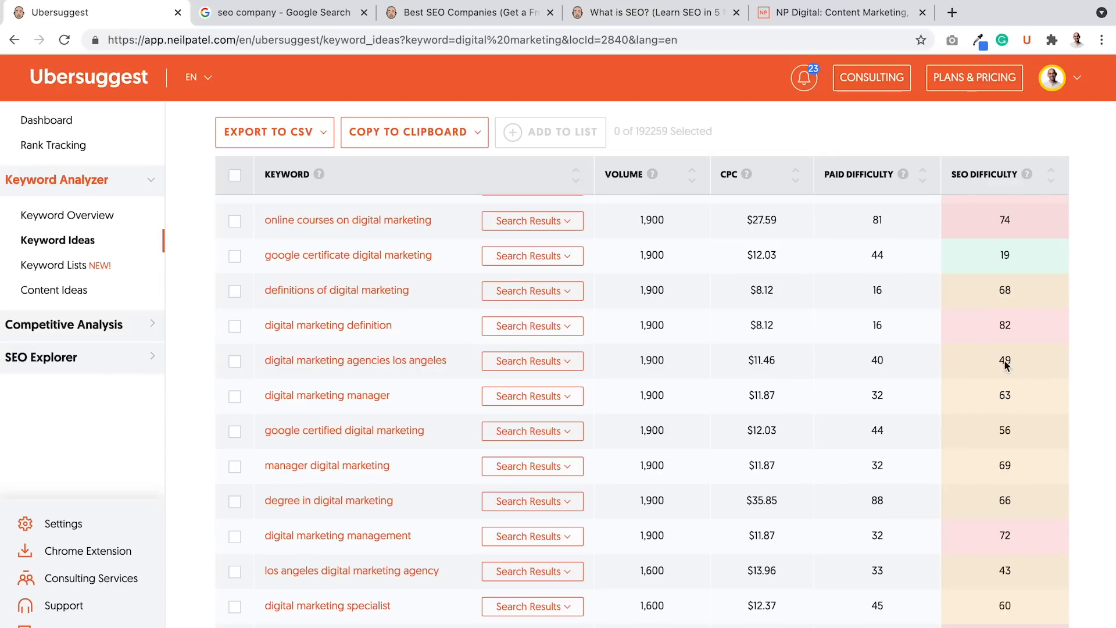